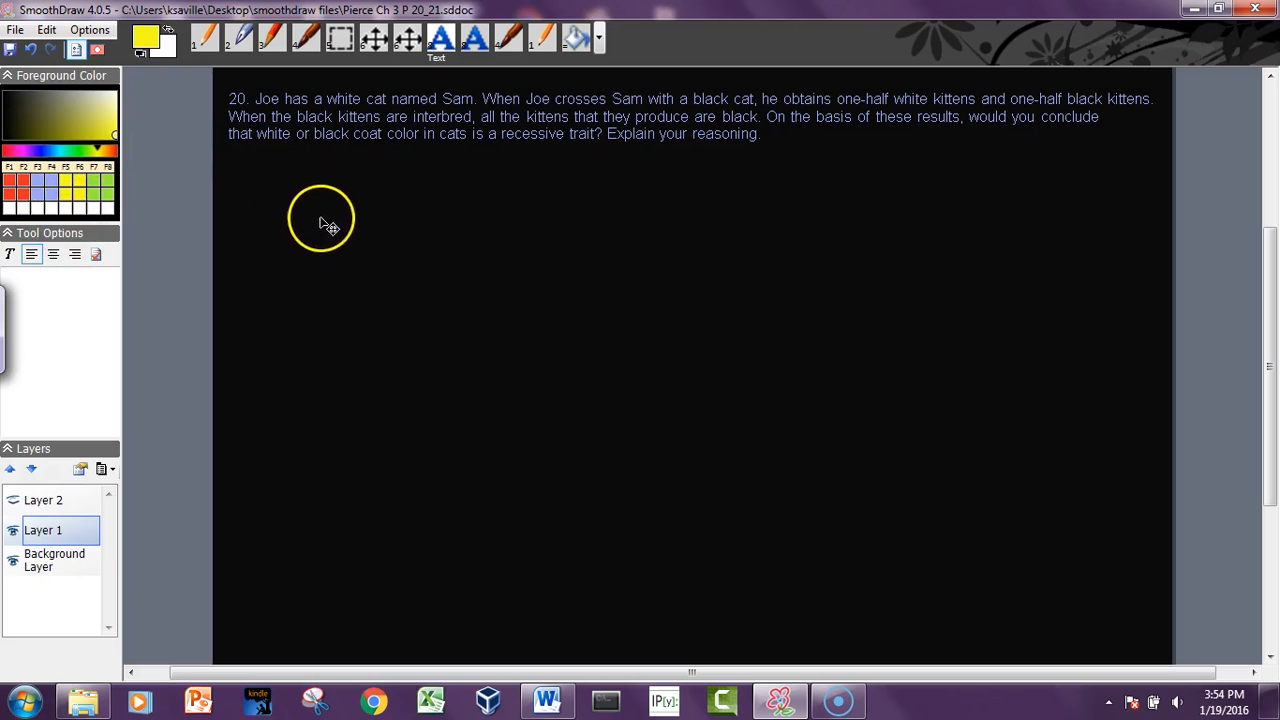
mouse_move(335, 225)
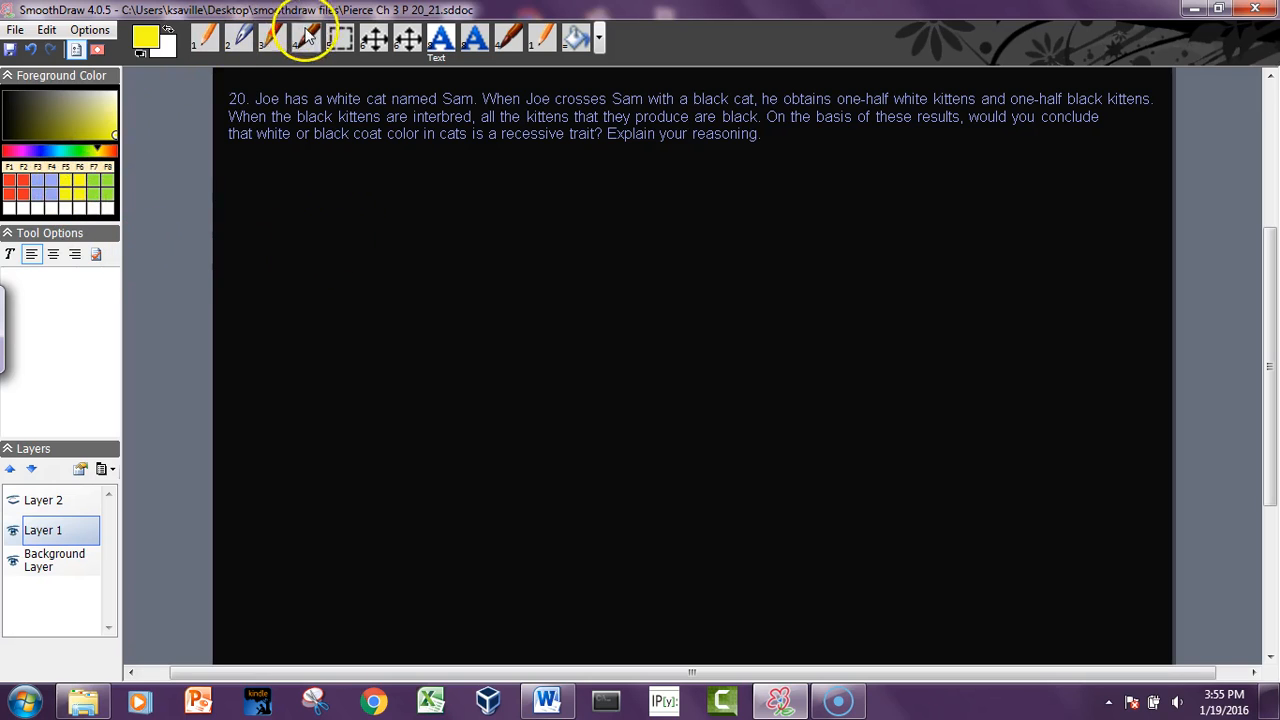
Switch to the Felt Pen brush for yellow writing below problem 20
left_click(305, 38)
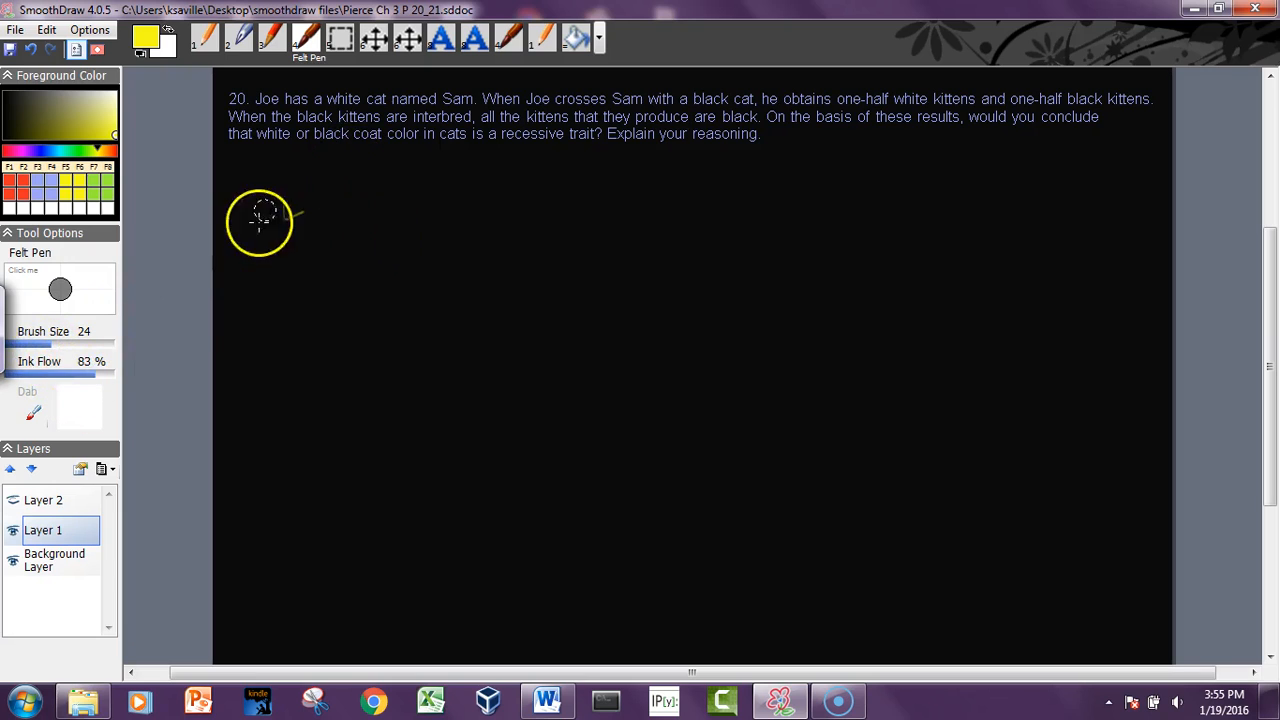
Handwrite white × black yielding ½ white, ½ black, with genotype Aa under white
left_click_drag(265, 218, 352, 227)
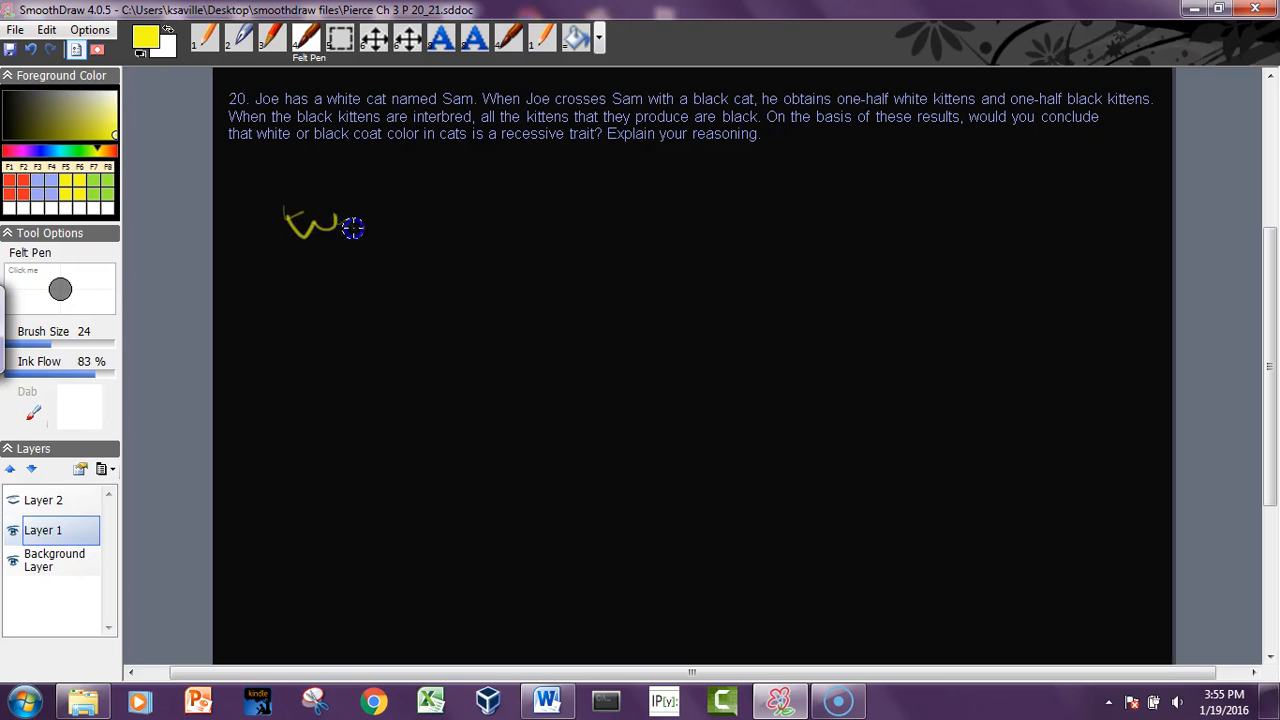
left_click_drag(330, 225, 390, 210)
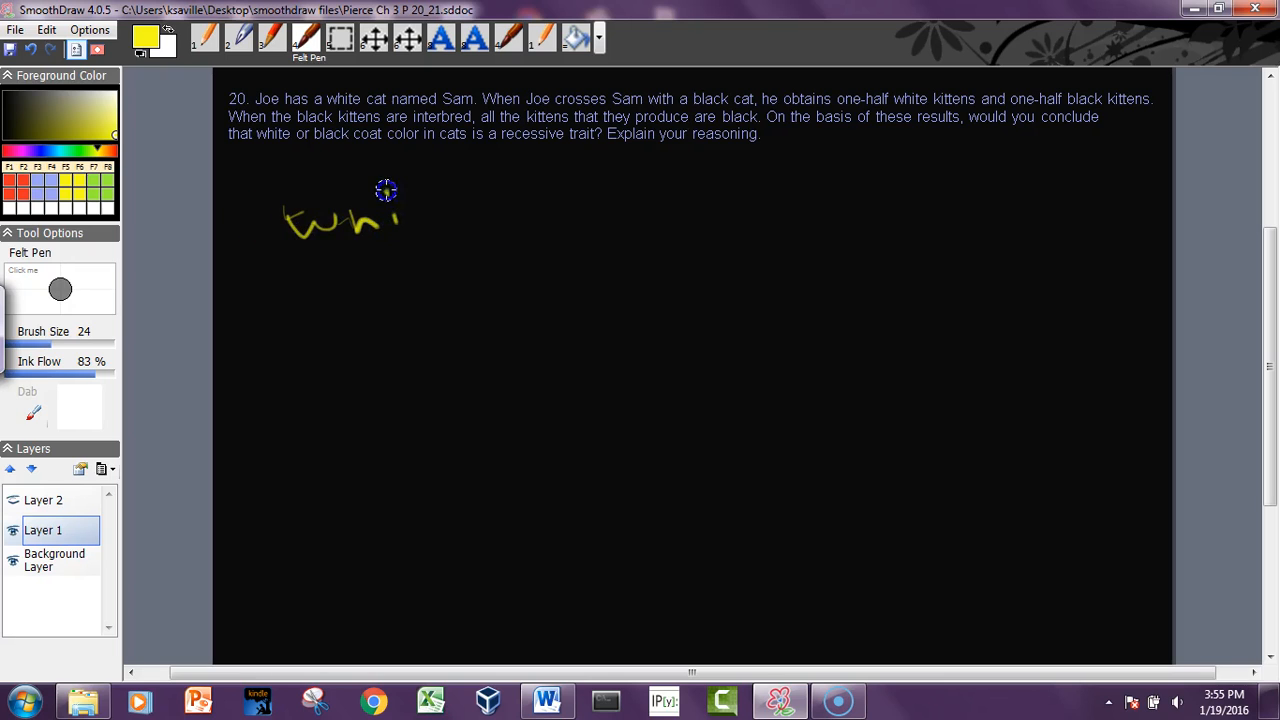
left_click_drag(385, 190, 465, 220)
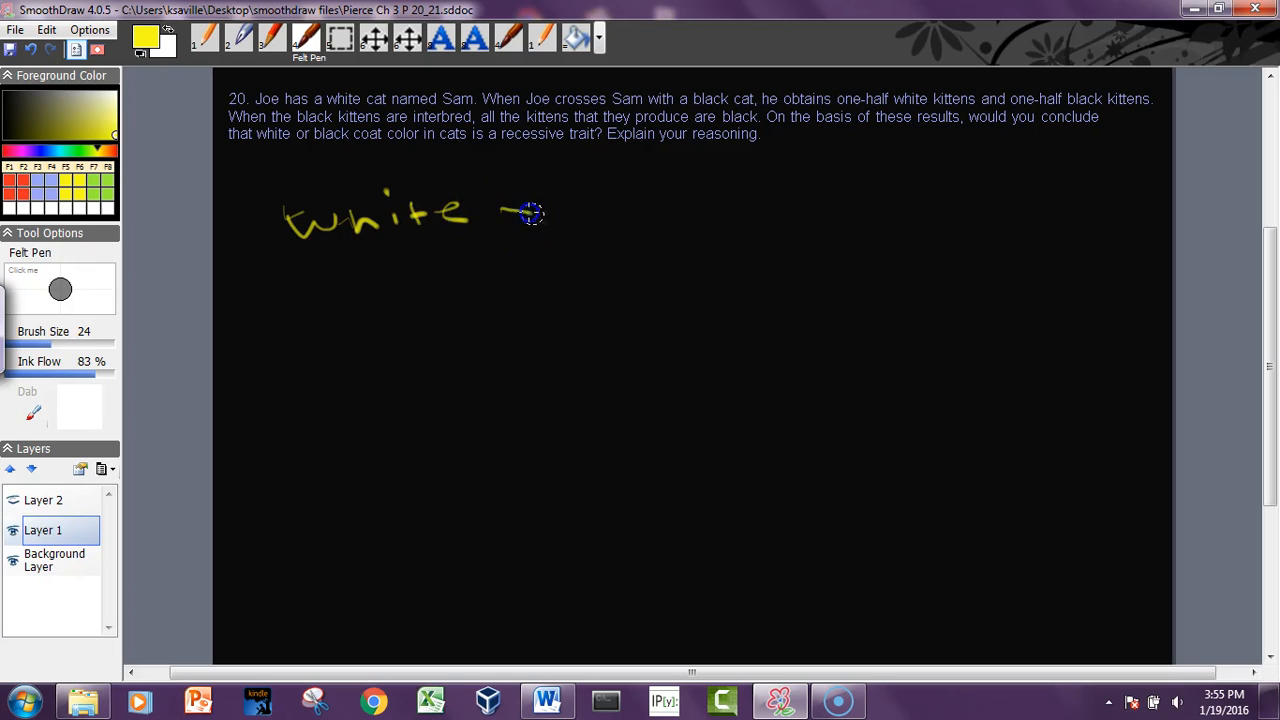
left_click_drag(540, 212, 600, 218)
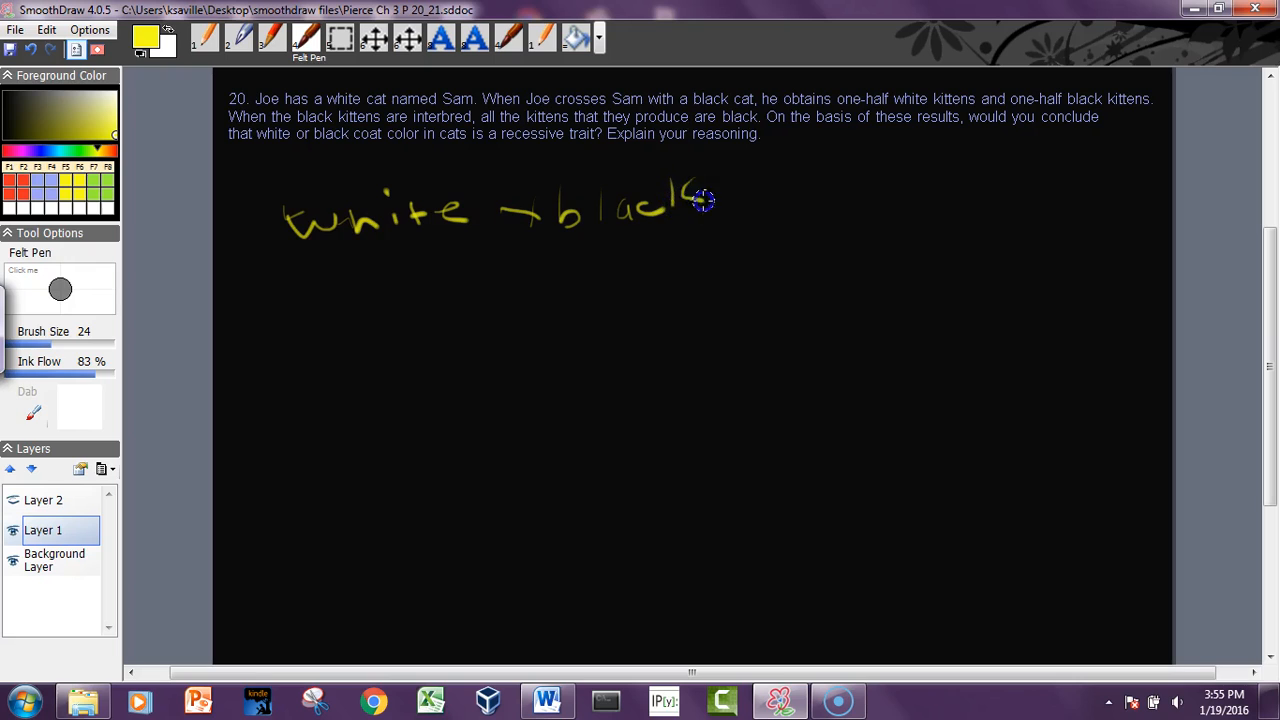
mouse_move(437, 275)
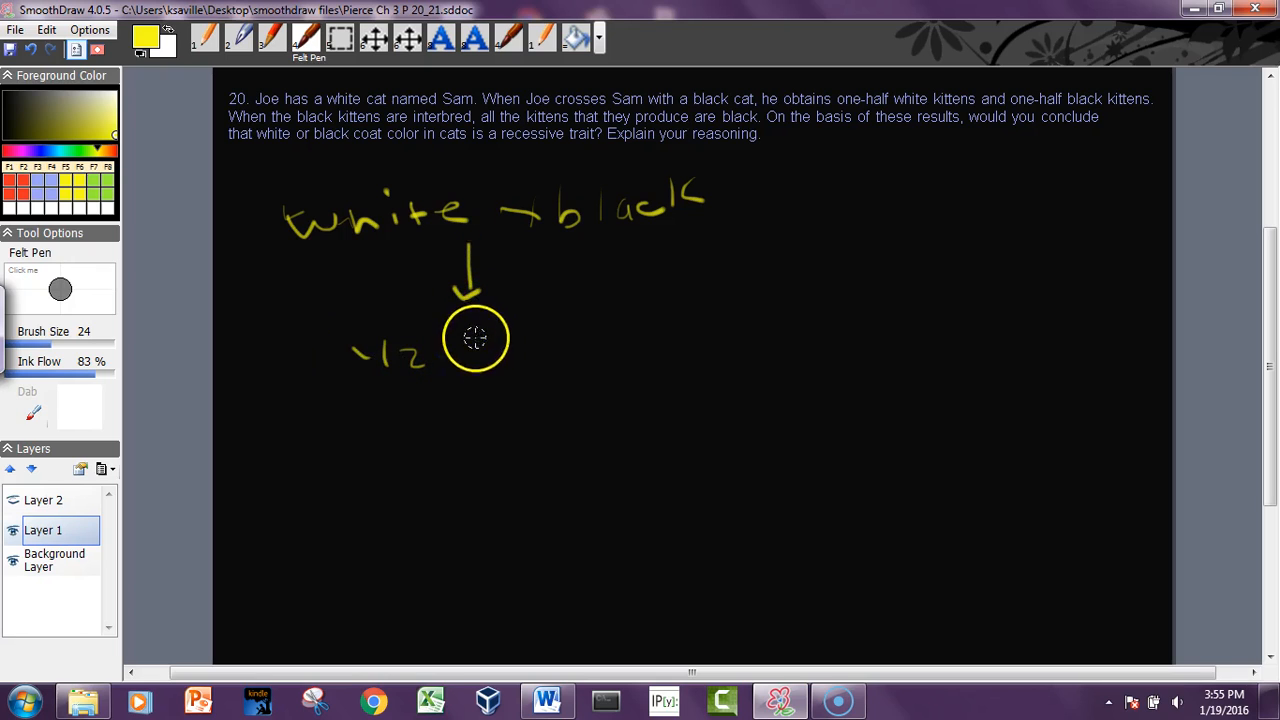
left_click_drag(470, 330, 575, 330)
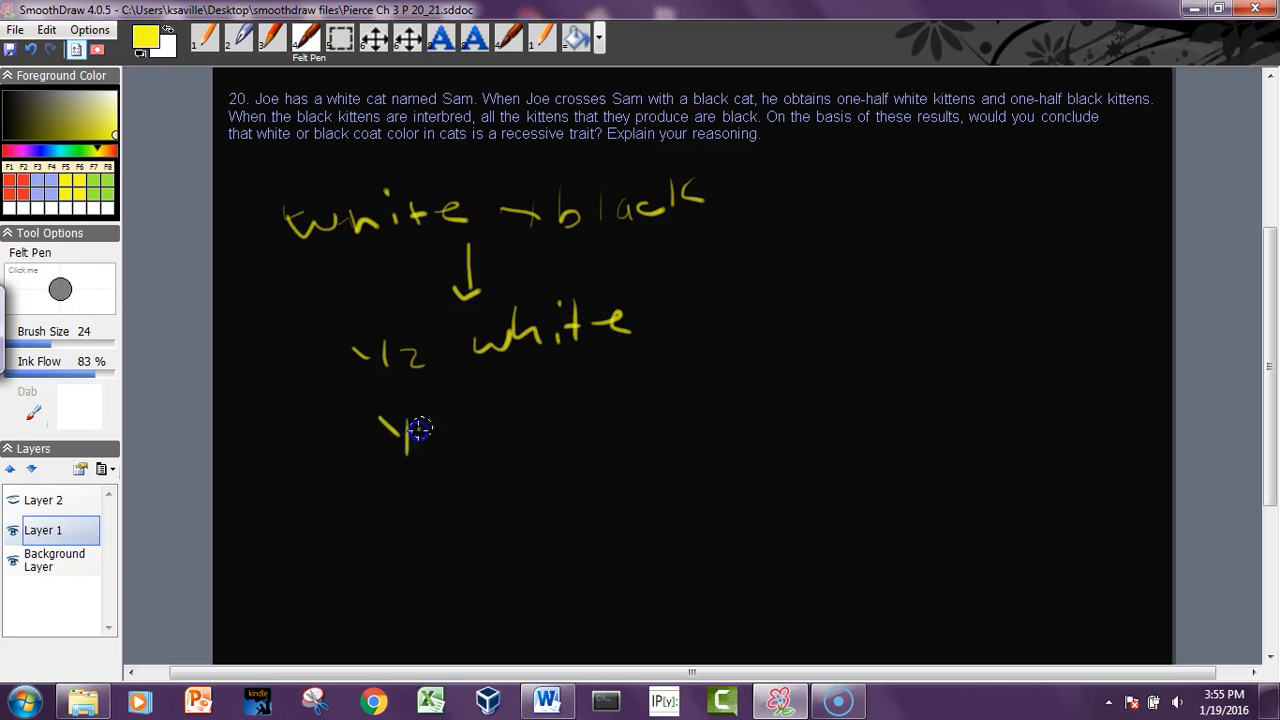
left_click_drag(410, 430, 585, 395)
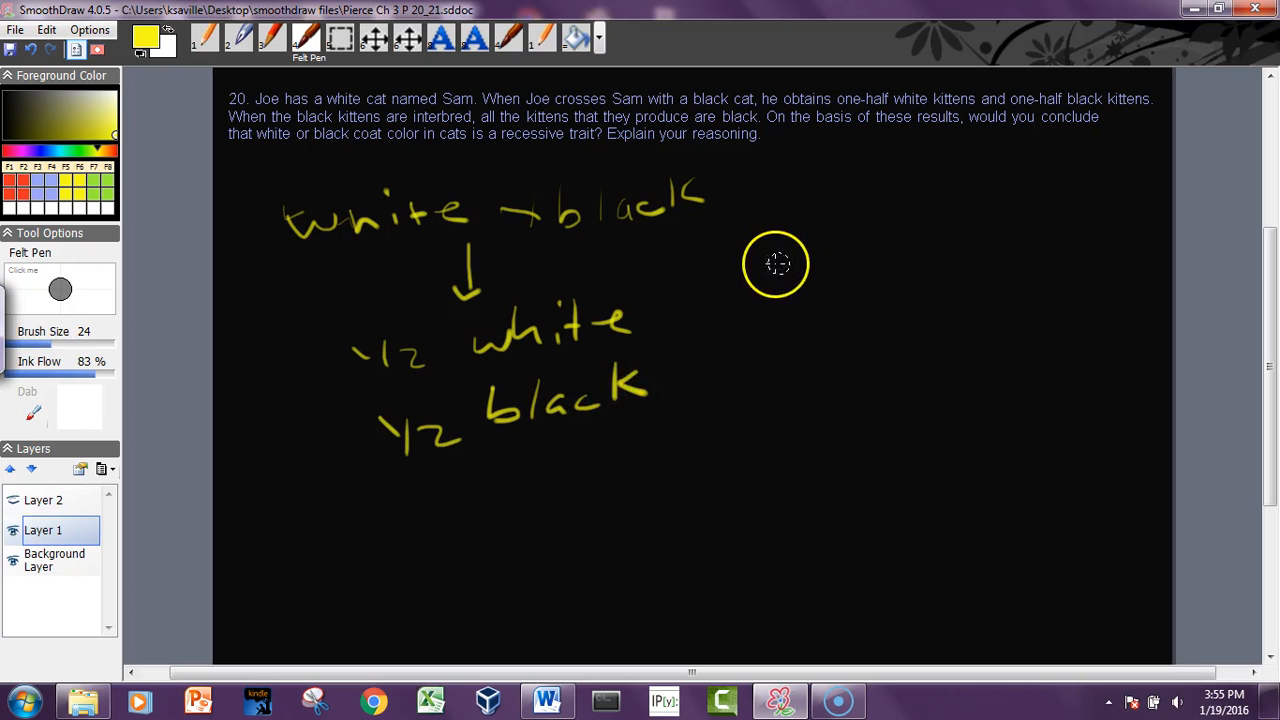
mouse_move(710, 287)
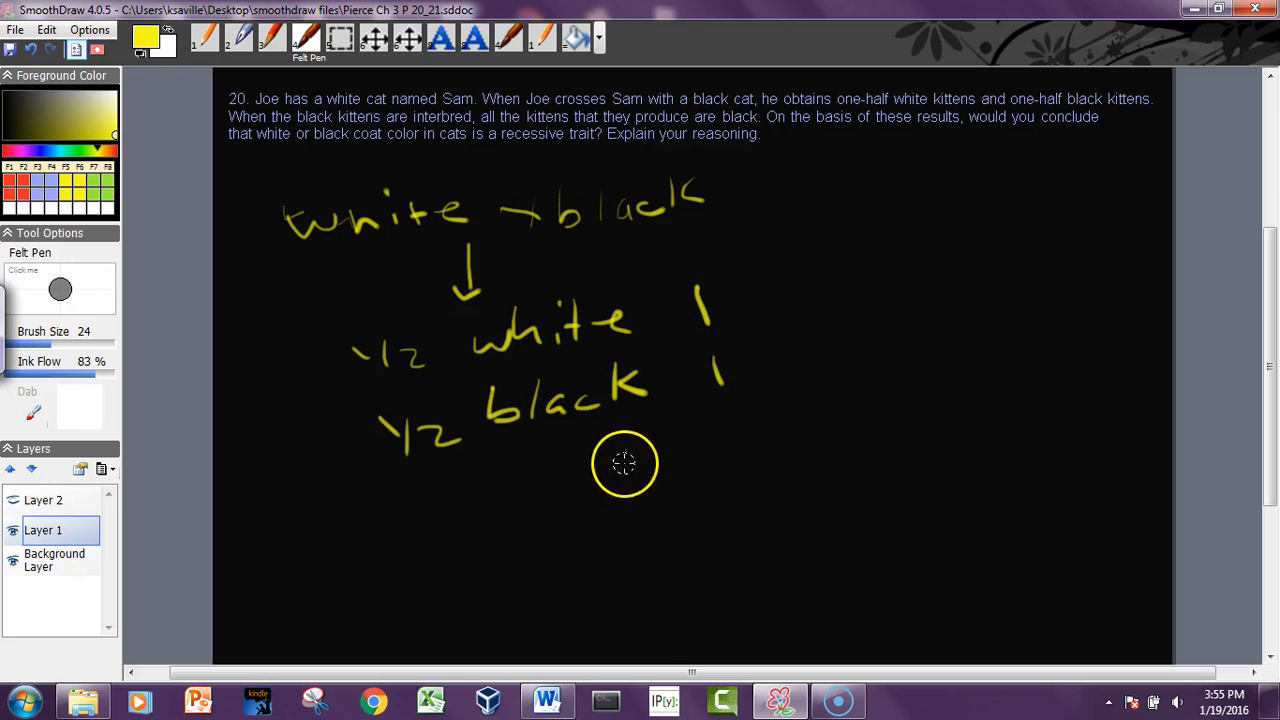
mouse_move(616, 471)
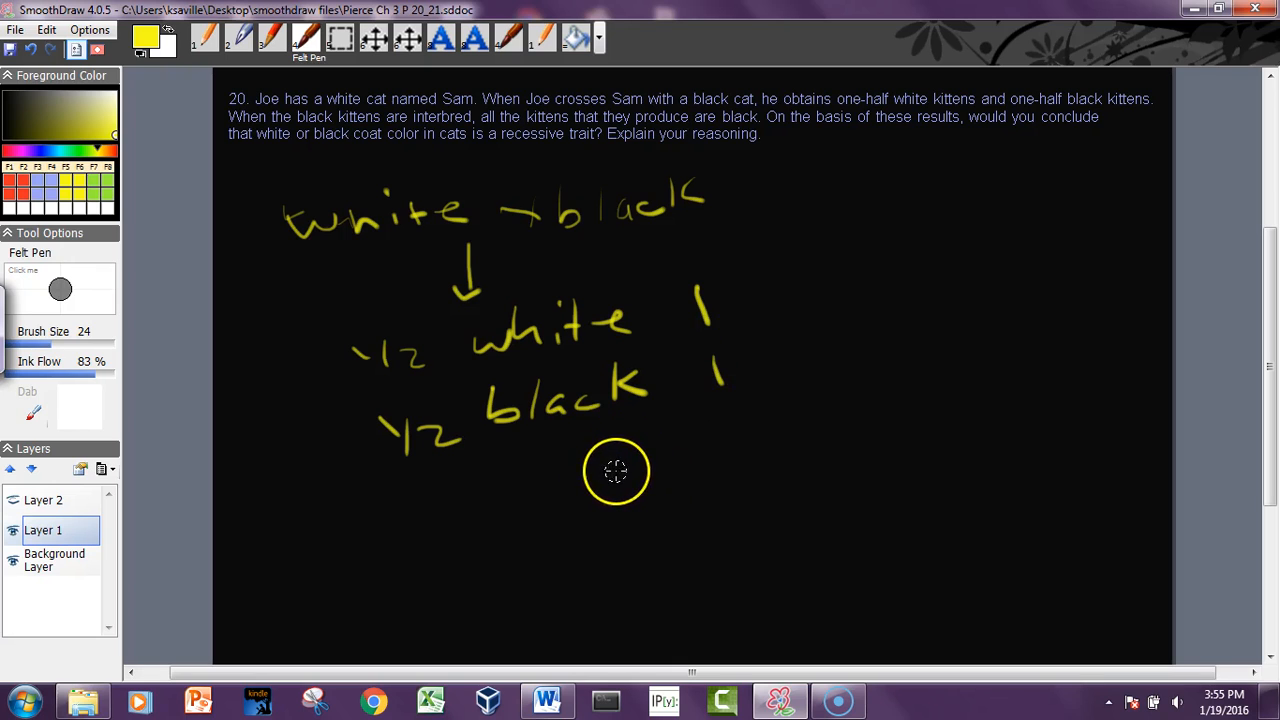
mouse_move(330, 288)
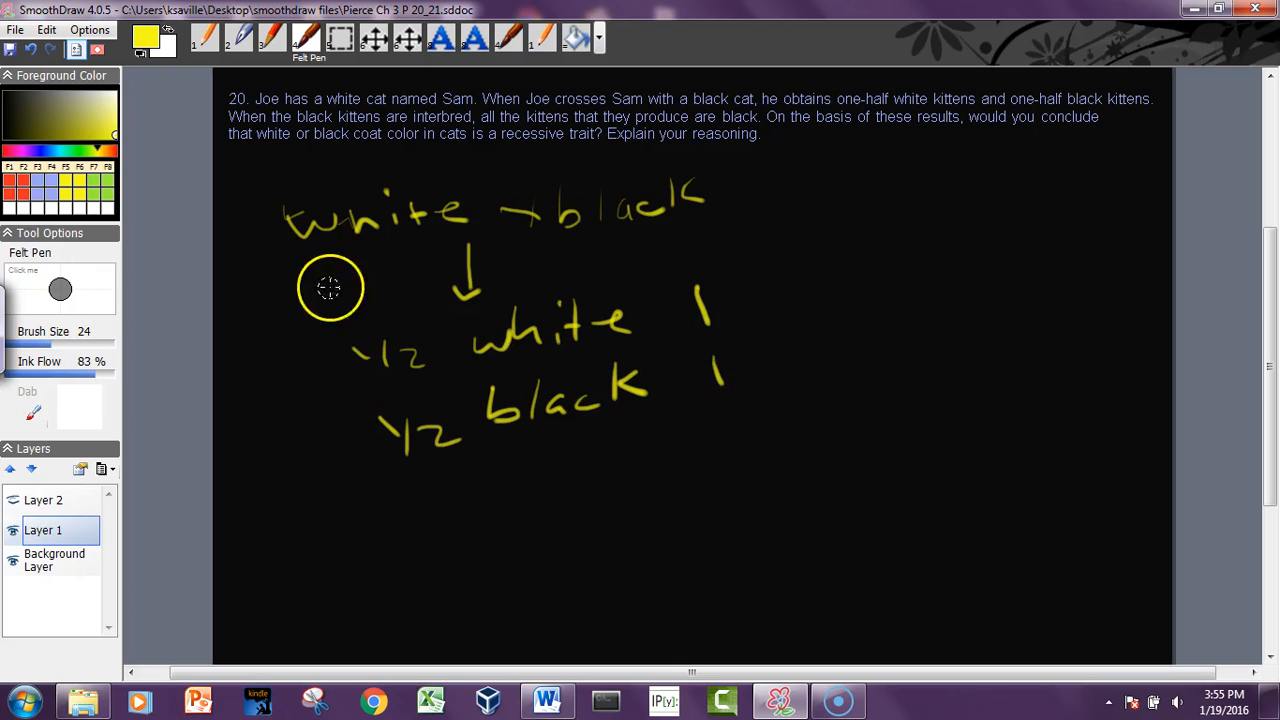
mouse_move(386, 268)
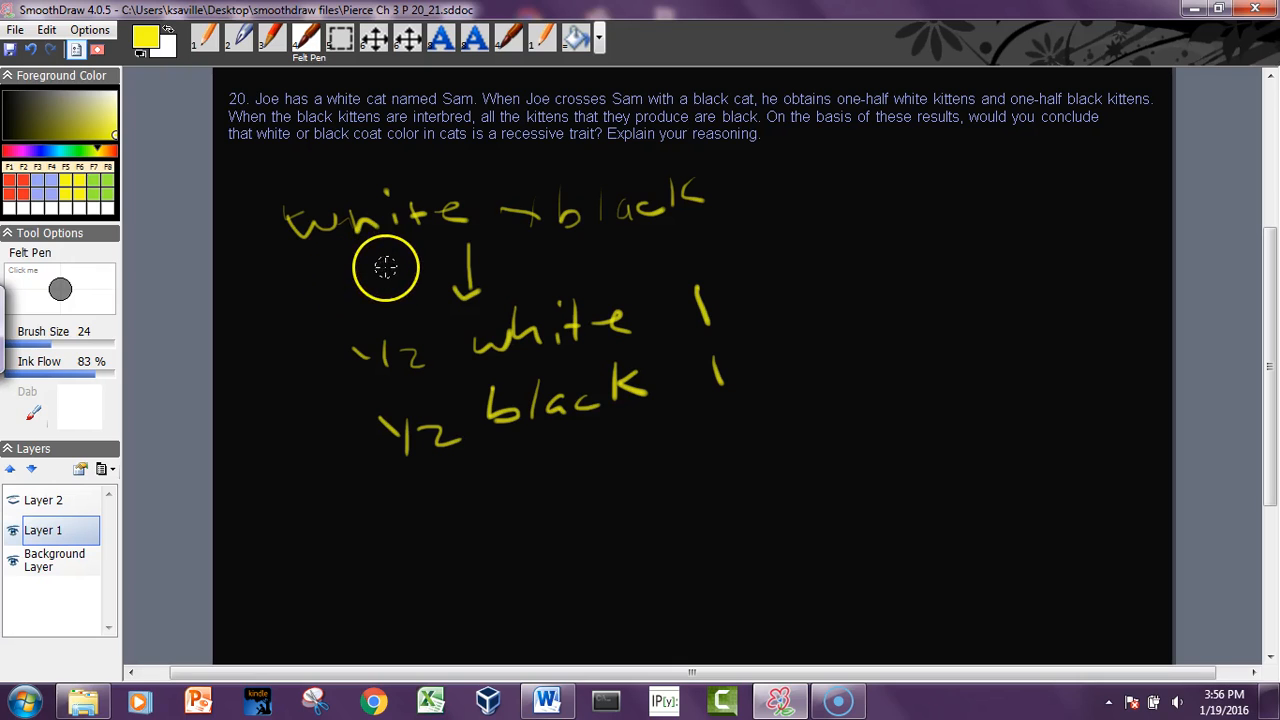
mouse_move(604, 248)
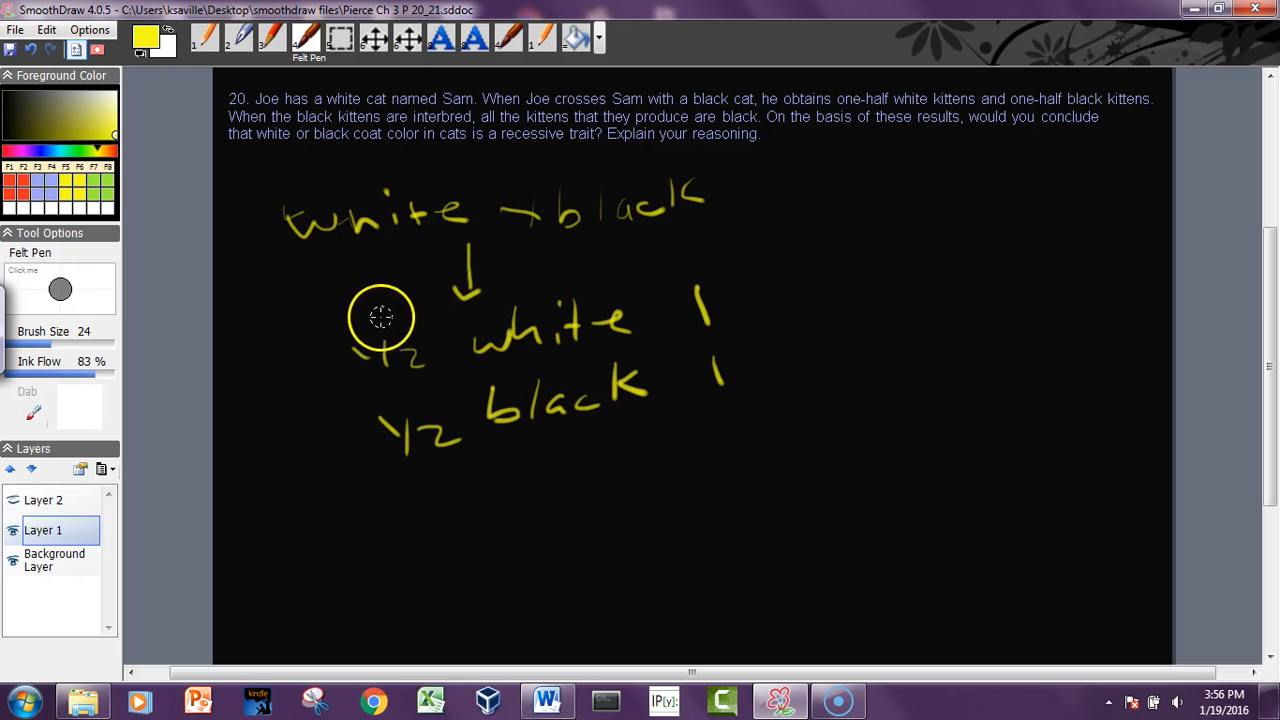
mouse_move(573, 285)
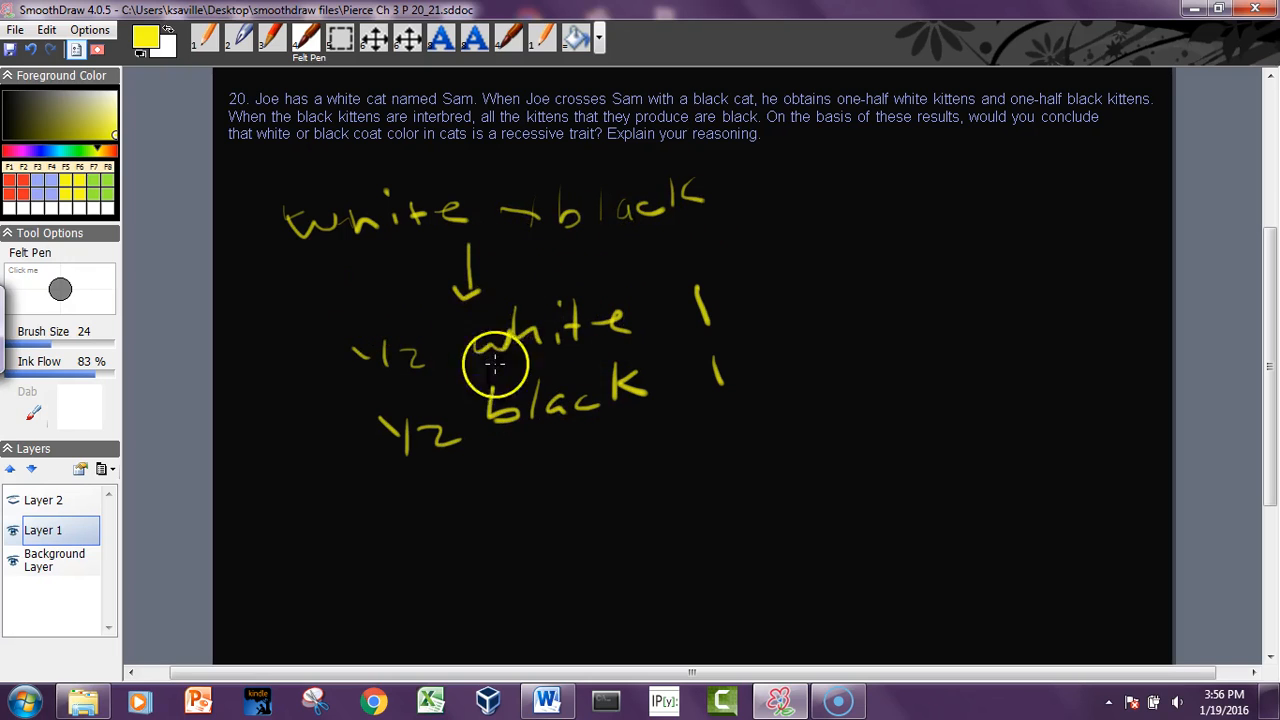
mouse_move(330, 273)
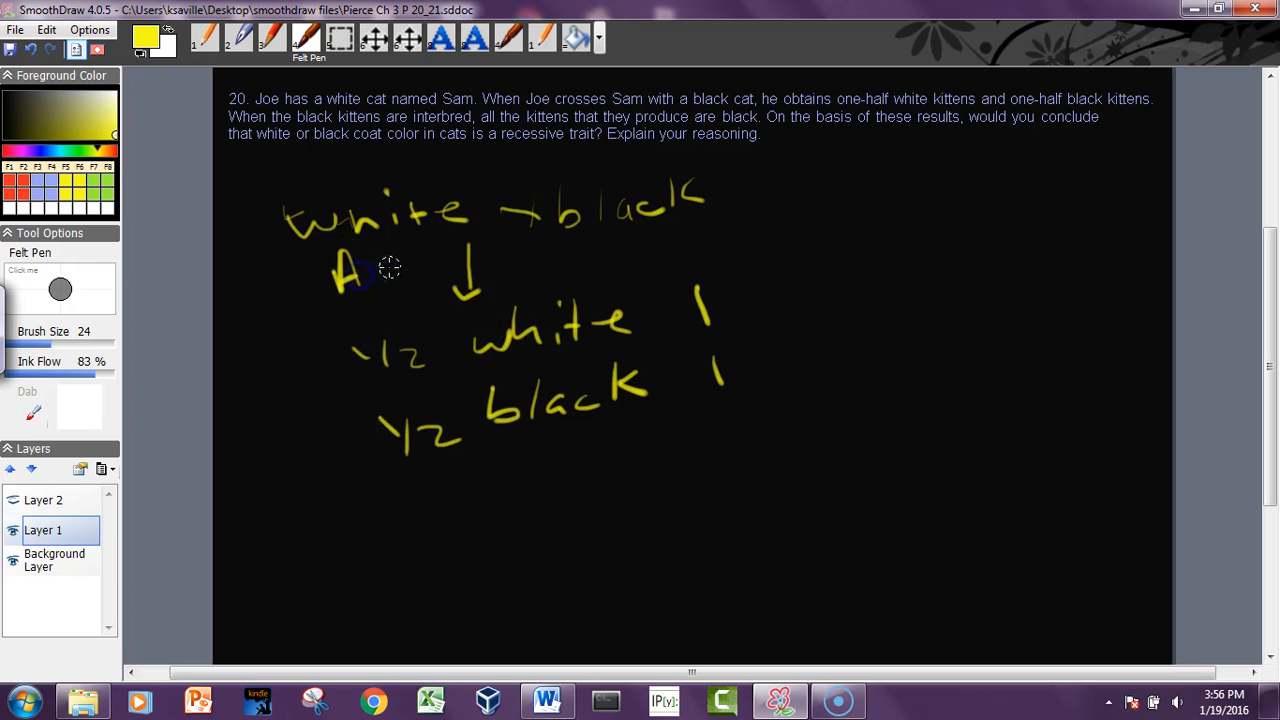
left_click_drag(400, 270, 590, 250)
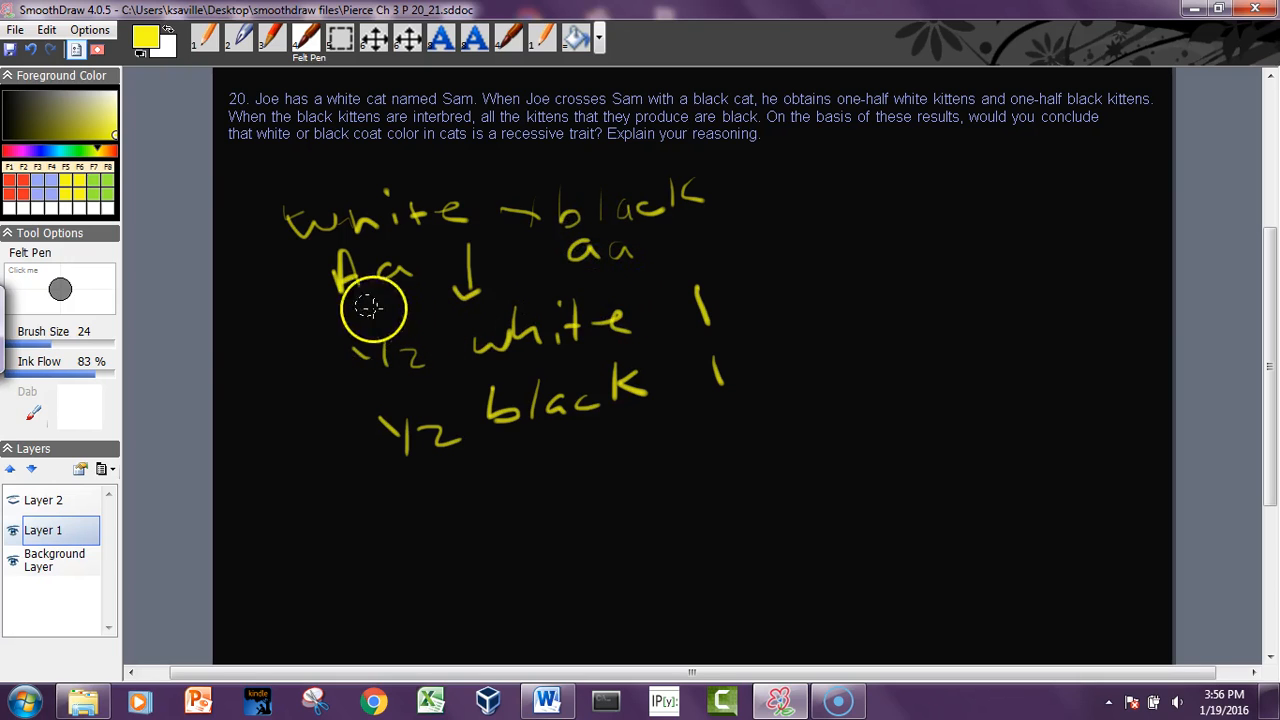
mouse_move(557, 325)
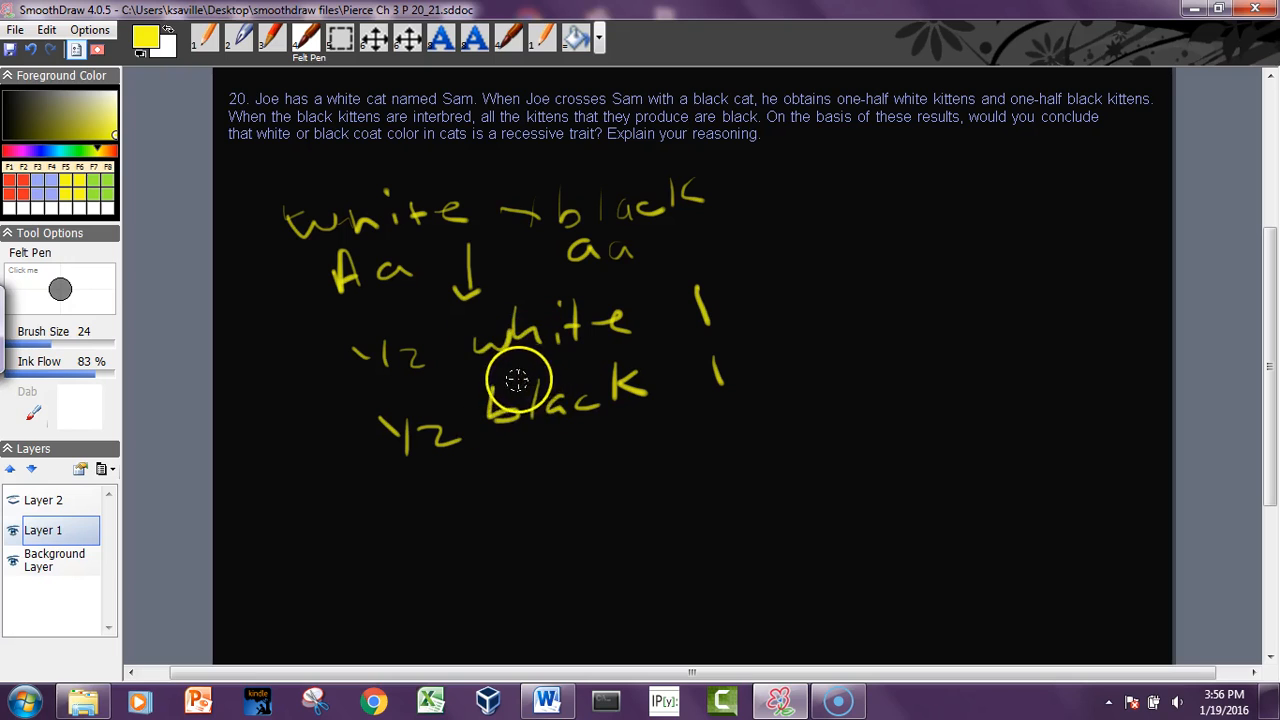
mouse_move(375, 175)
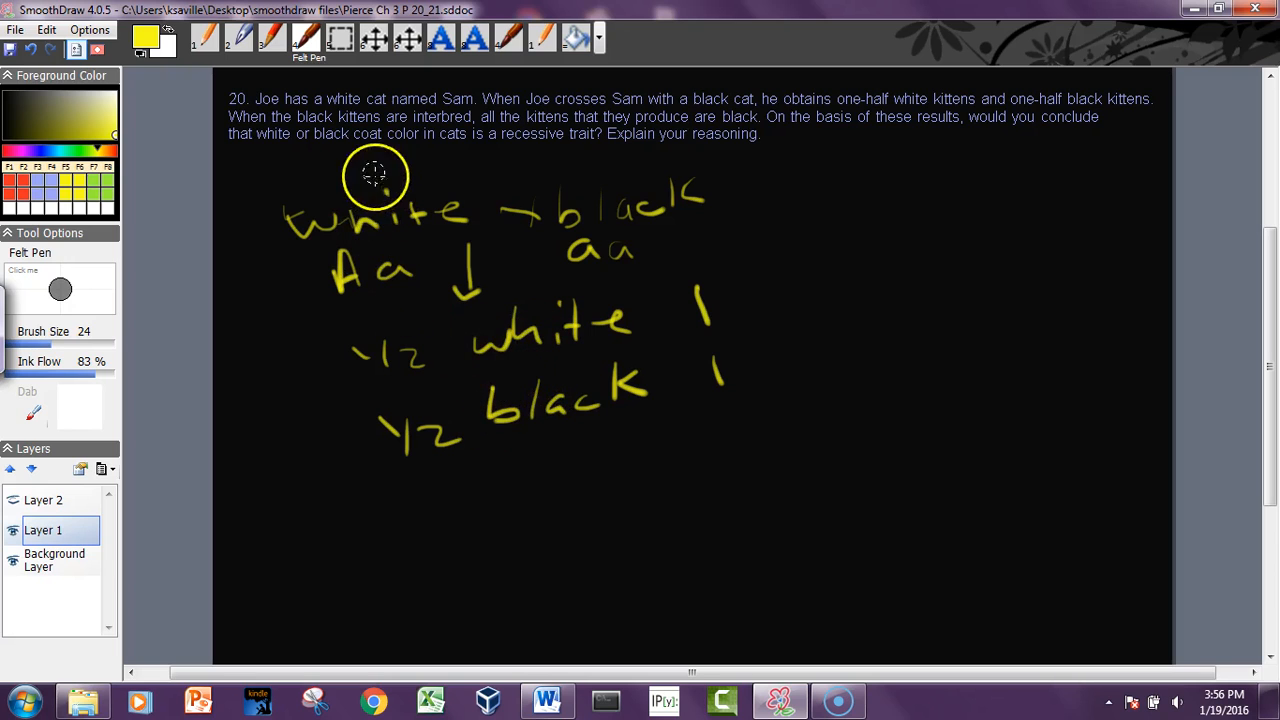
mouse_move(575, 430)
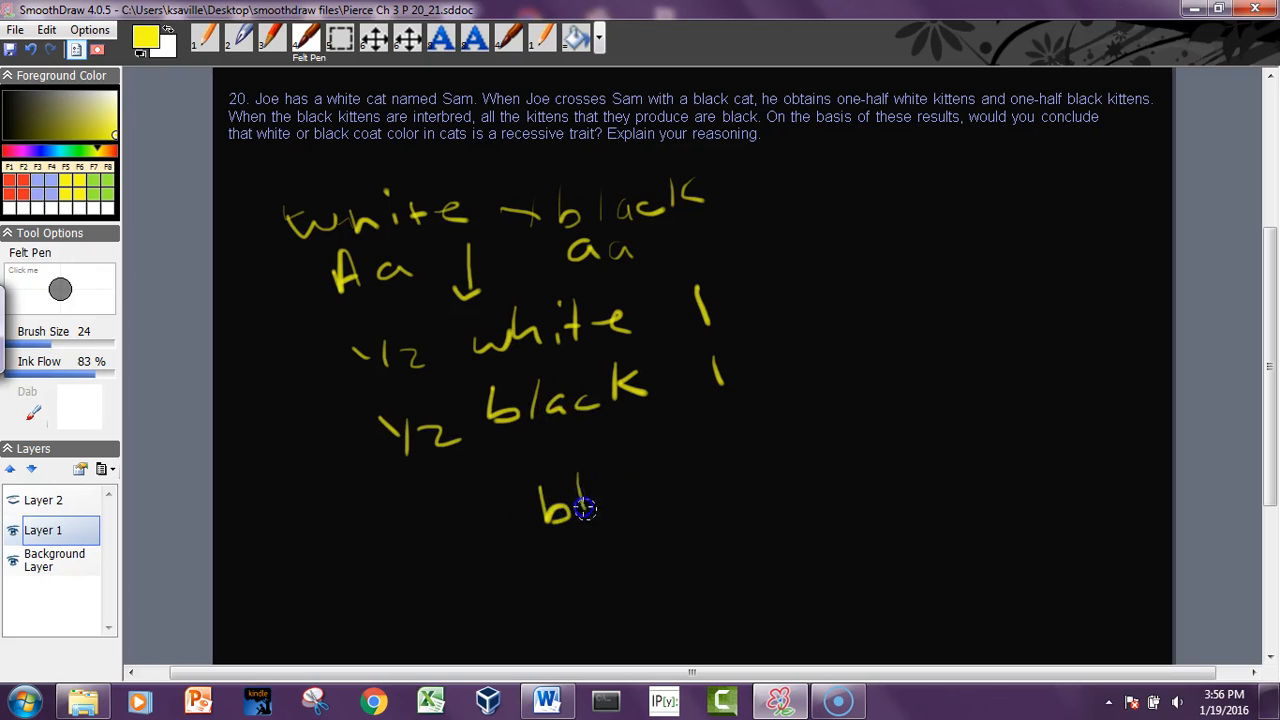
Write the second cross black × black with an arrow to all-black offspring
left_click_drag(540, 500, 680, 490)
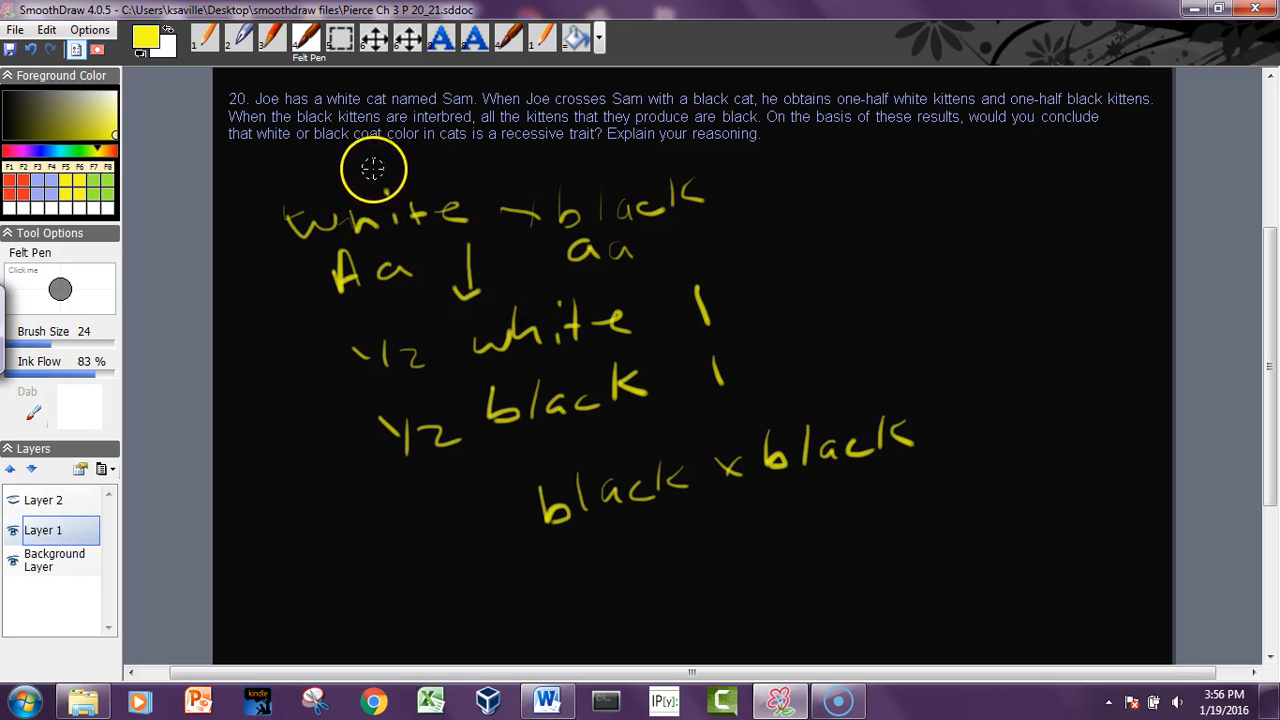
mouse_move(577, 155)
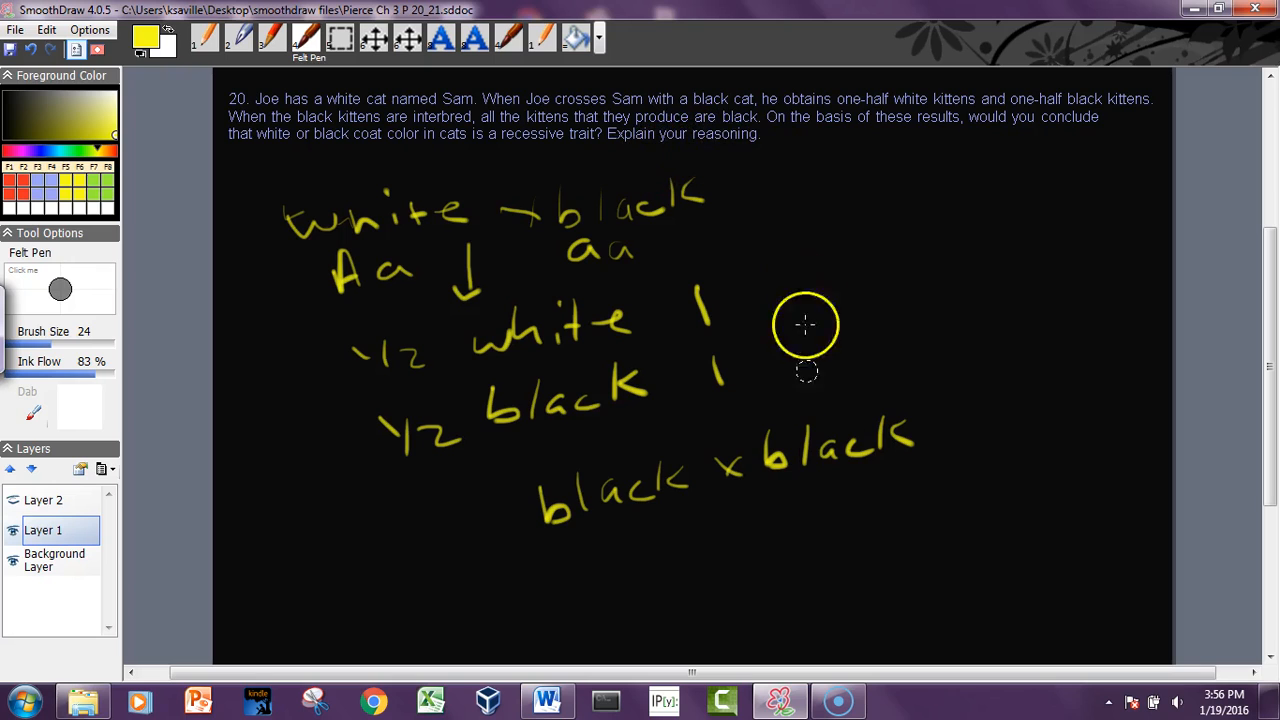
left_click_drag(745, 500, 765, 525)
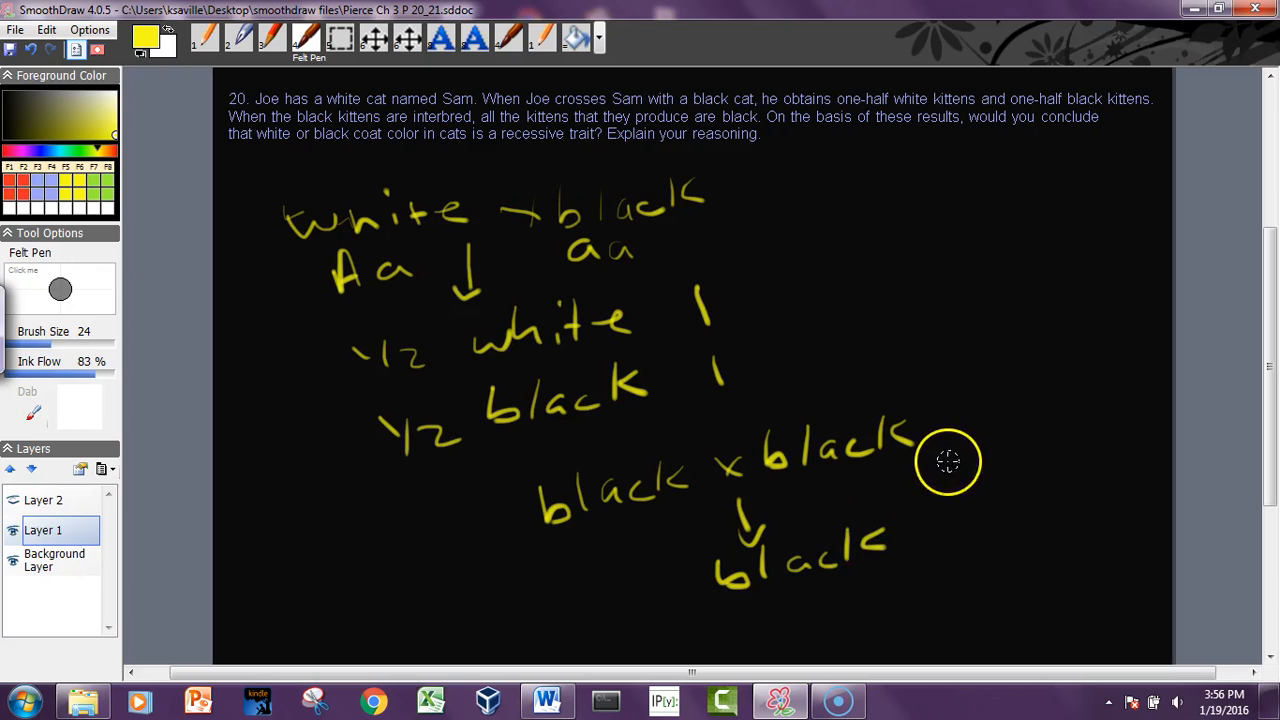
mouse_move(490, 285)
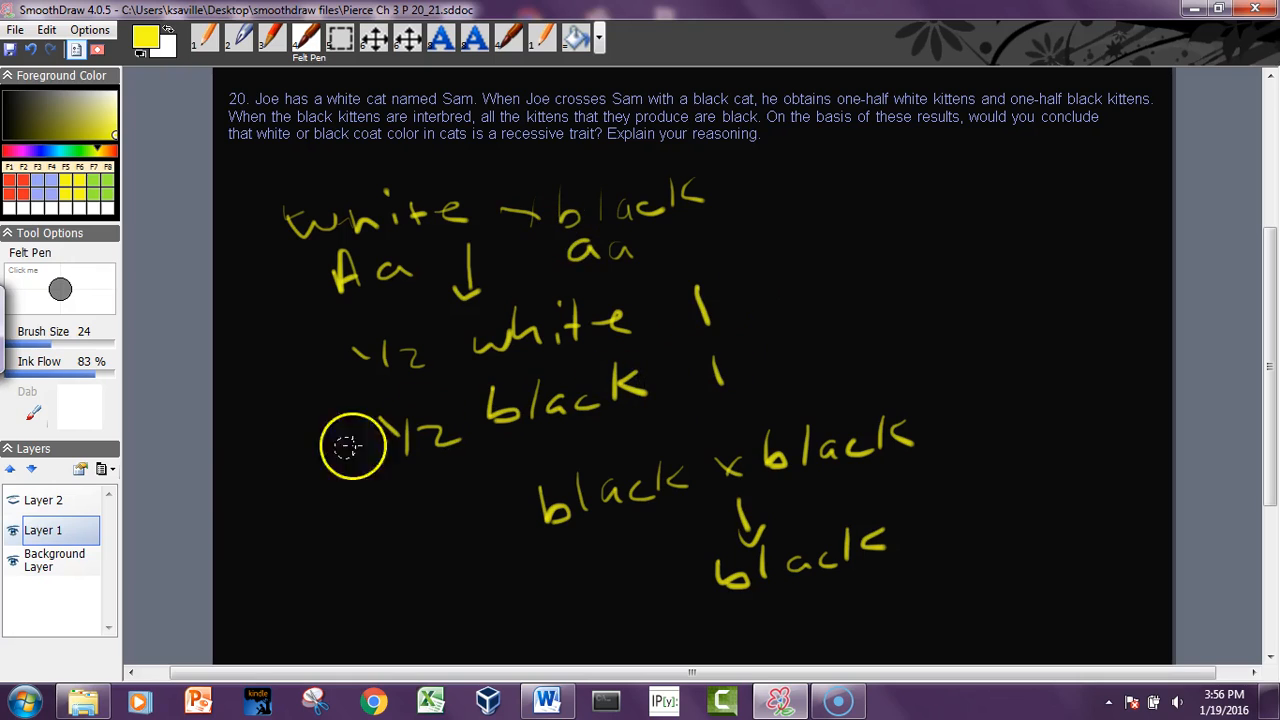
mouse_move(443, 400)
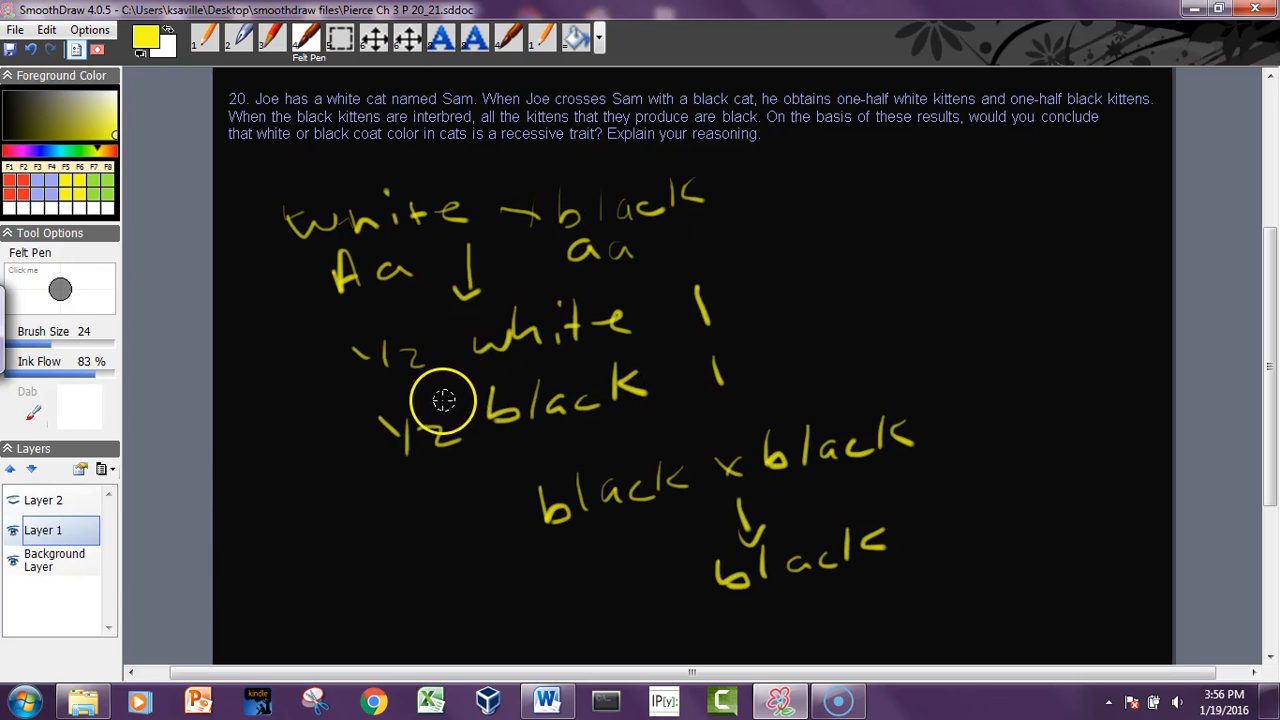
mouse_move(853, 207)
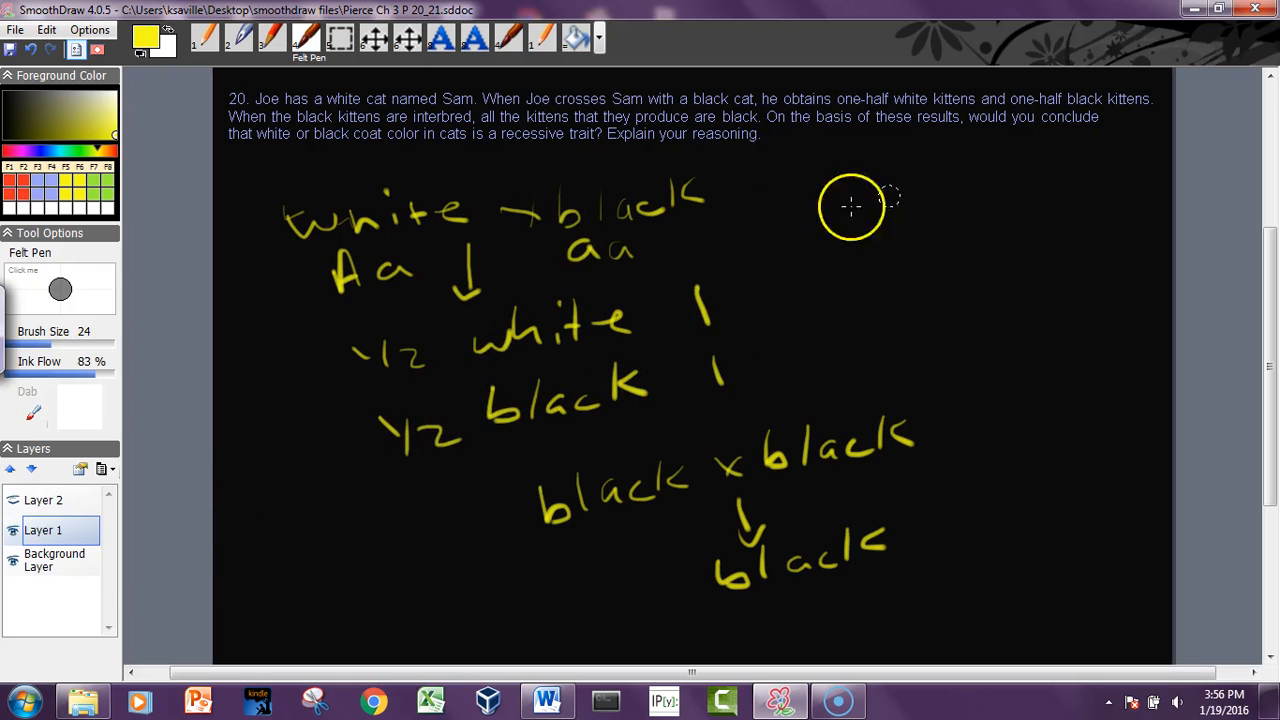
mouse_move(785, 203)
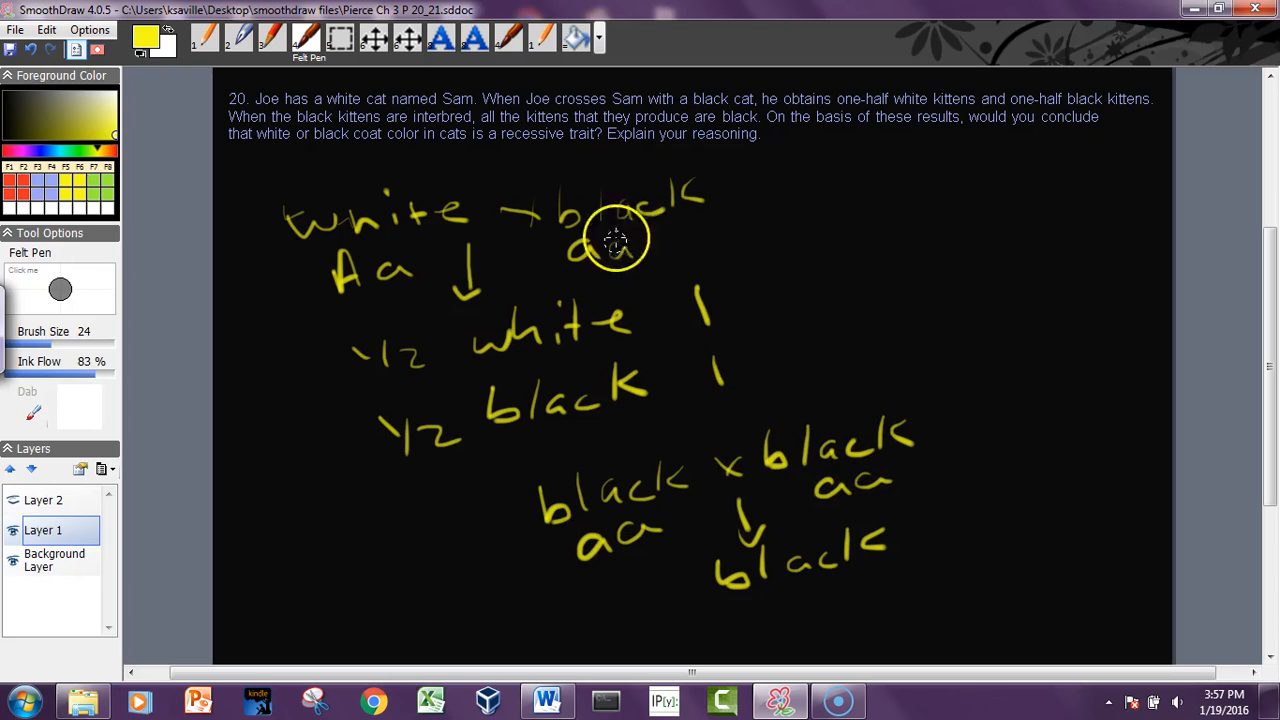
mouse_move(615, 270)
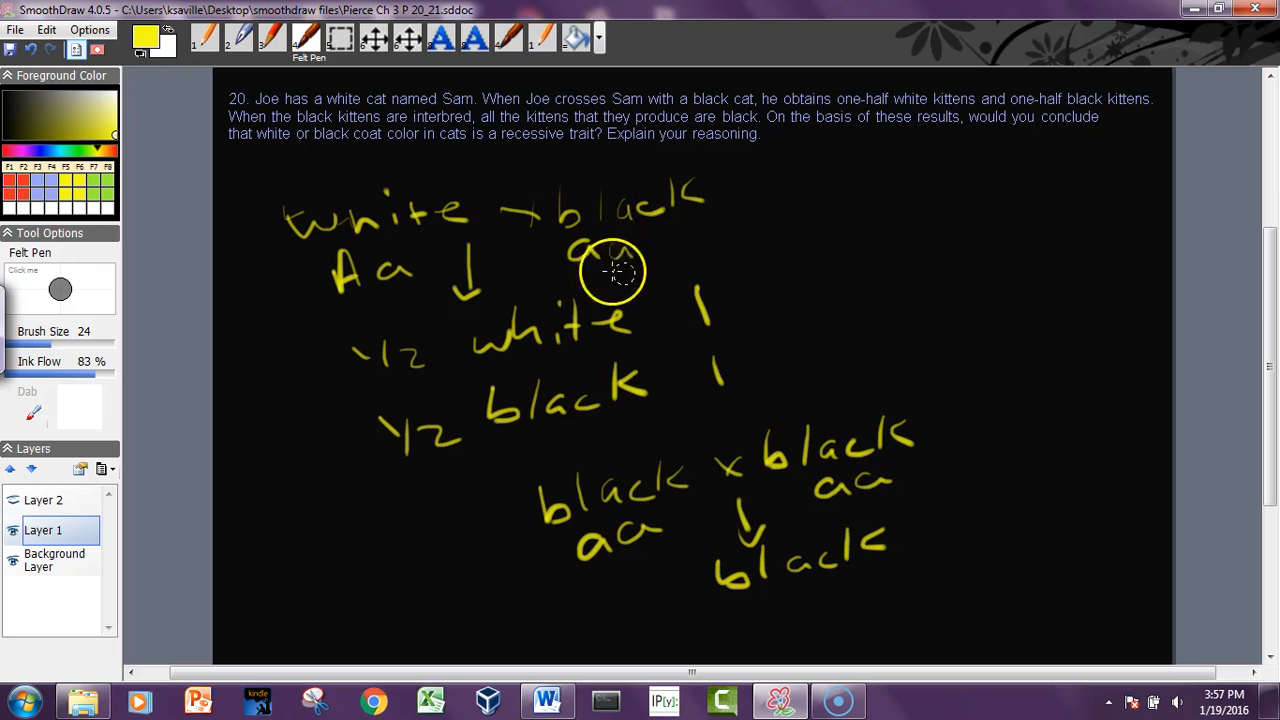
mouse_move(665, 250)
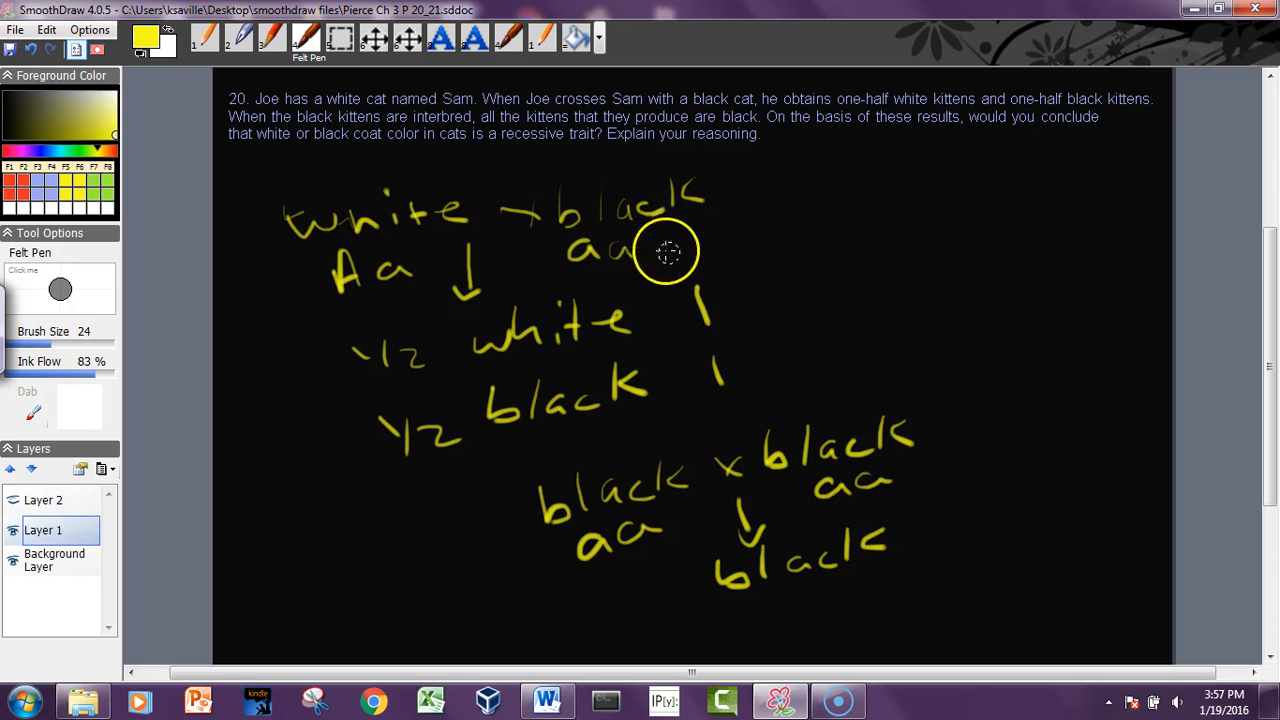
mouse_move(625, 555)
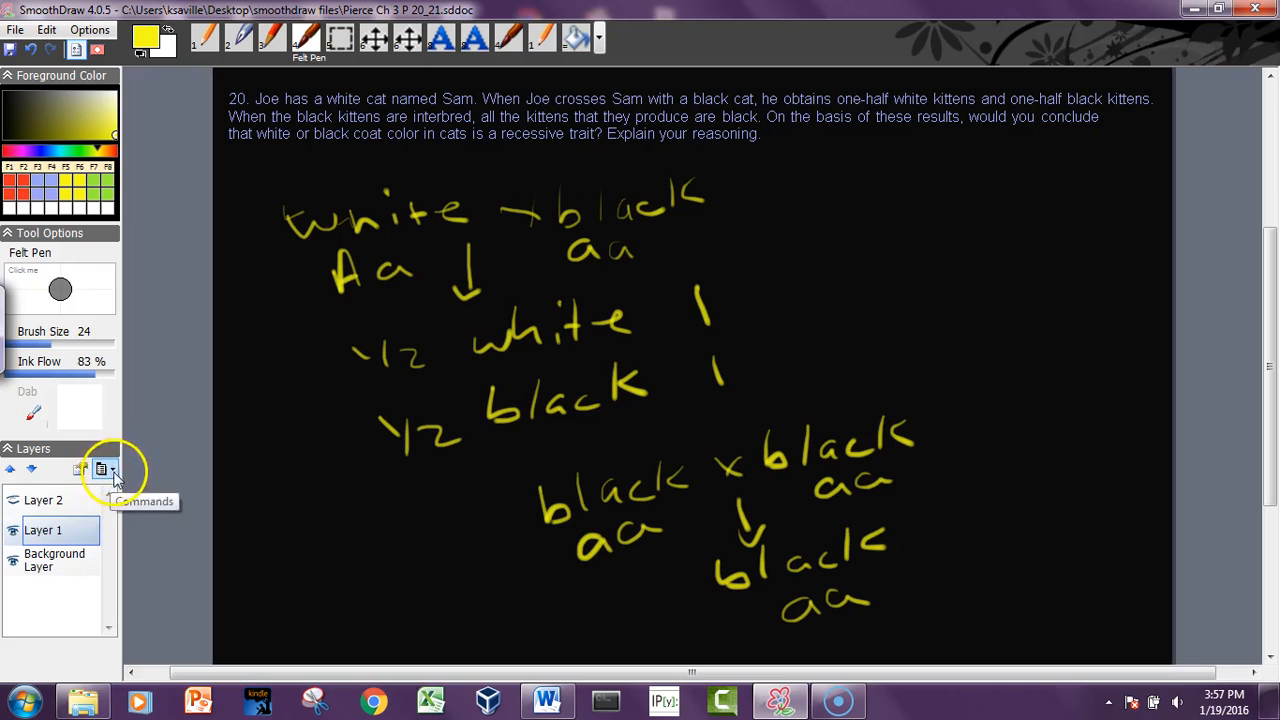
Add a new layer and write ½ black below the cross arrow
left_click(100, 469)
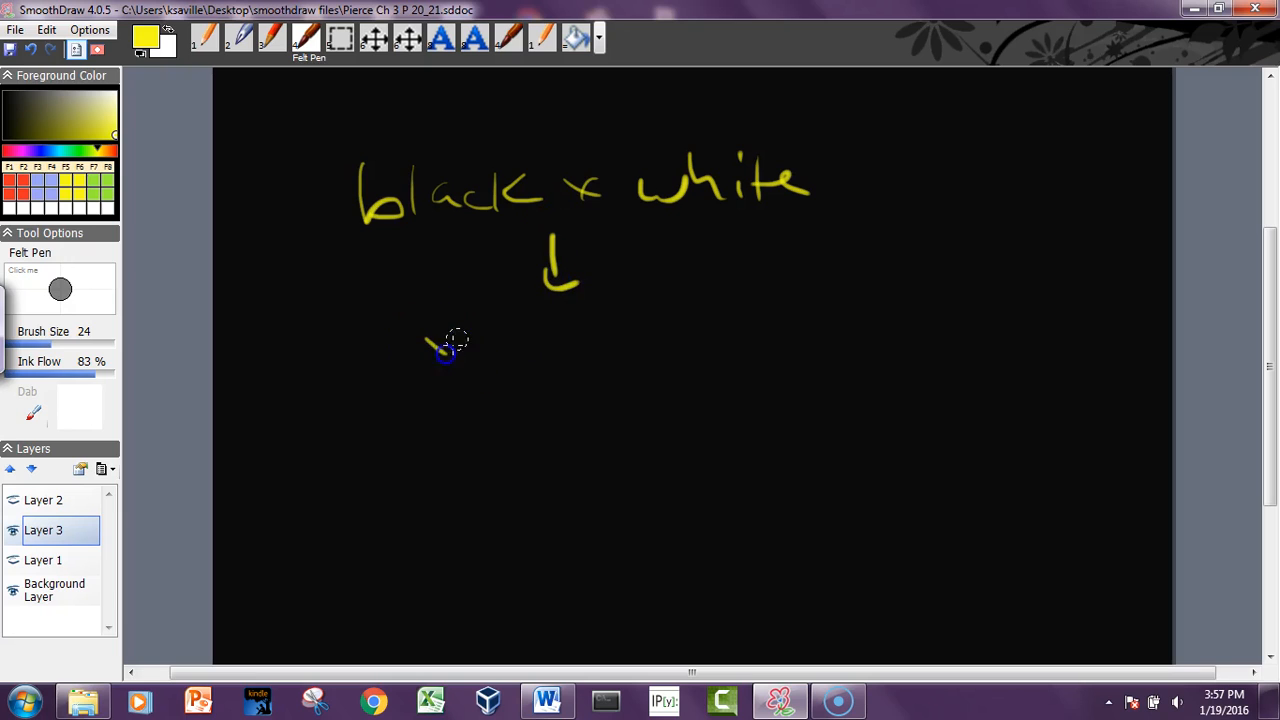
left_click_drag(430, 350, 630, 345)
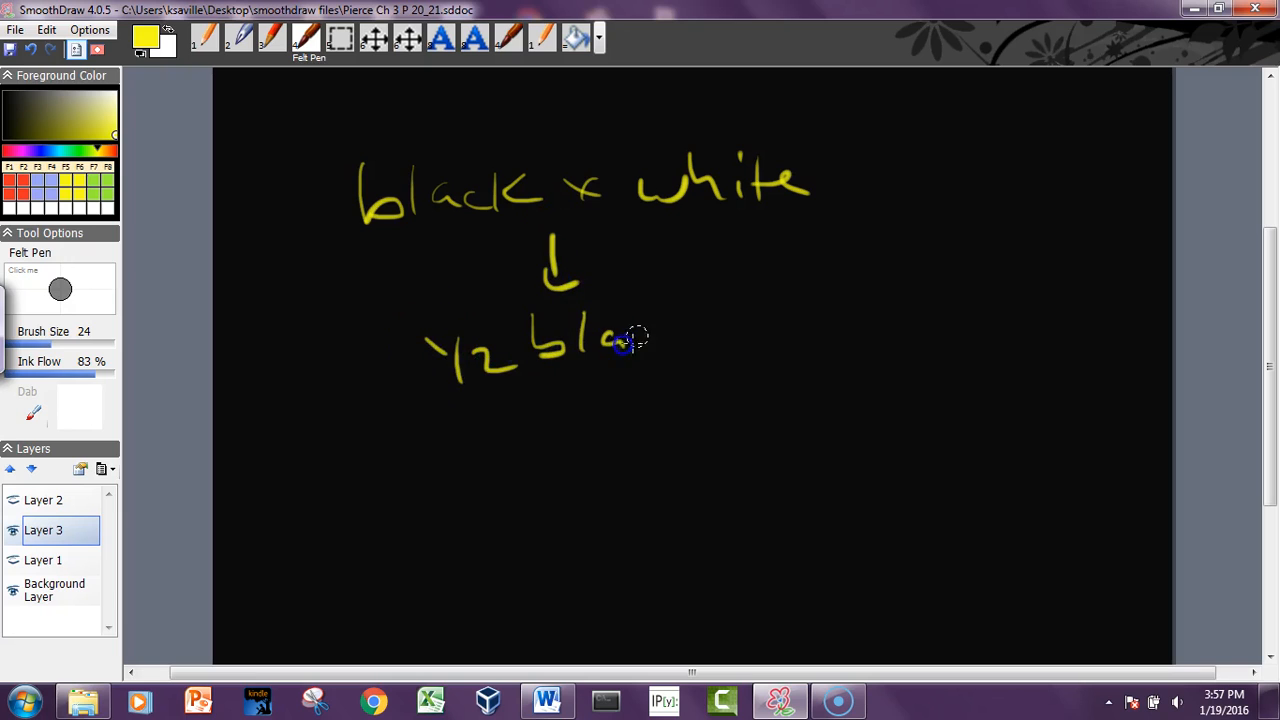
left_click_drag(620, 340, 490, 440)
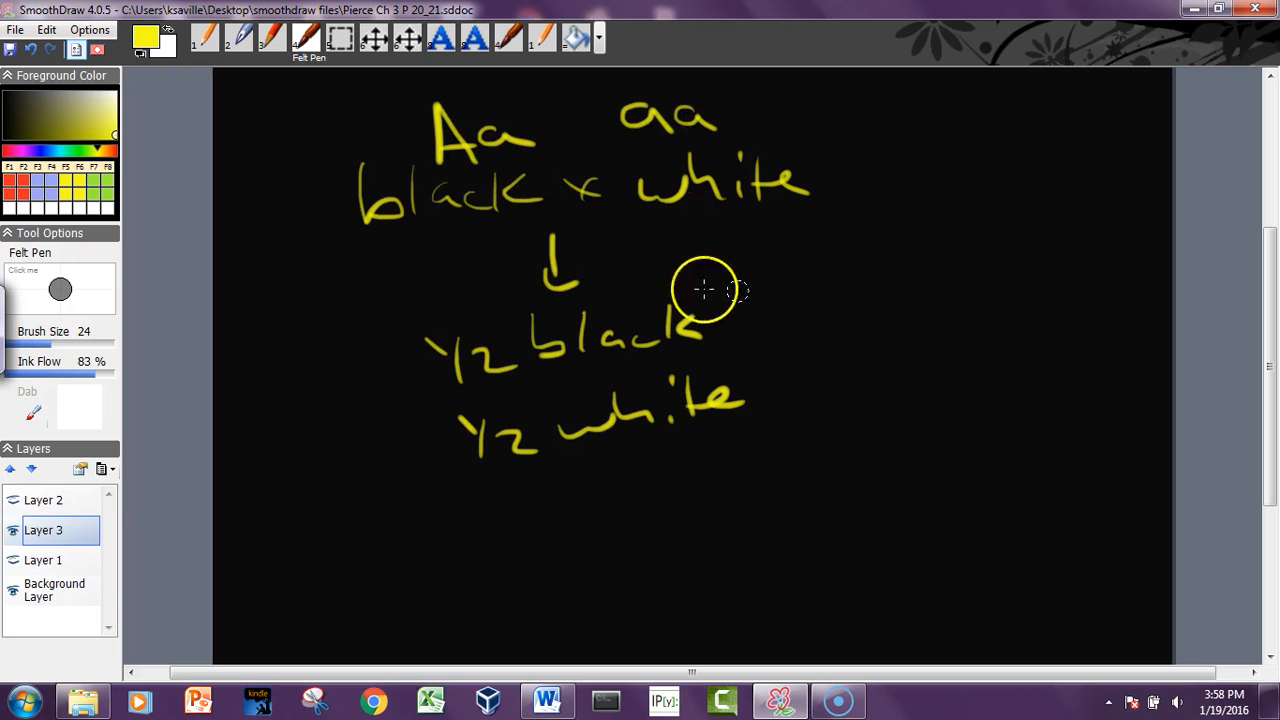
mouse_move(810, 302)
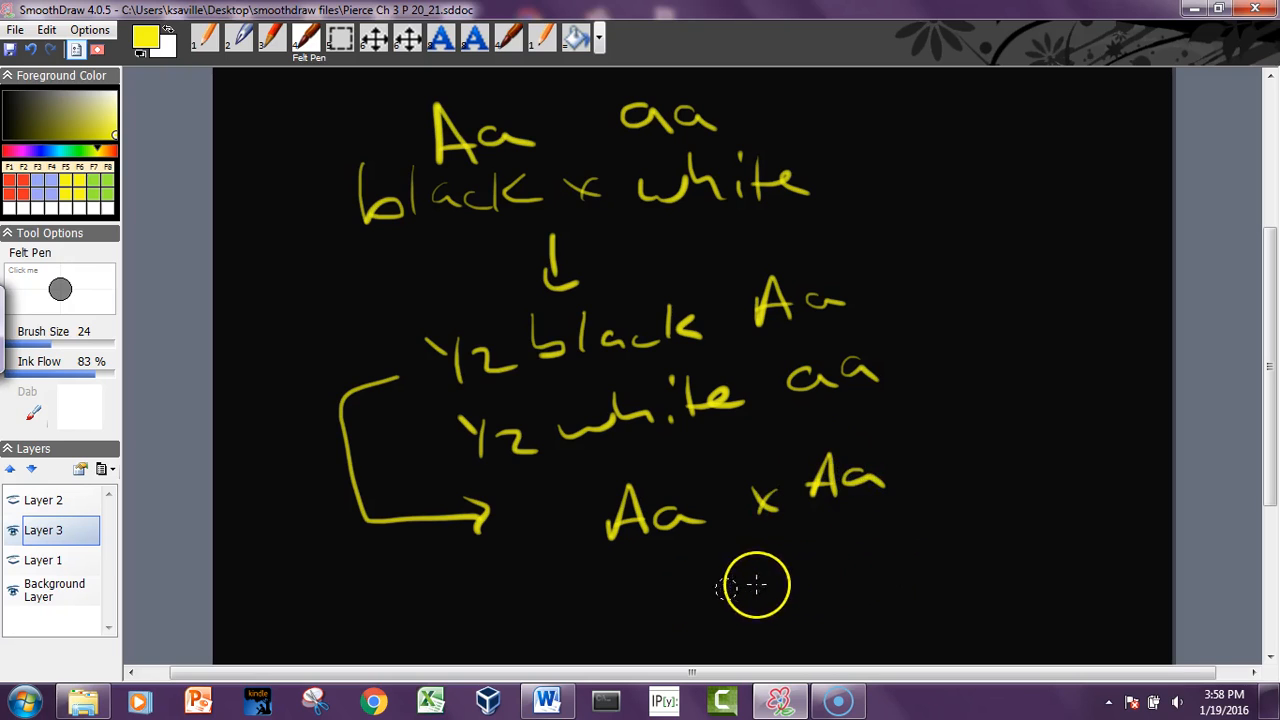
Write the Aa × Aa offspring counts: 3 black, 1 white
left_click_drag(710, 600, 790, 560)
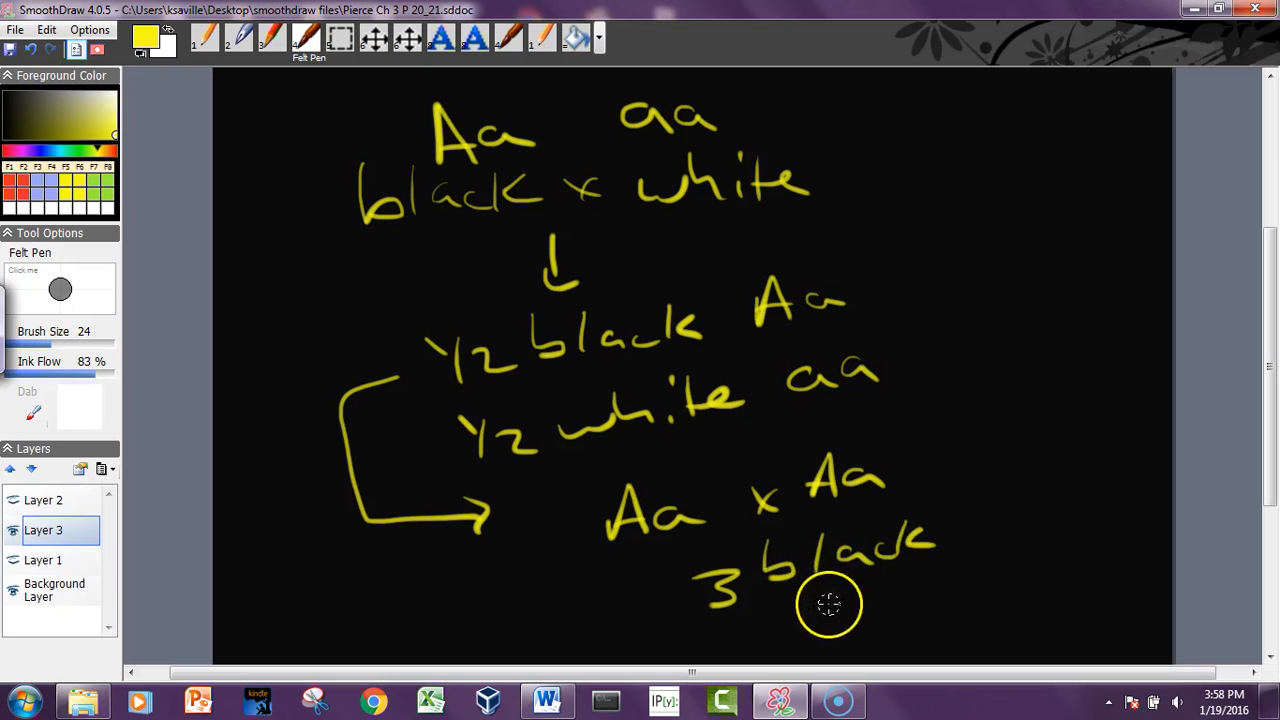
left_click_drag(830, 605, 995, 595)
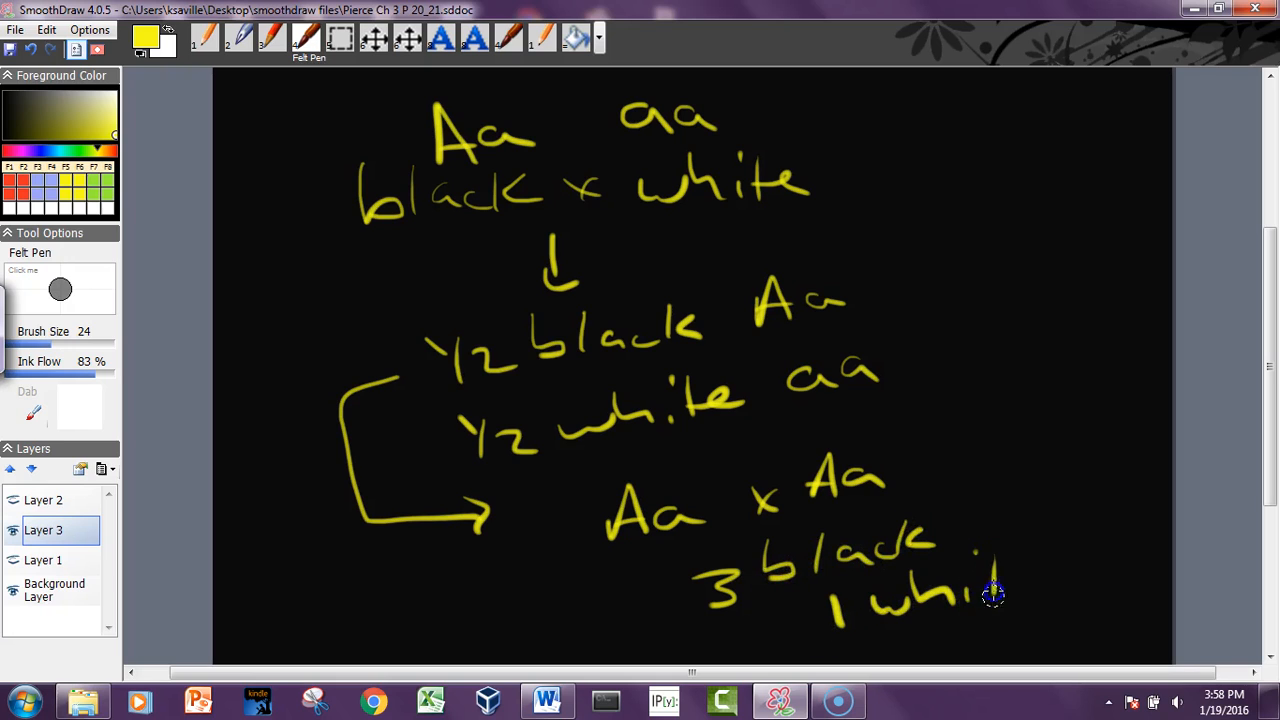
left_click_drag(890, 180, 950, 375)
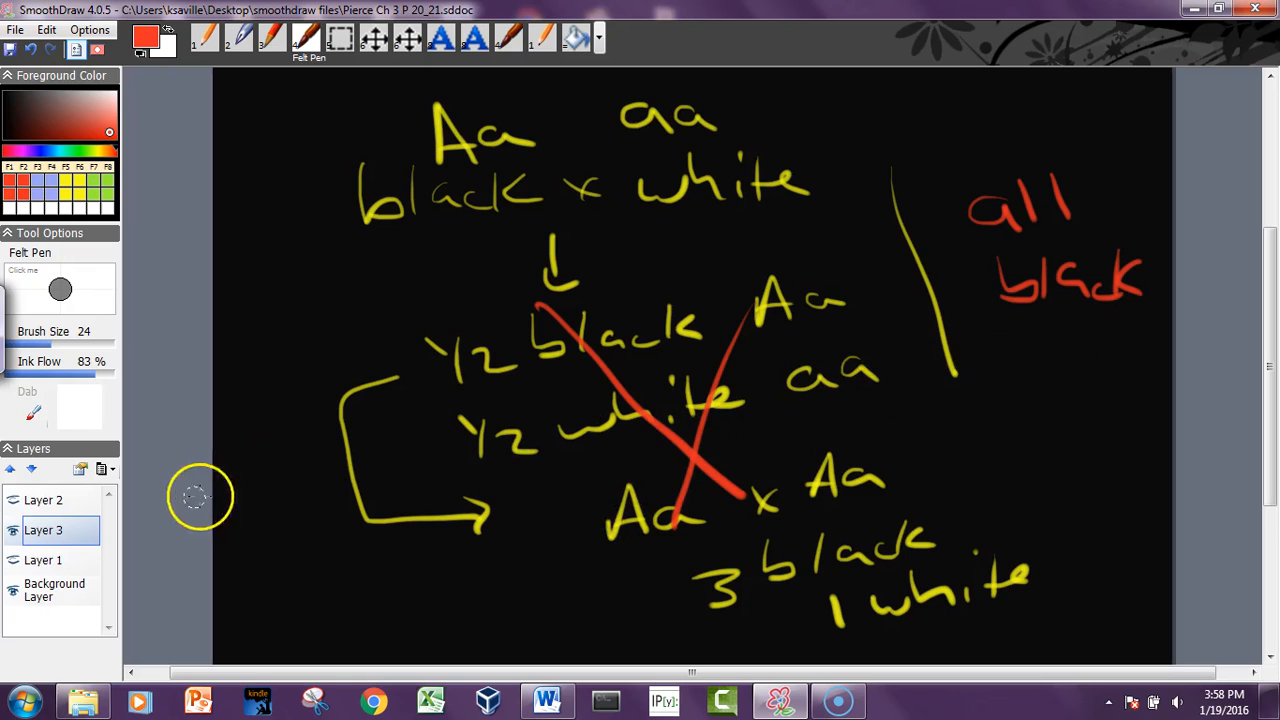
Toggle the alternative layer's visibility, leaving the black × white working hidden
left_click(43, 560)
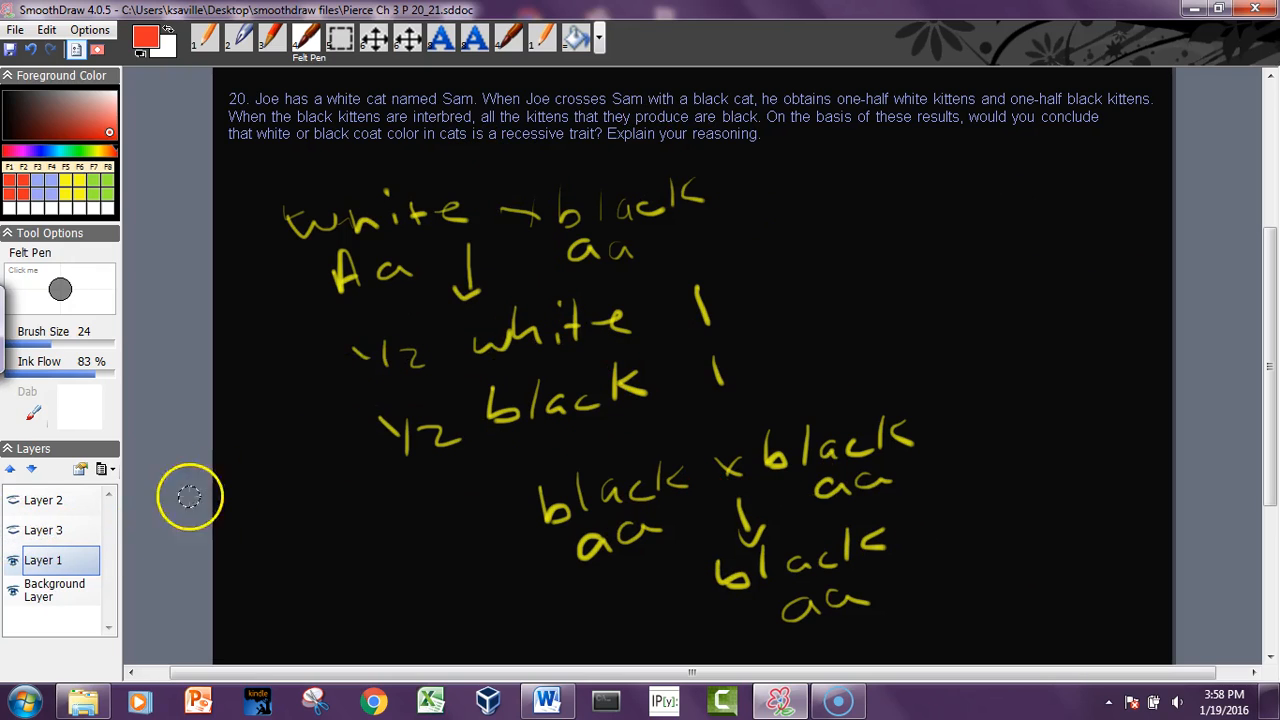
mouse_move(815, 162)
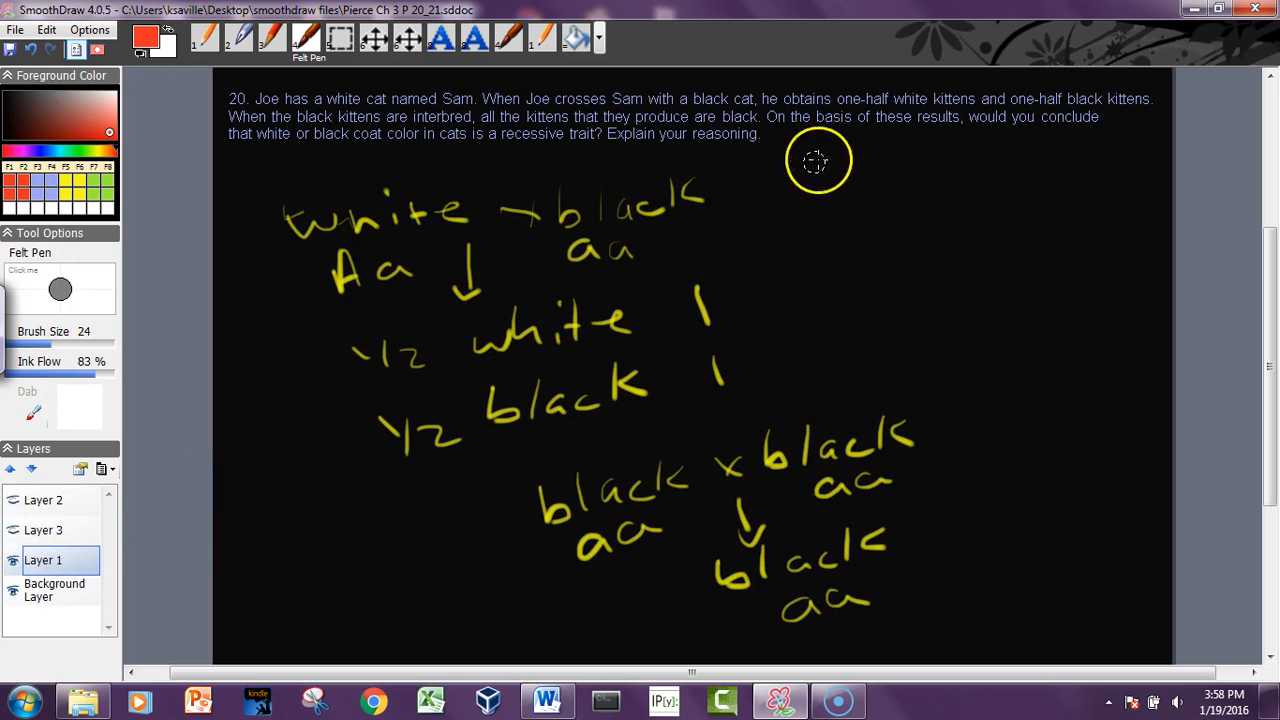
mouse_move(632, 208)
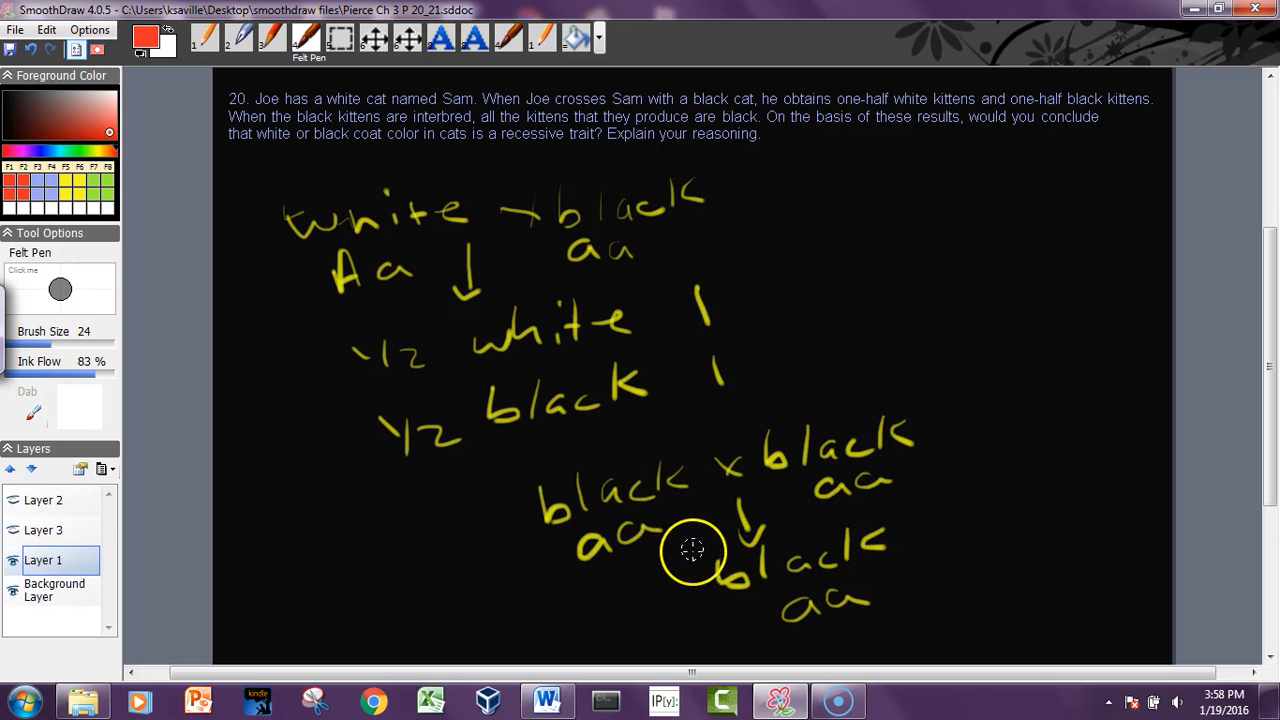
mouse_move(675, 571)
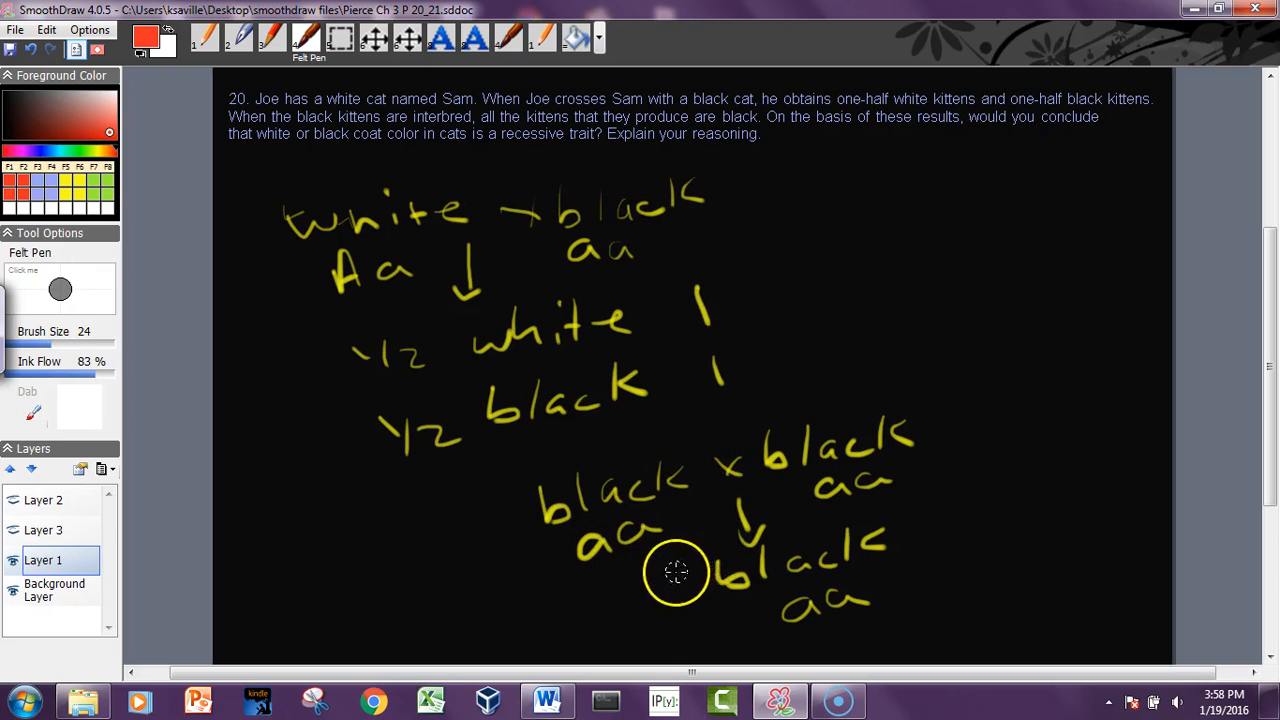
mouse_move(25, 555)
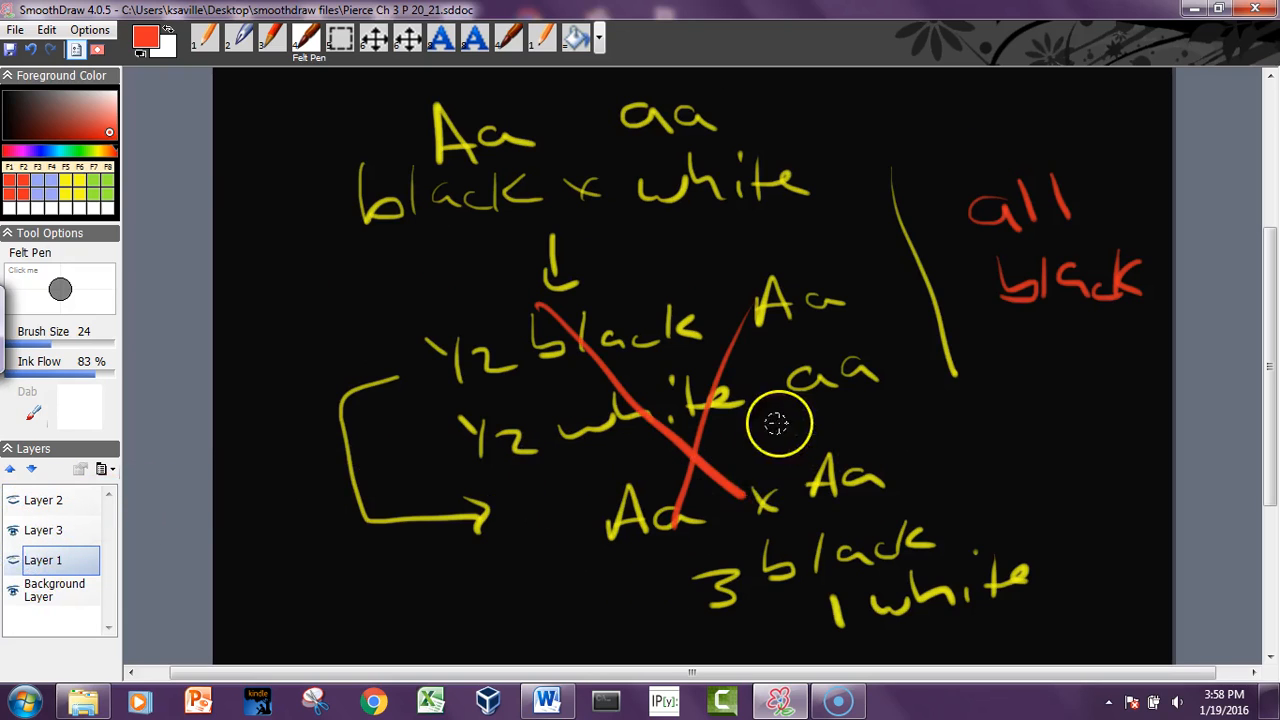
mouse_move(818, 633)
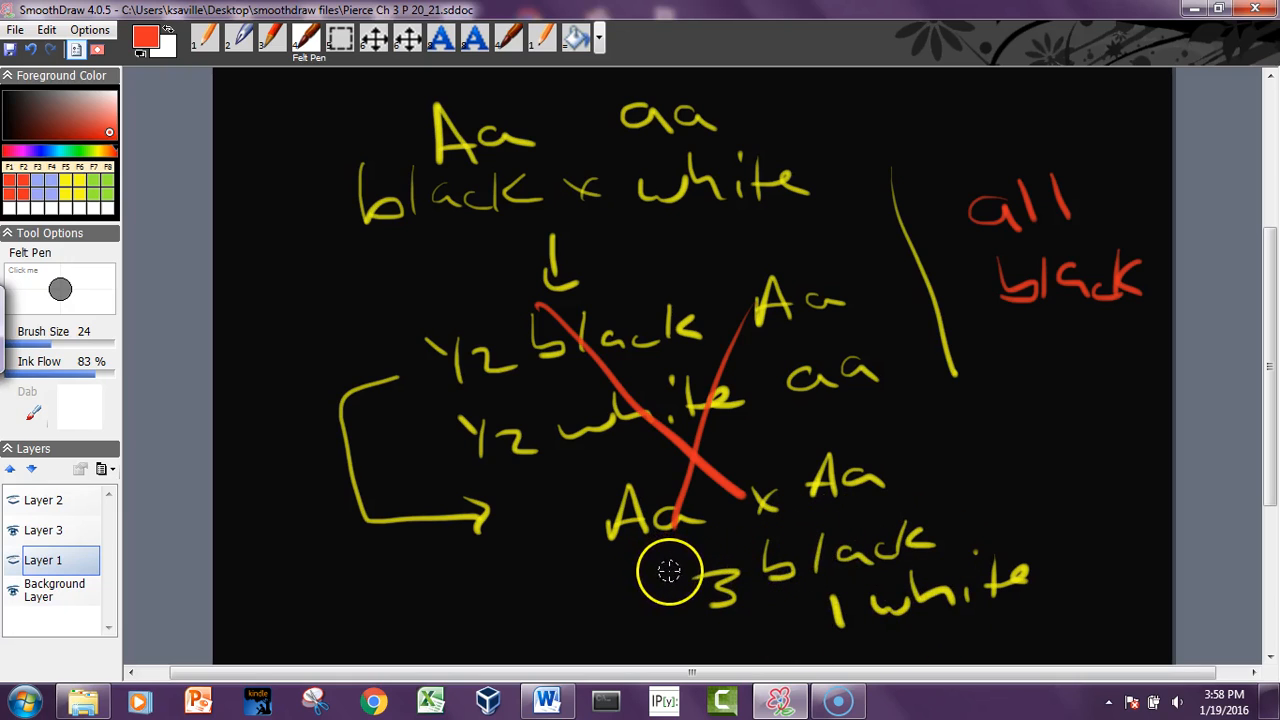
mouse_move(680, 590)
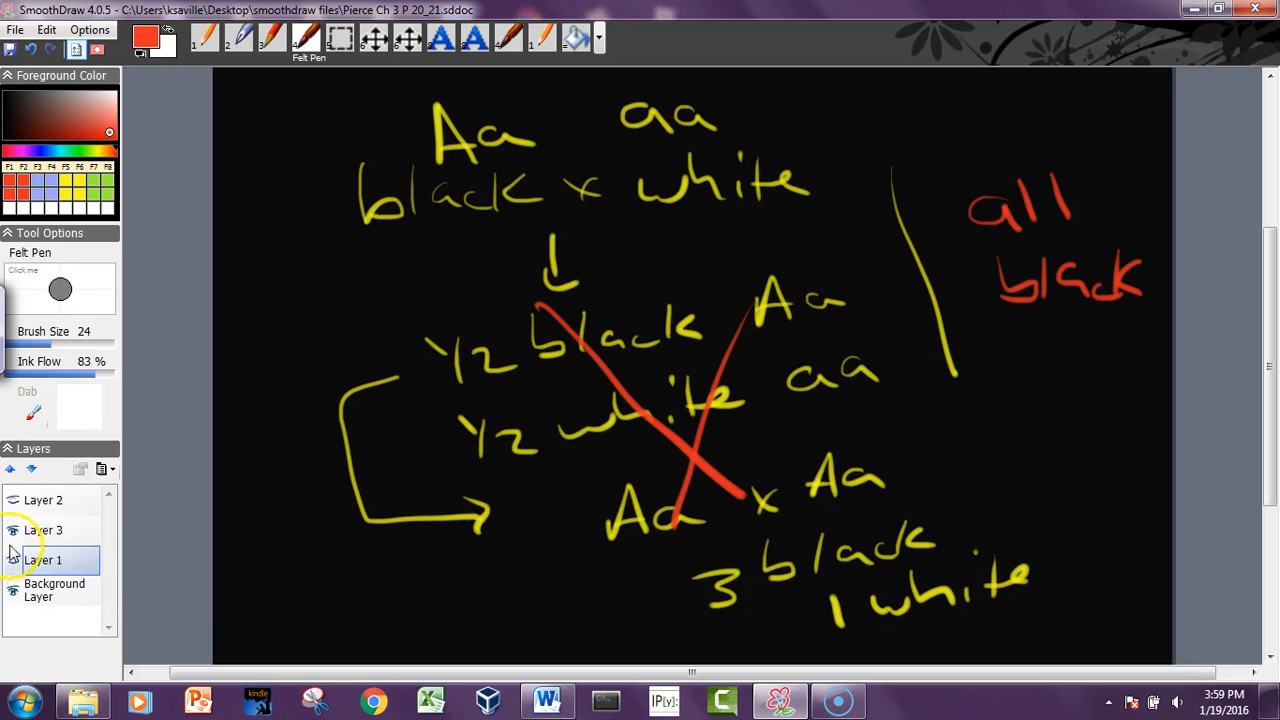
left_click(13, 560)
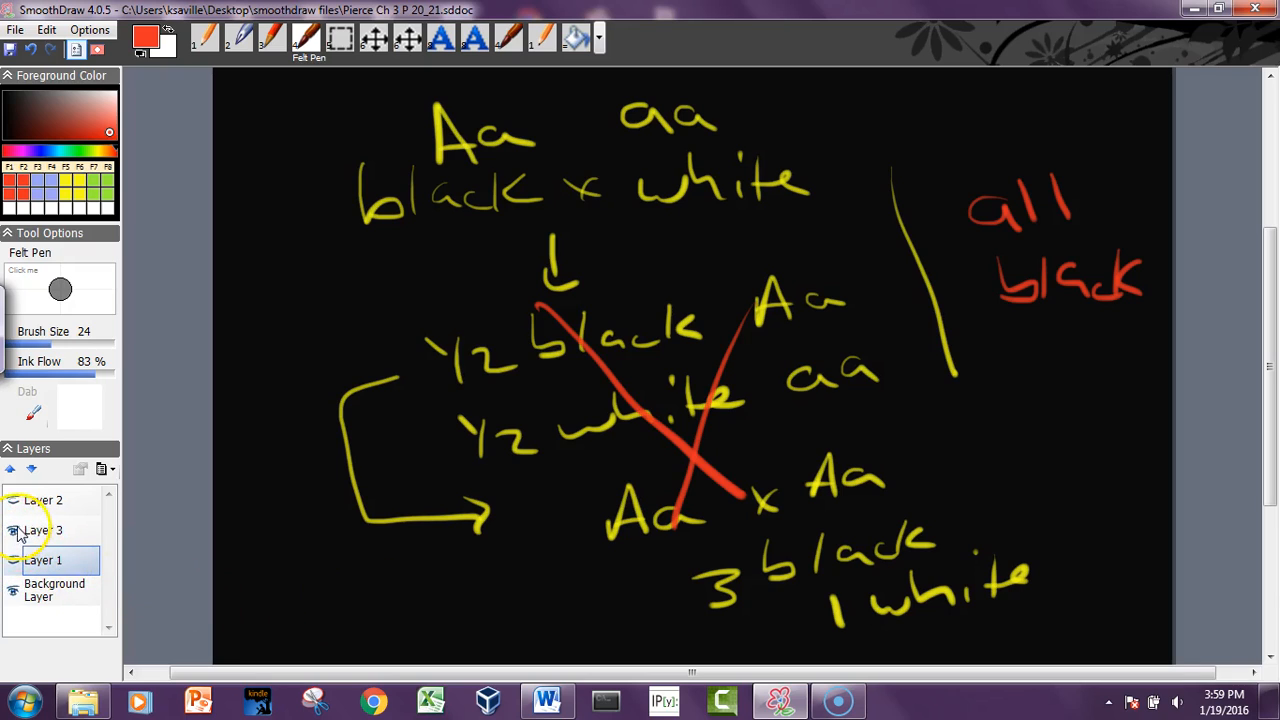
left_click(14, 560)
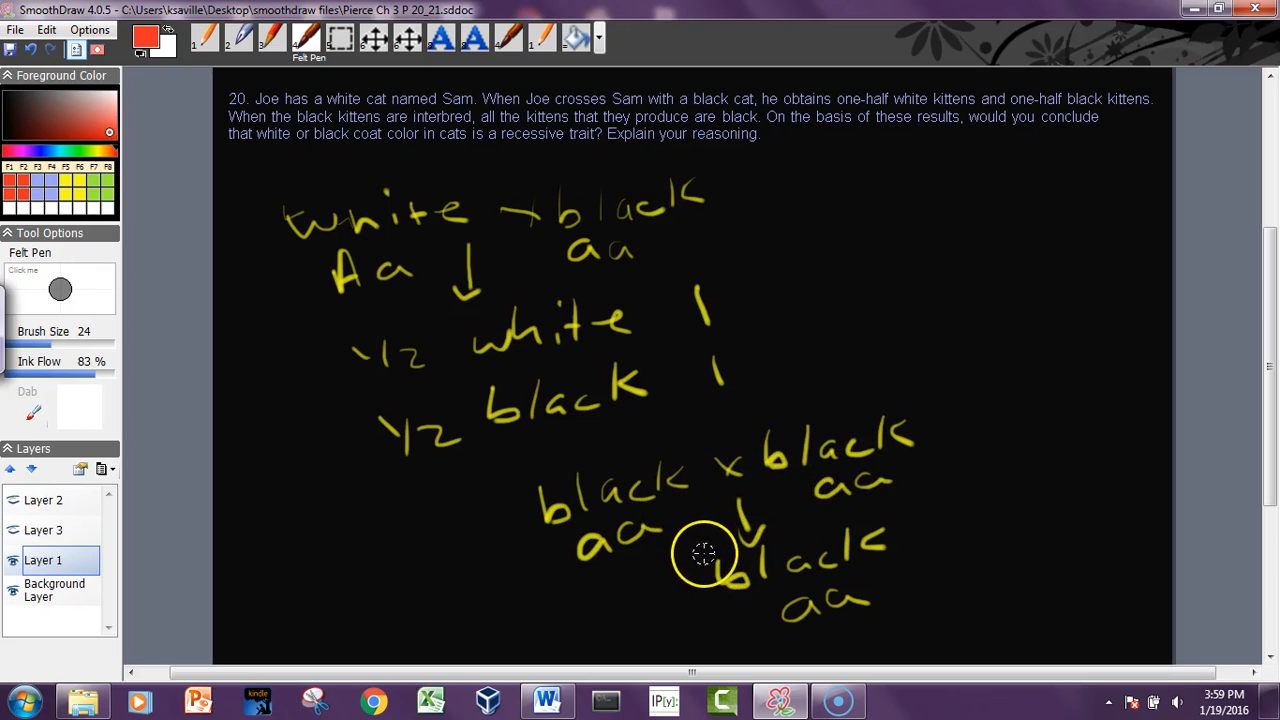
mouse_move(772, 445)
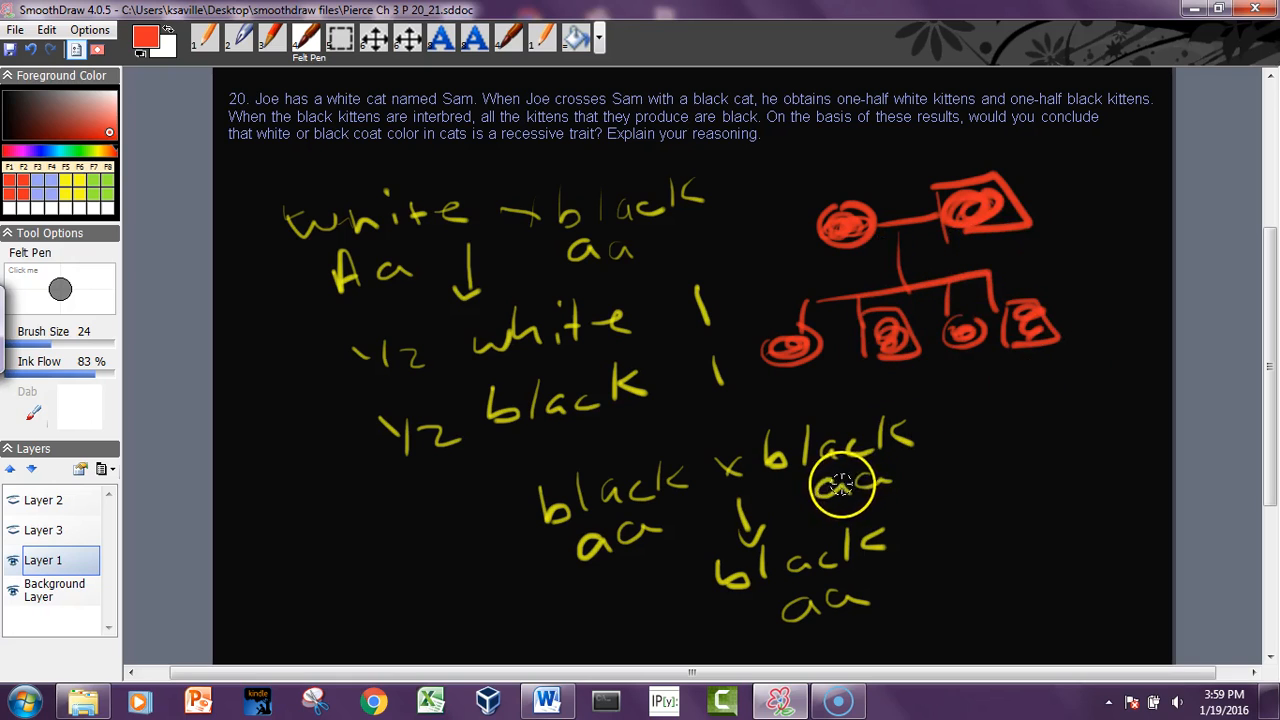
mouse_move(843, 378)
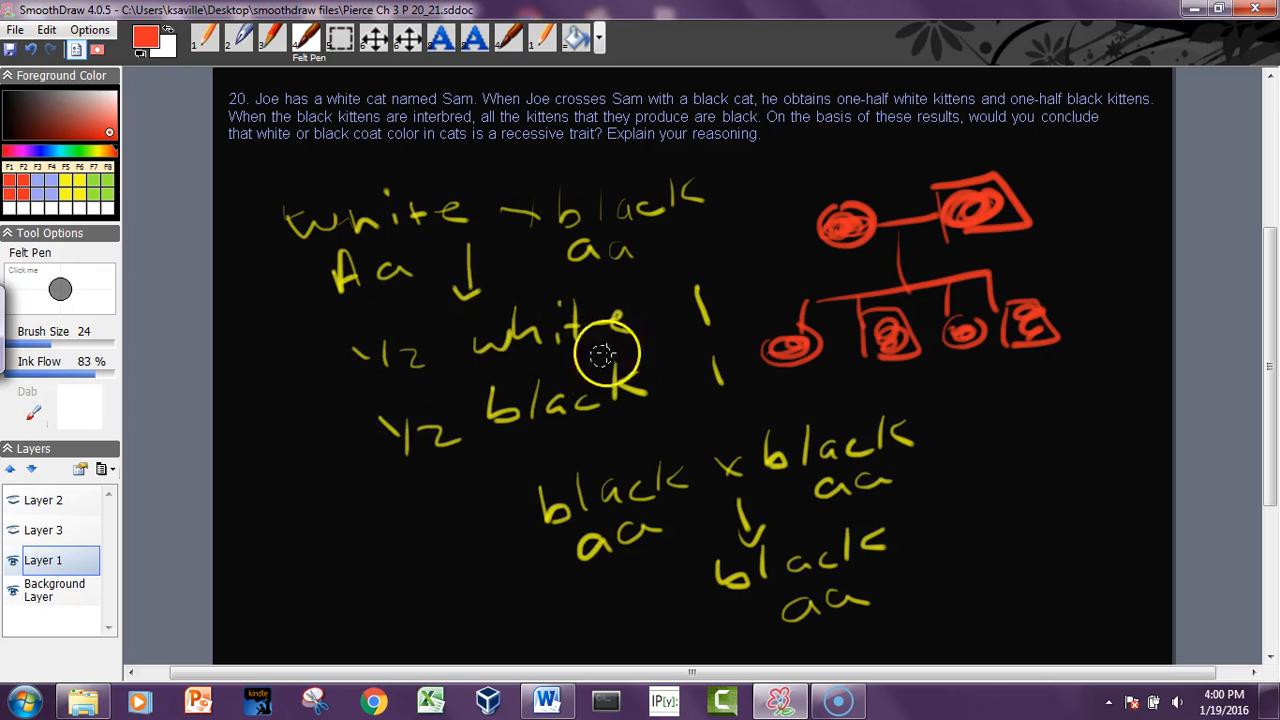
mouse_move(473, 500)
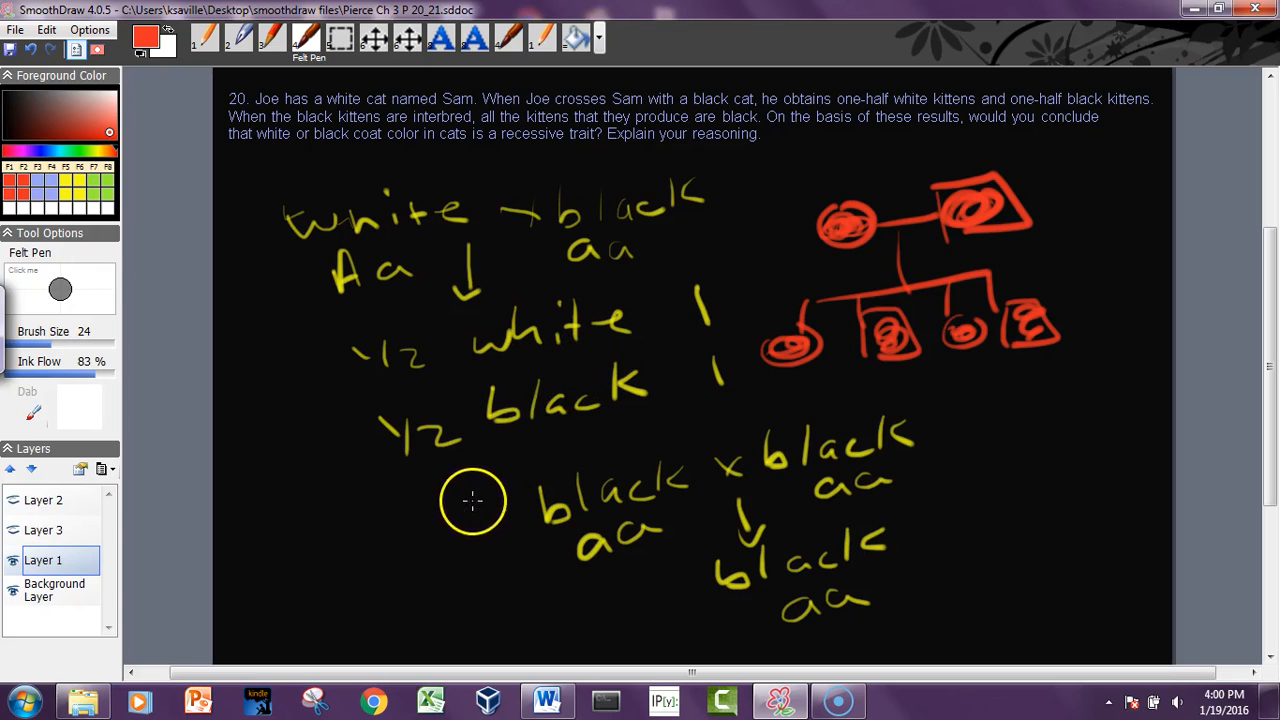
mouse_move(385, 430)
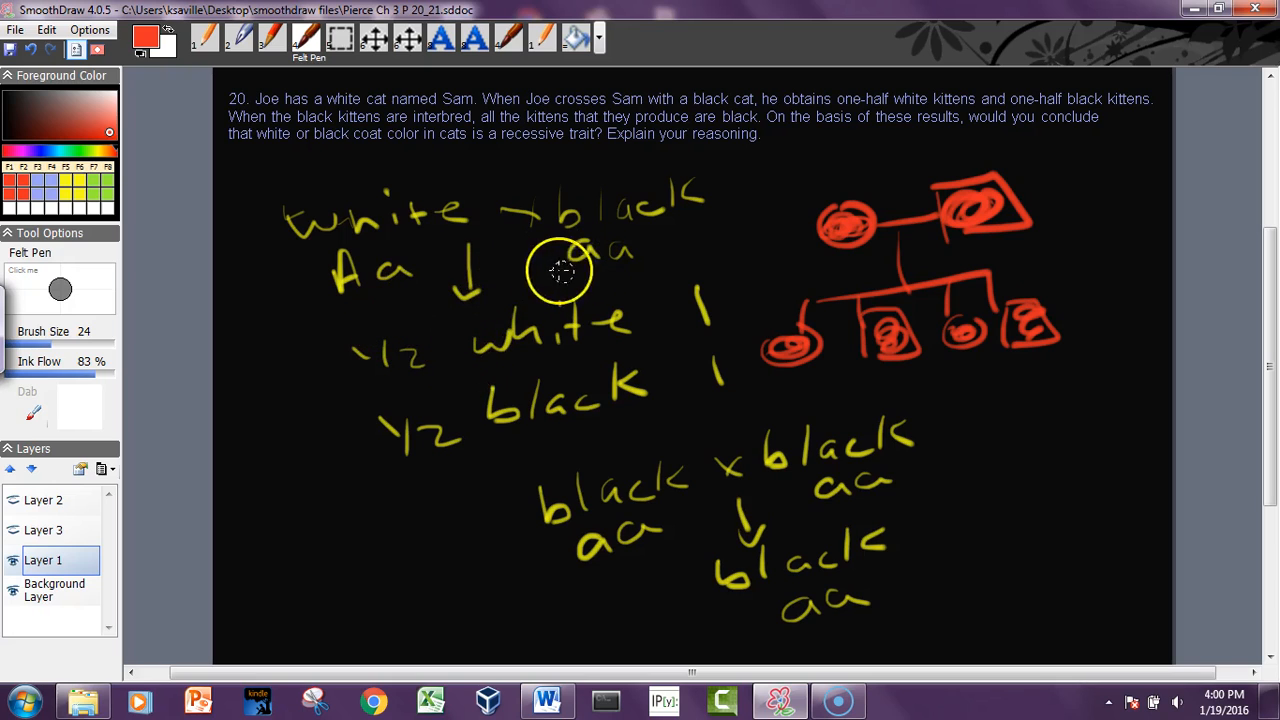
Underline the parents' genotypes in red and reveal the problem 21 sheep page
left_click_drag(675, 265, 760, 375)
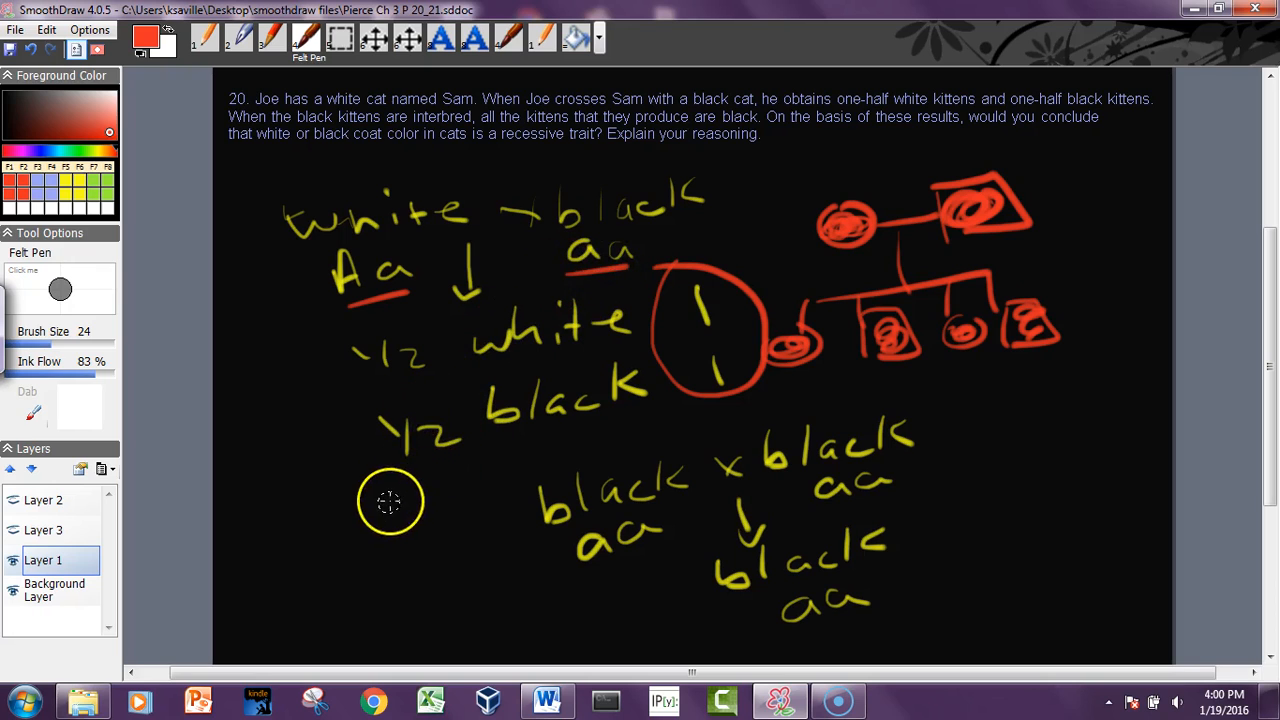
mouse_move(185, 473)
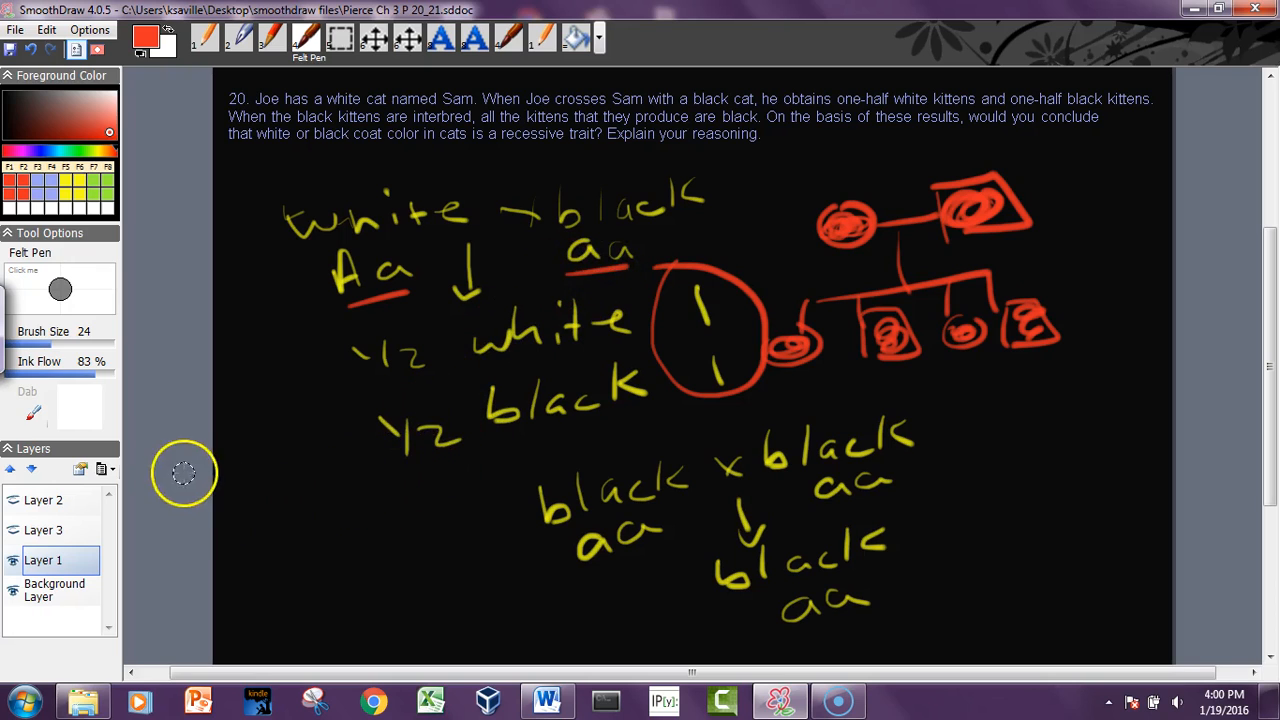
left_click(13, 560)
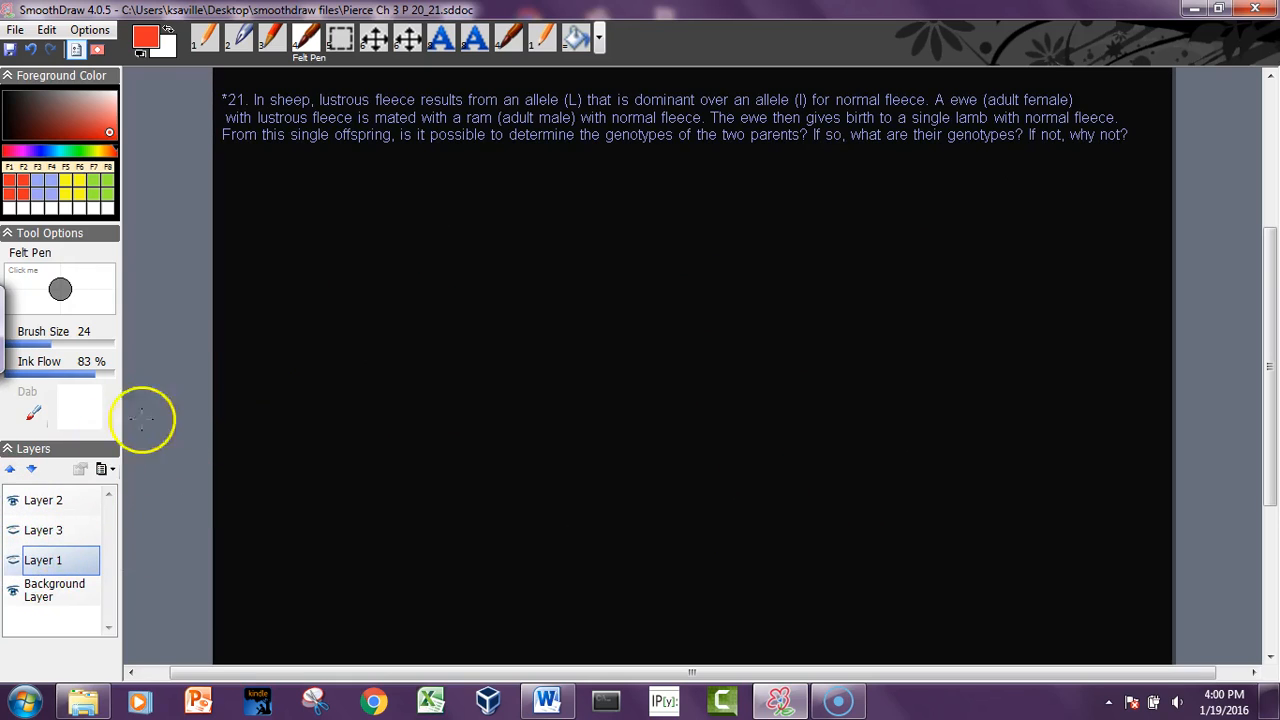
mouse_move(298, 298)
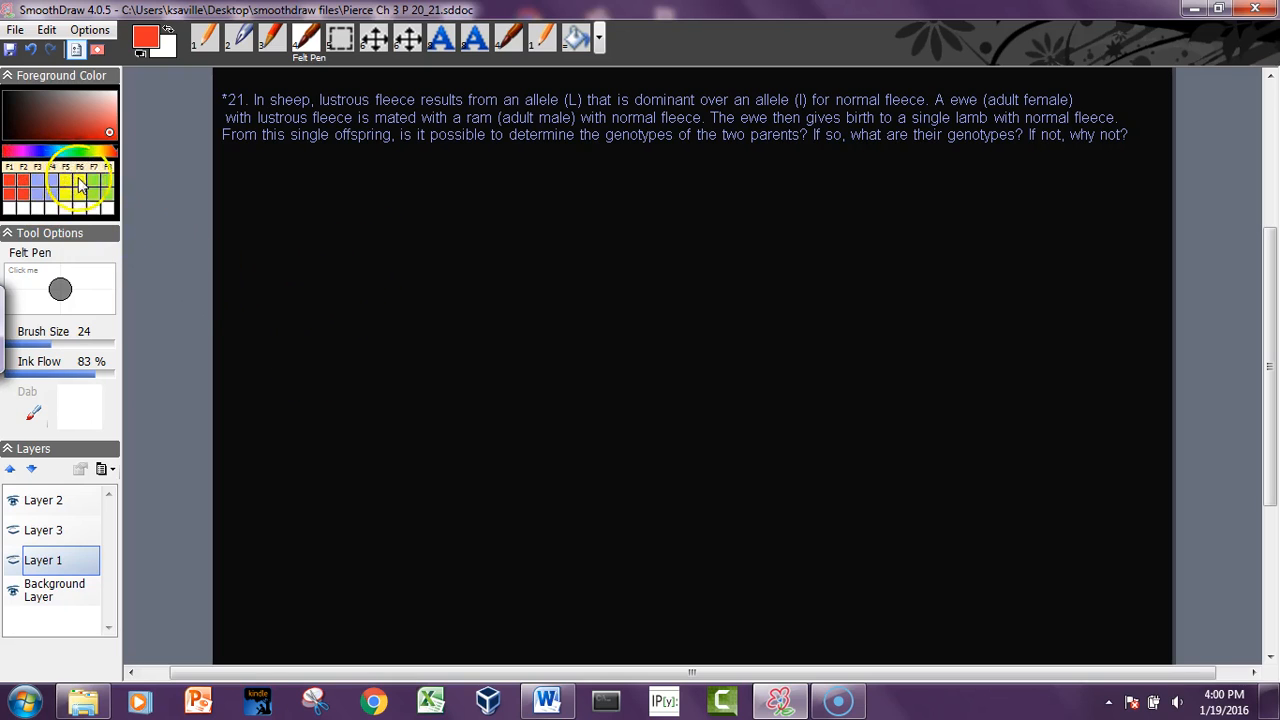
Choose green ink, dismiss the invisible-layer warning, and draw on visible Layer 2
left_click(80, 183)
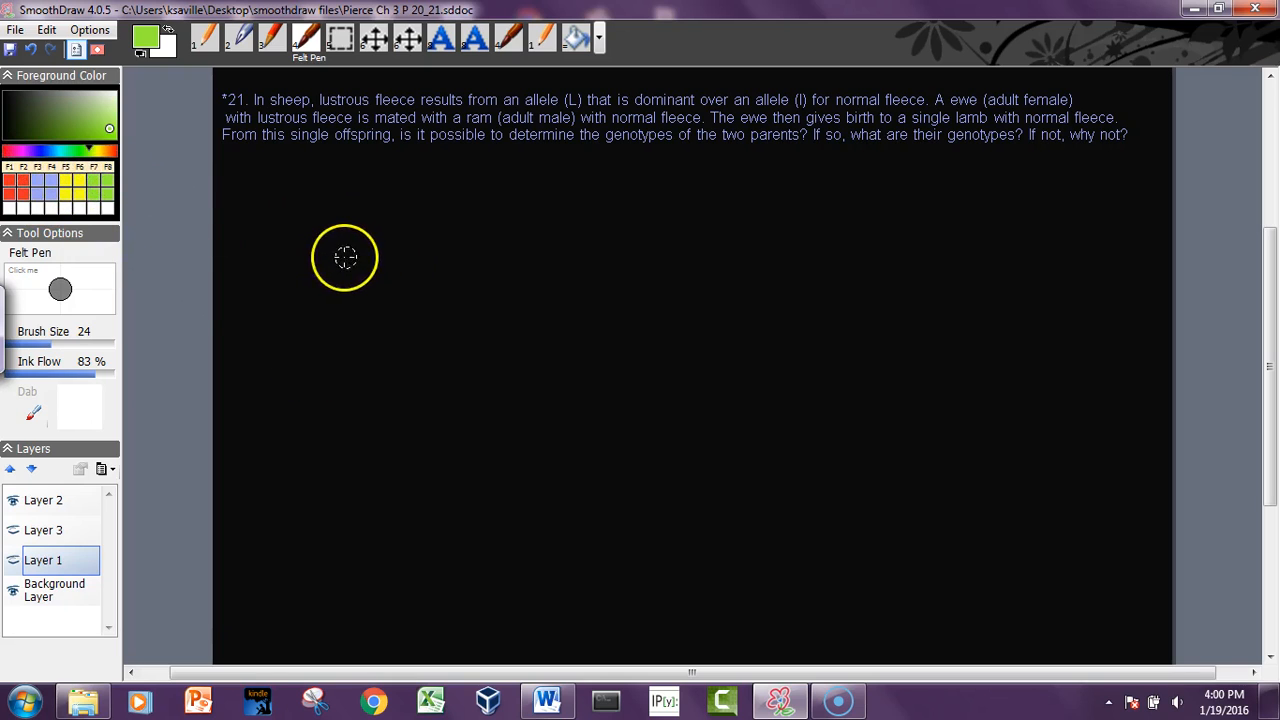
mouse_move(385, 212)
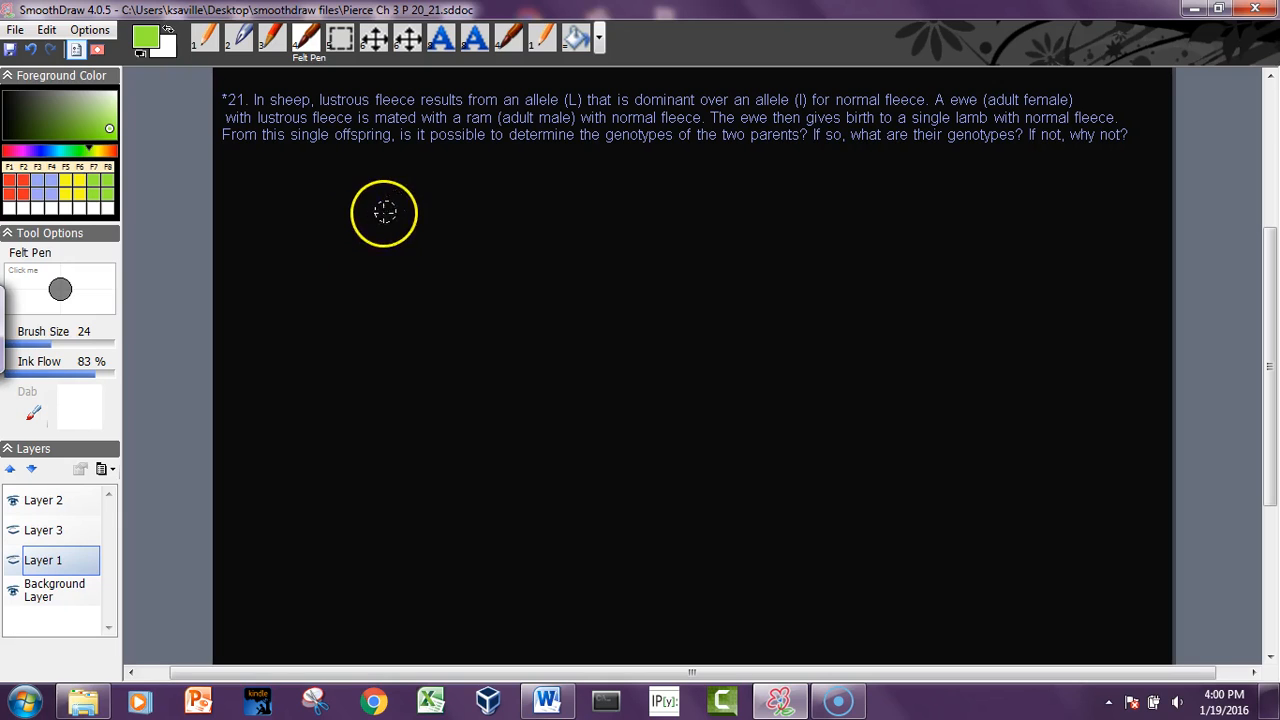
left_click(385, 212)
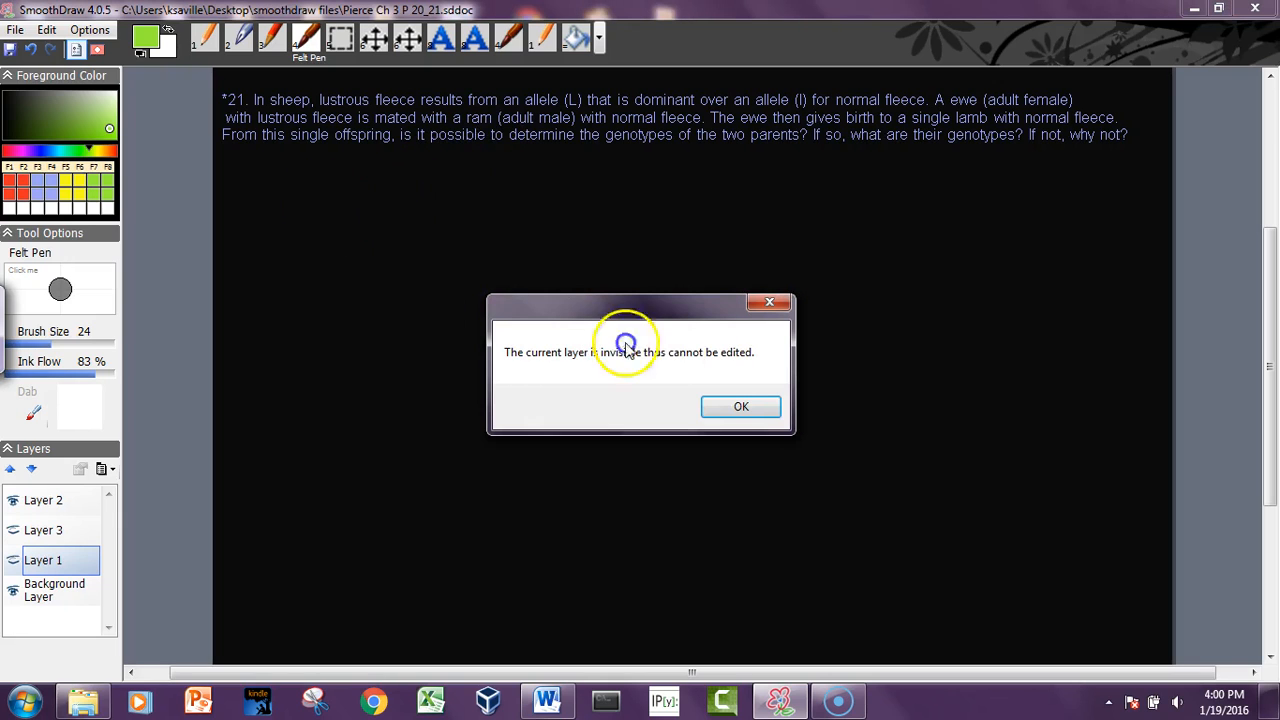
mouse_move(555, 415)
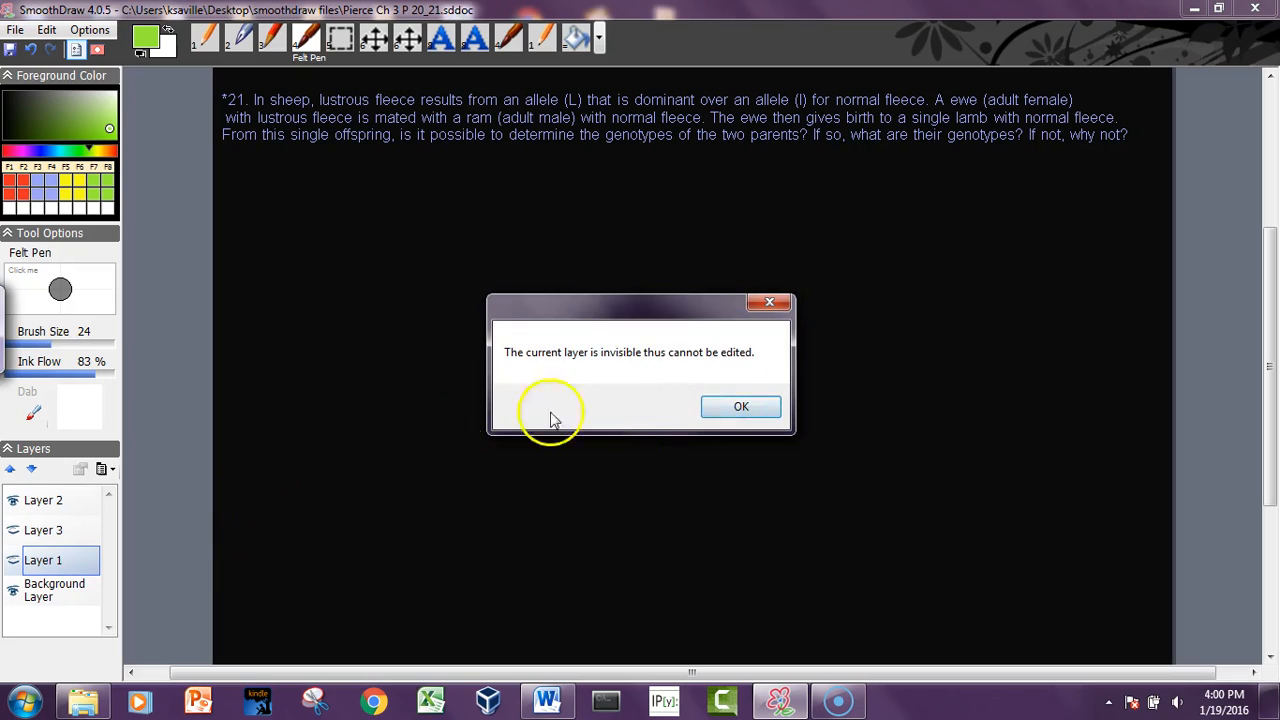
left_click(741, 406)
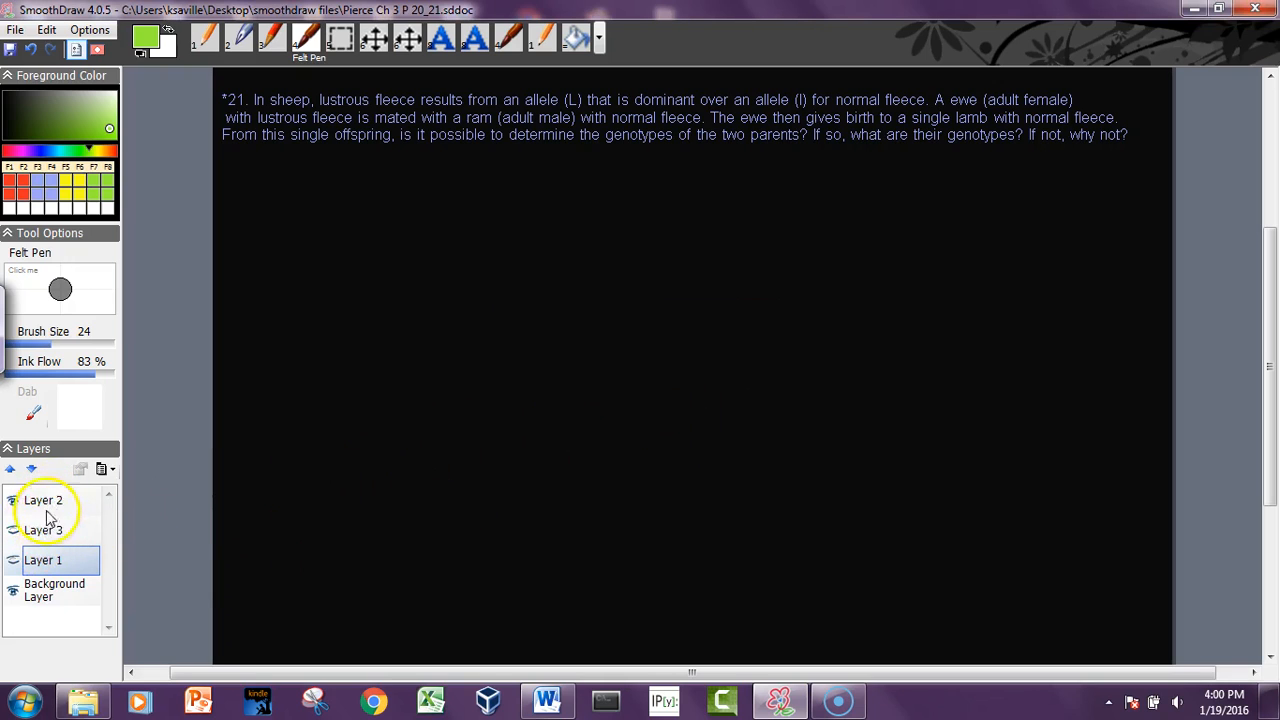
left_click(43, 500)
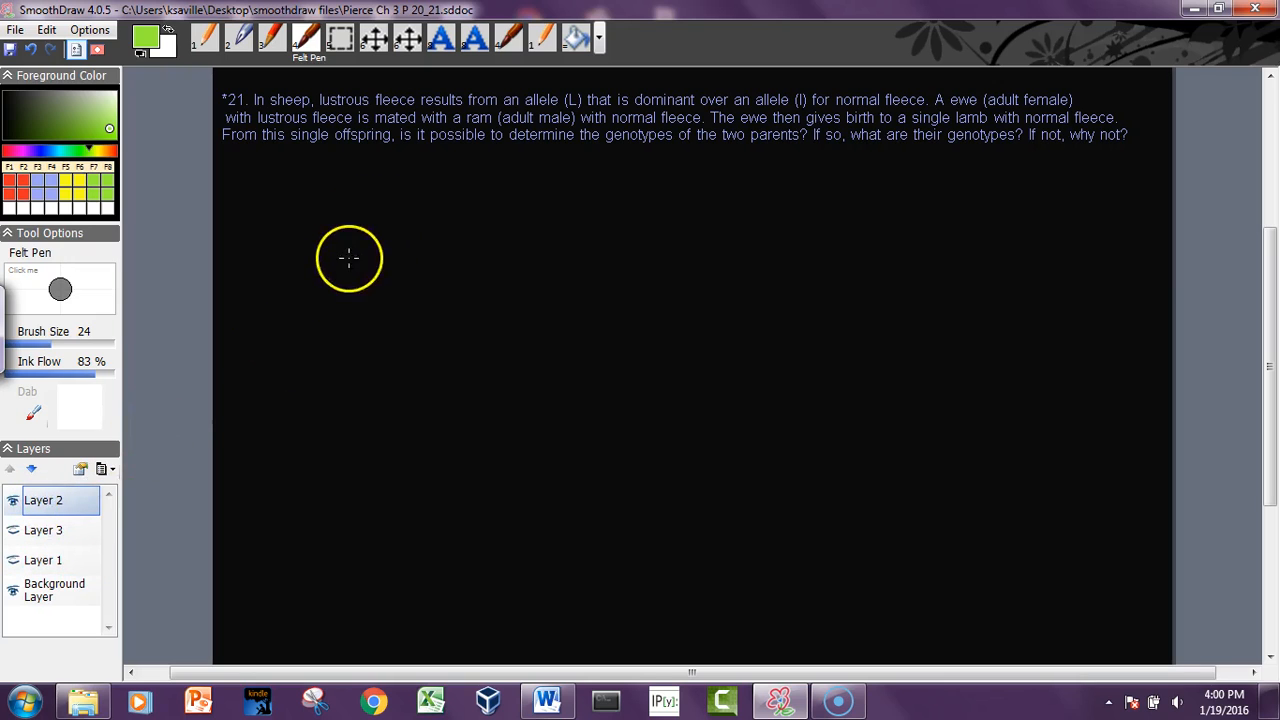
Write the allele key L = lustrous, l = normal, and begin the cross with lustrous
left_click_drag(365, 210, 415, 260)
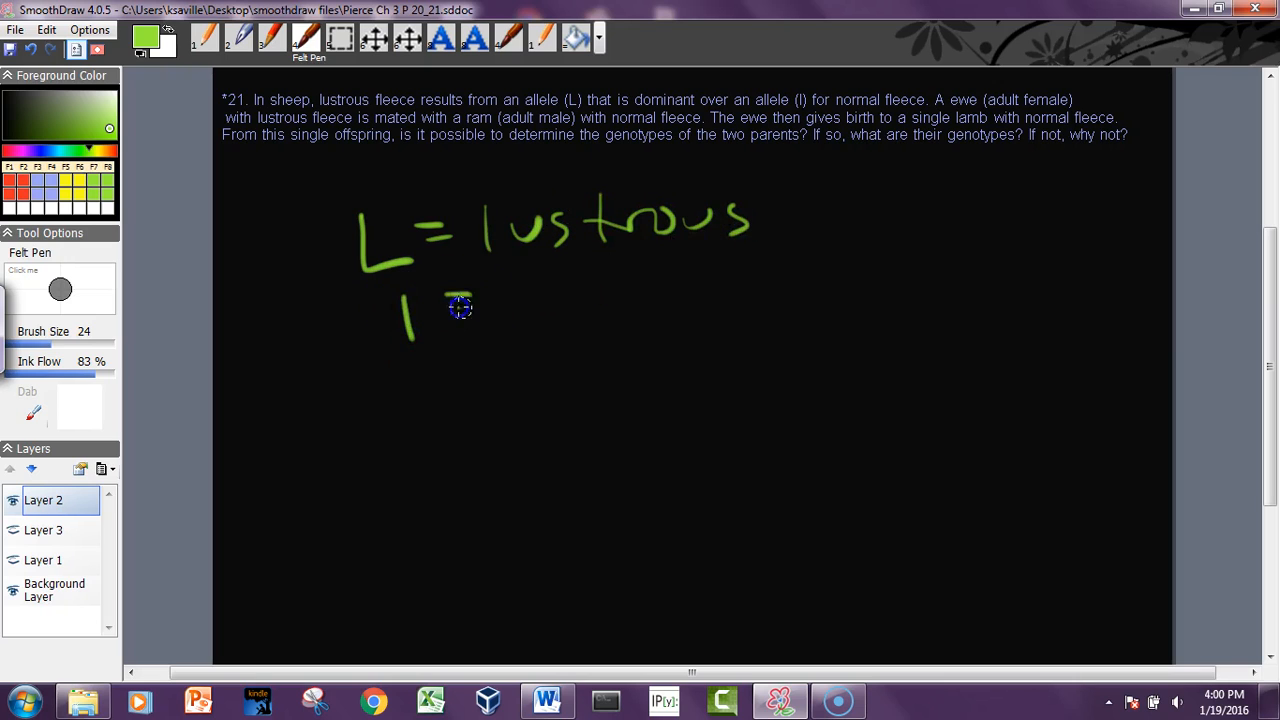
left_click_drag(455, 295, 685, 295)
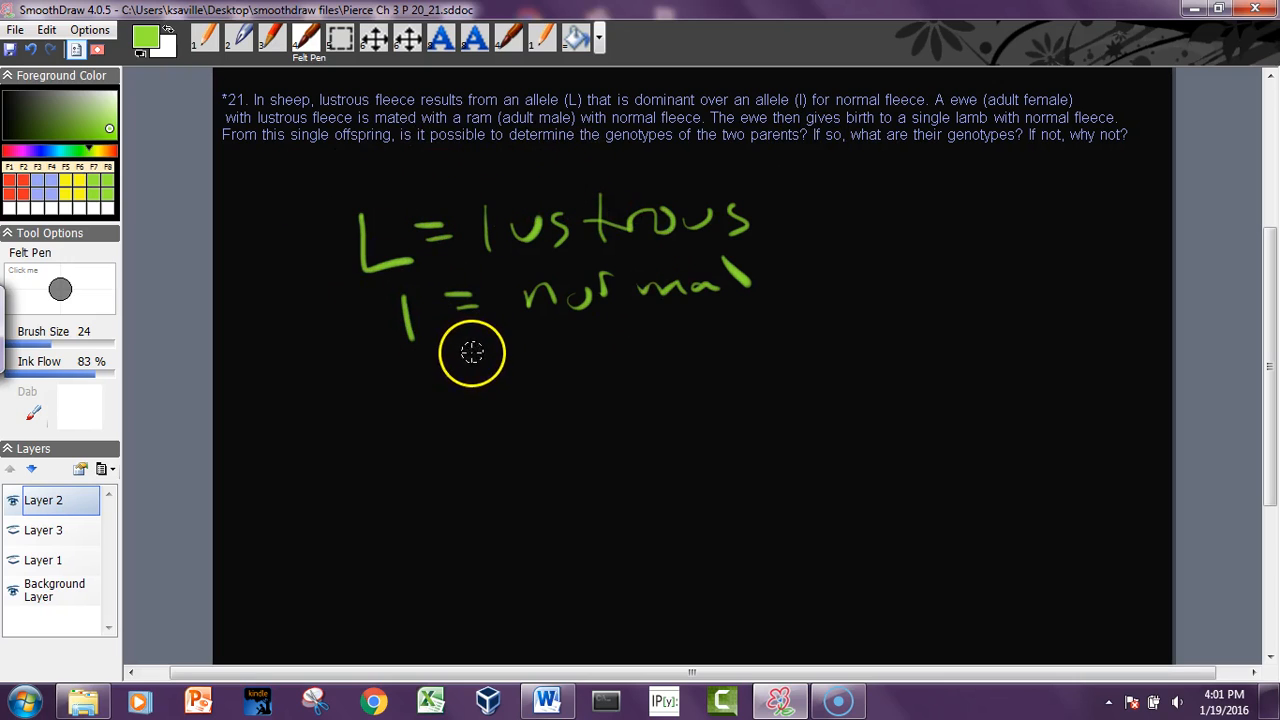
mouse_move(435, 407)
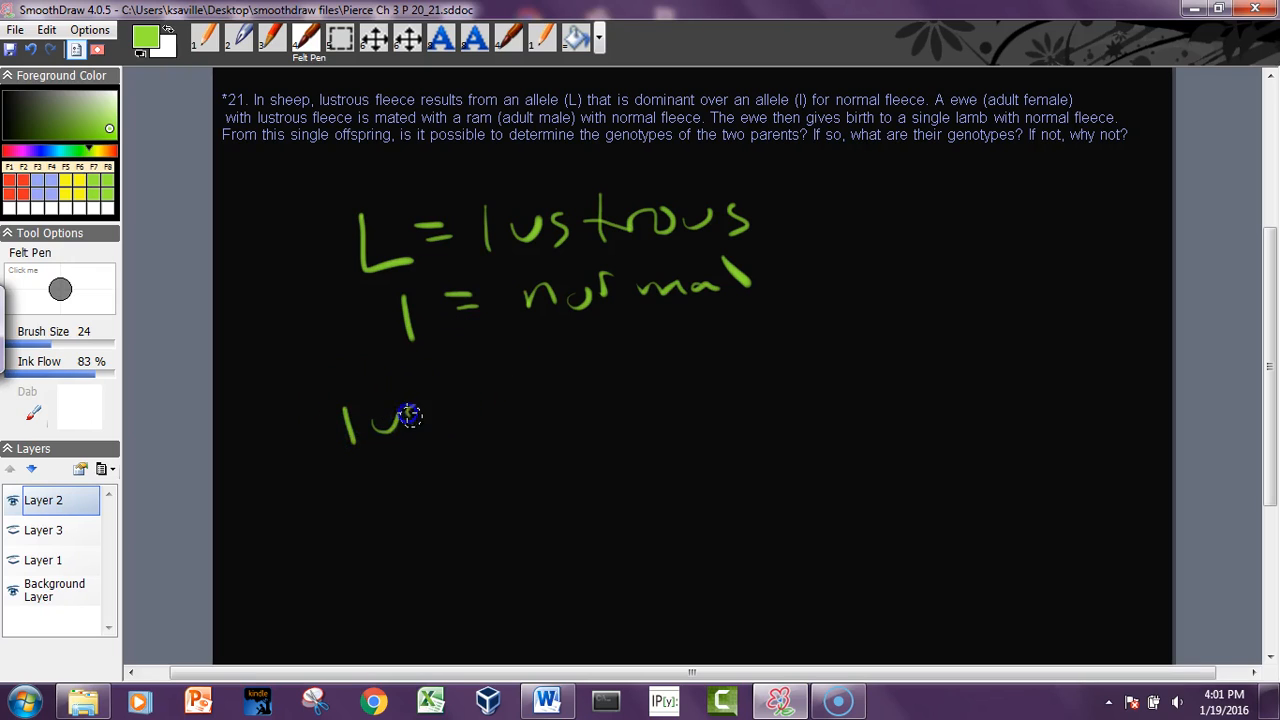
left_click_drag(400, 415, 555, 400)
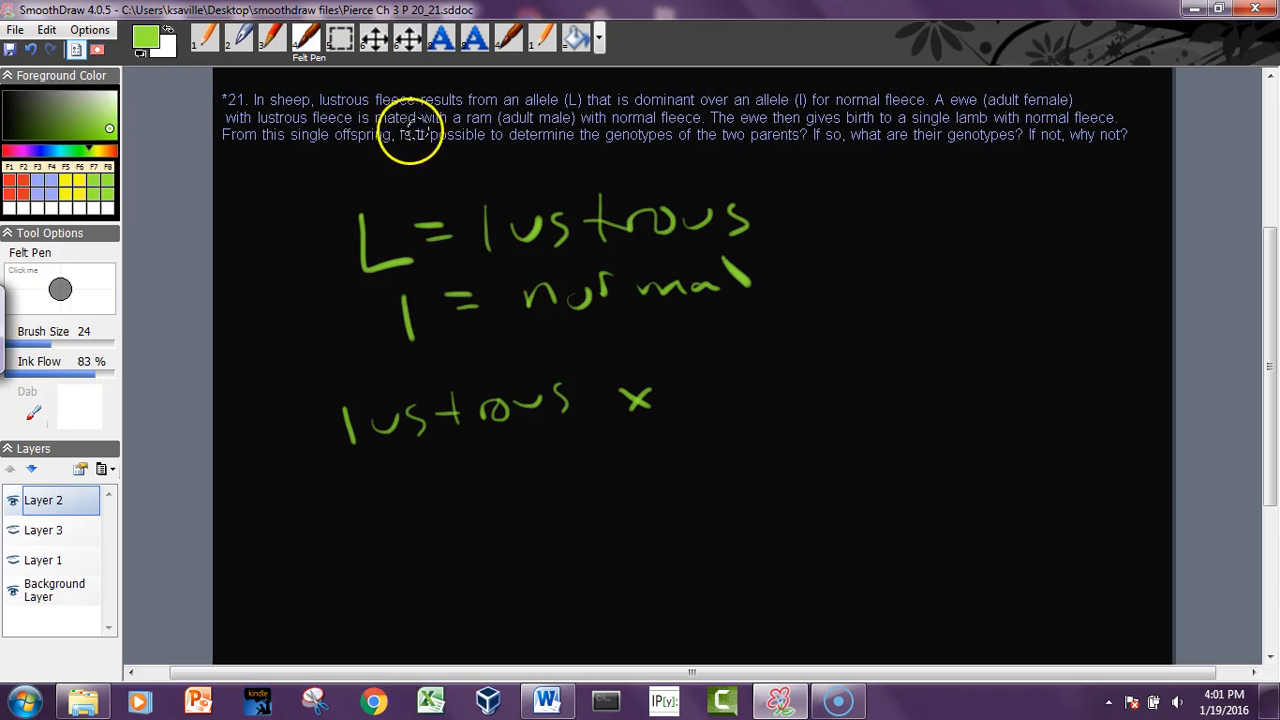
mouse_move(708, 394)
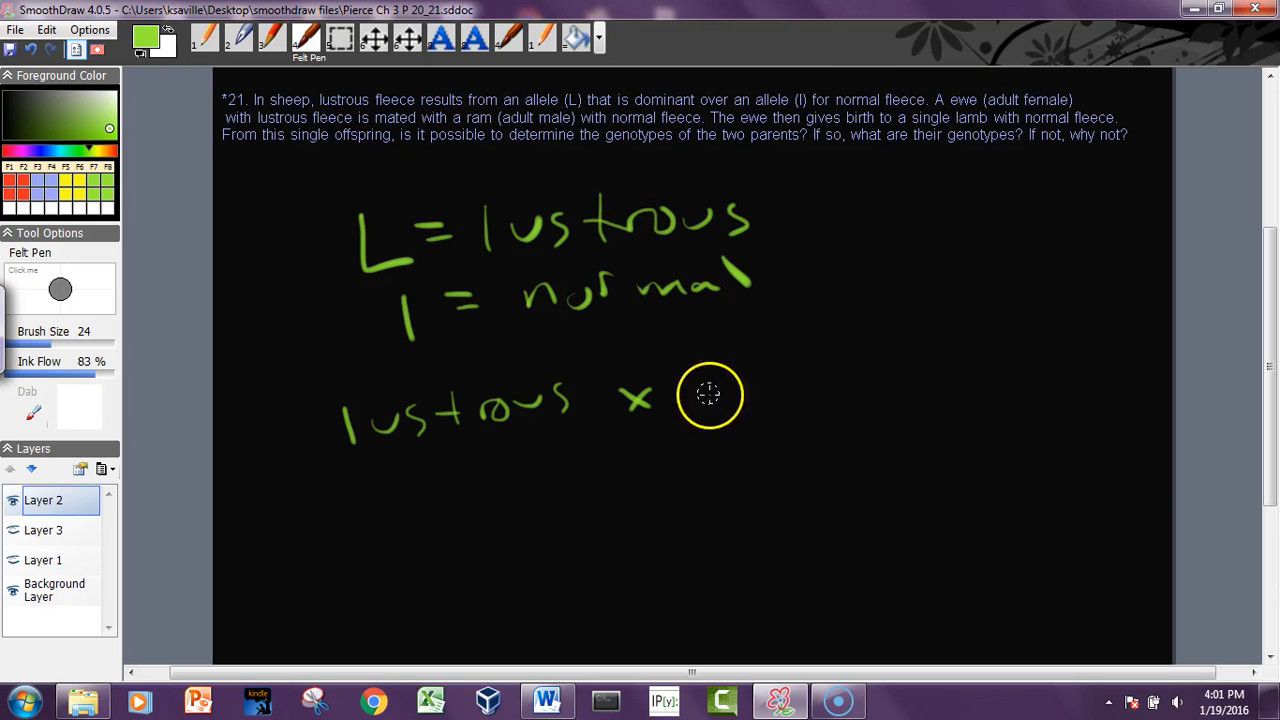
Complete lustrous × normal yielding a normal lamb, with ll under the normal parent
left_click_drag(700, 375, 820, 365)
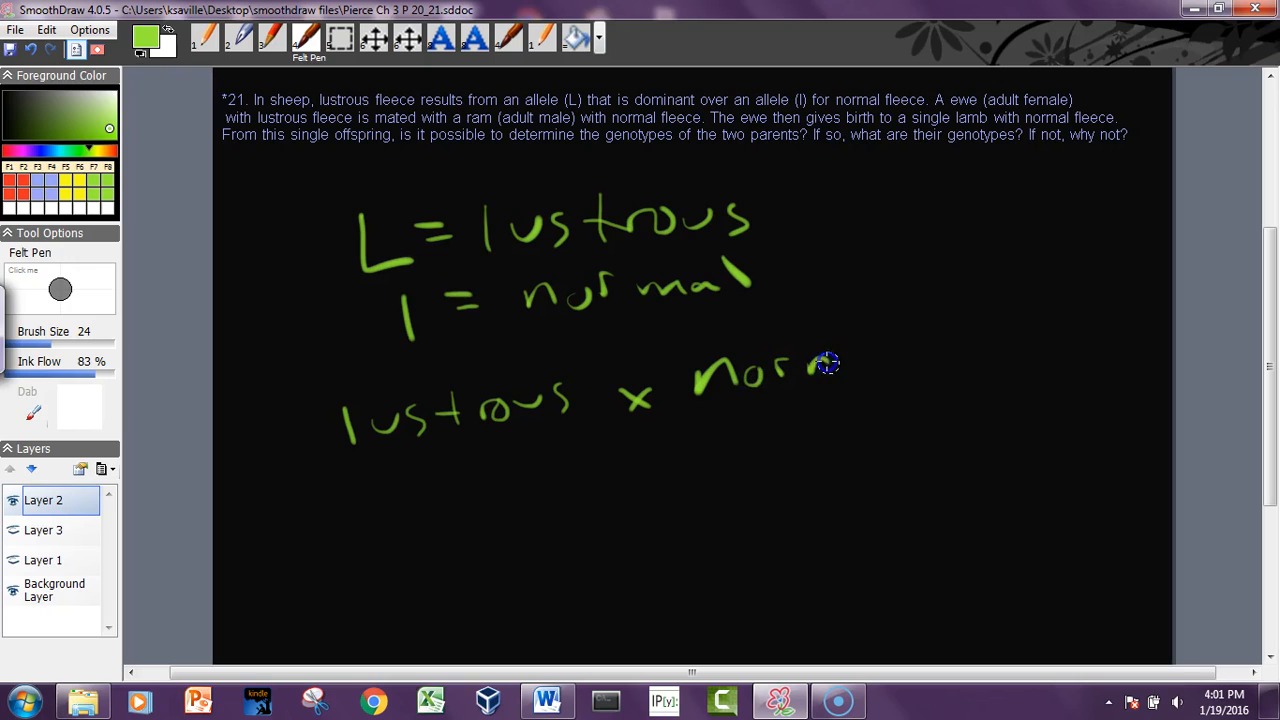
left_click_drag(790, 365, 905, 365)
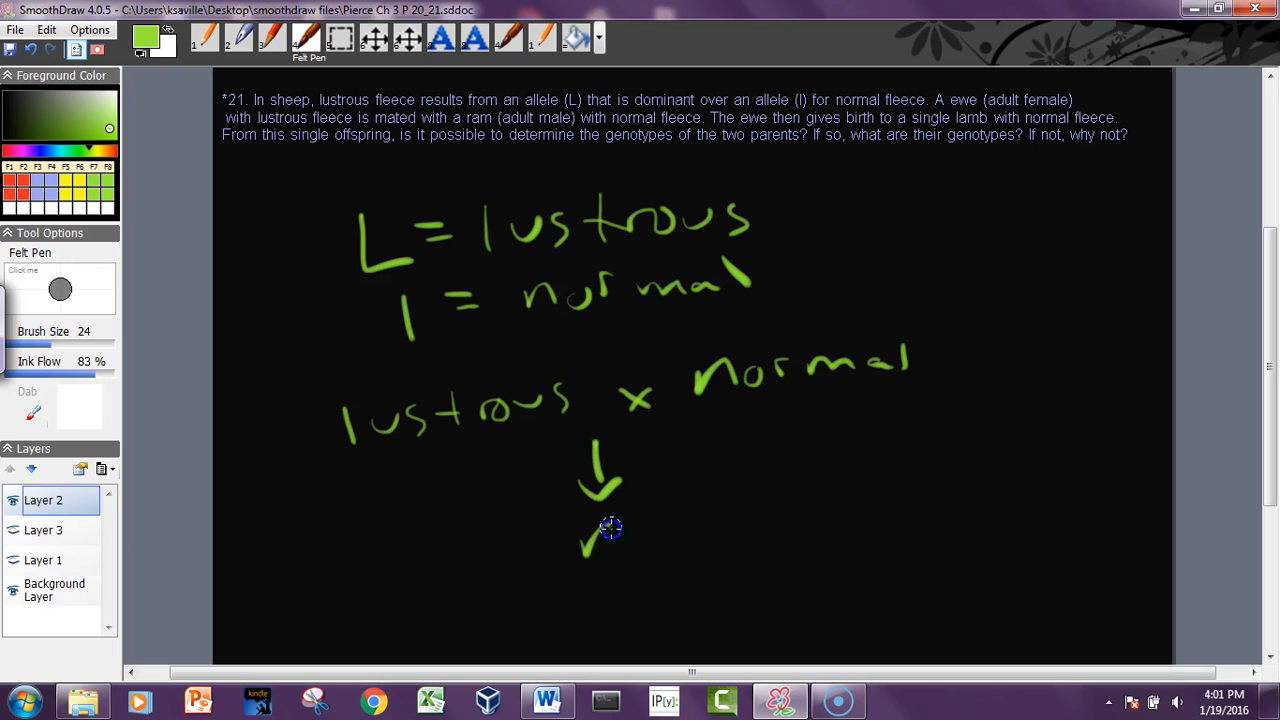
left_click_drag(585, 535, 790, 510)
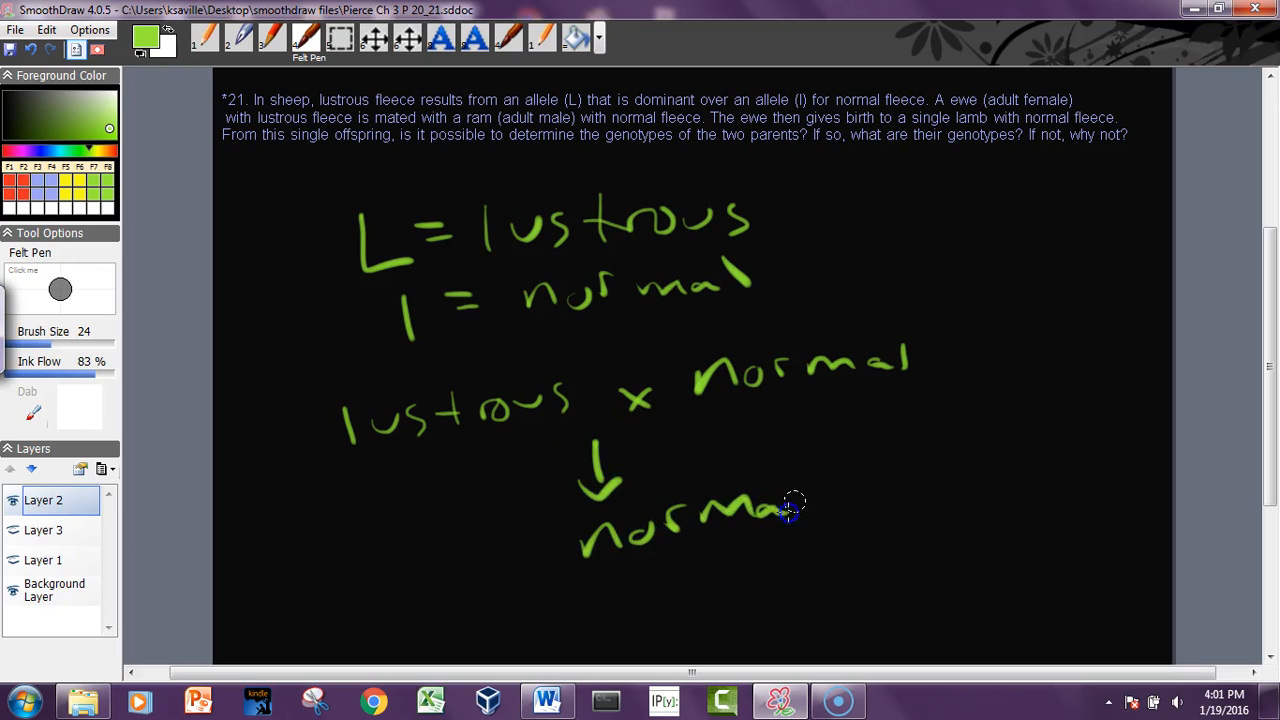
left_click_drag(810, 490, 950, 510)
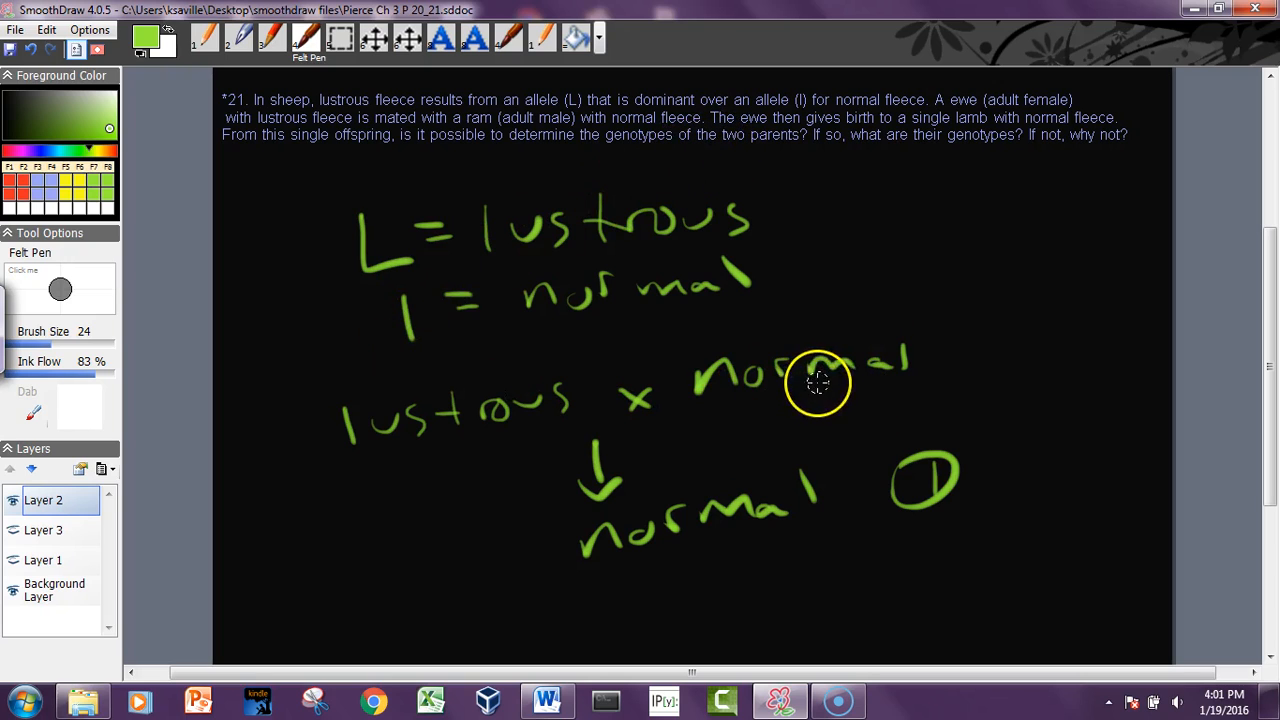
mouse_move(878, 332)
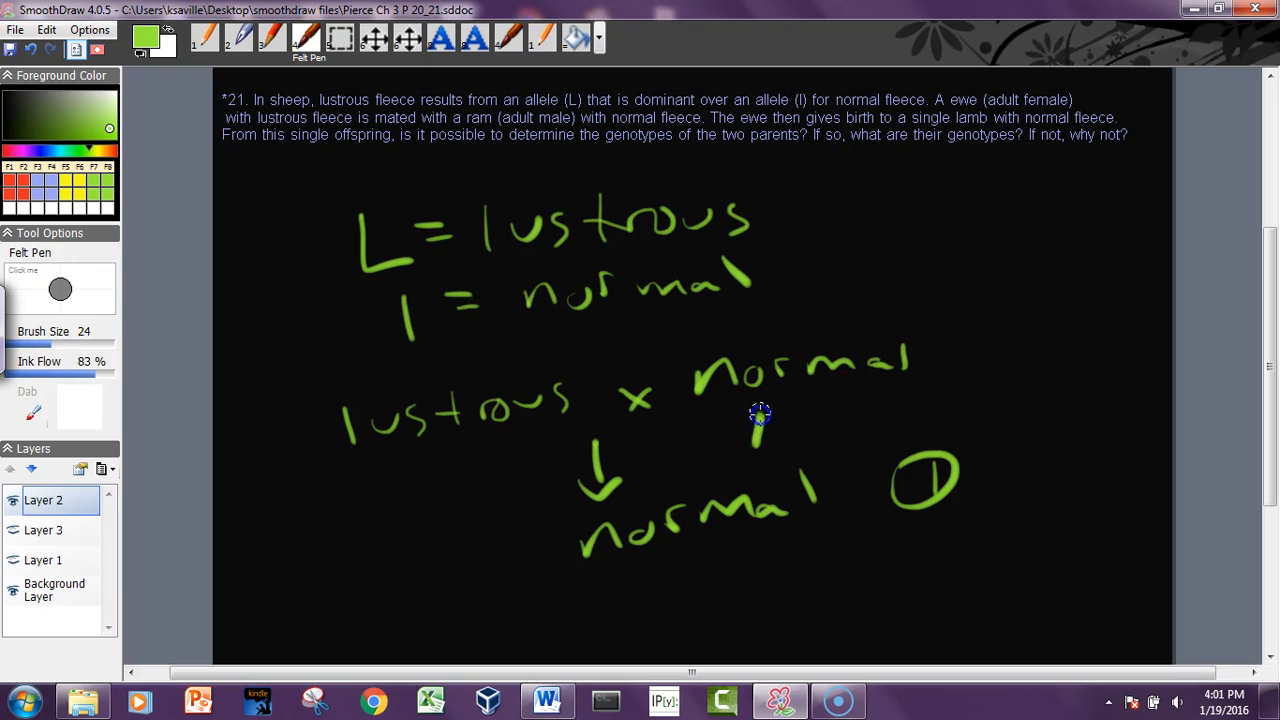
left_click_drag(750, 410, 825, 425)
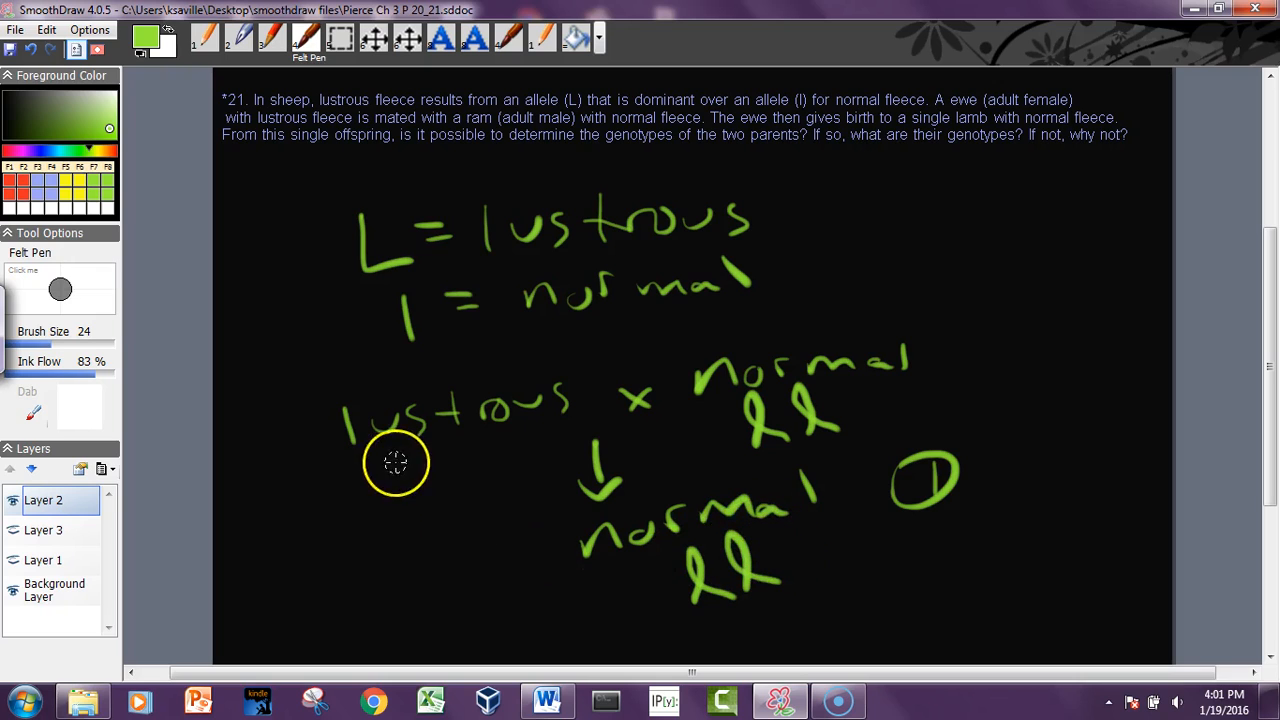
Write L_ under the lustrous parent, strike it out, and settle on Ll
left_click_drag(360, 470, 430, 515)
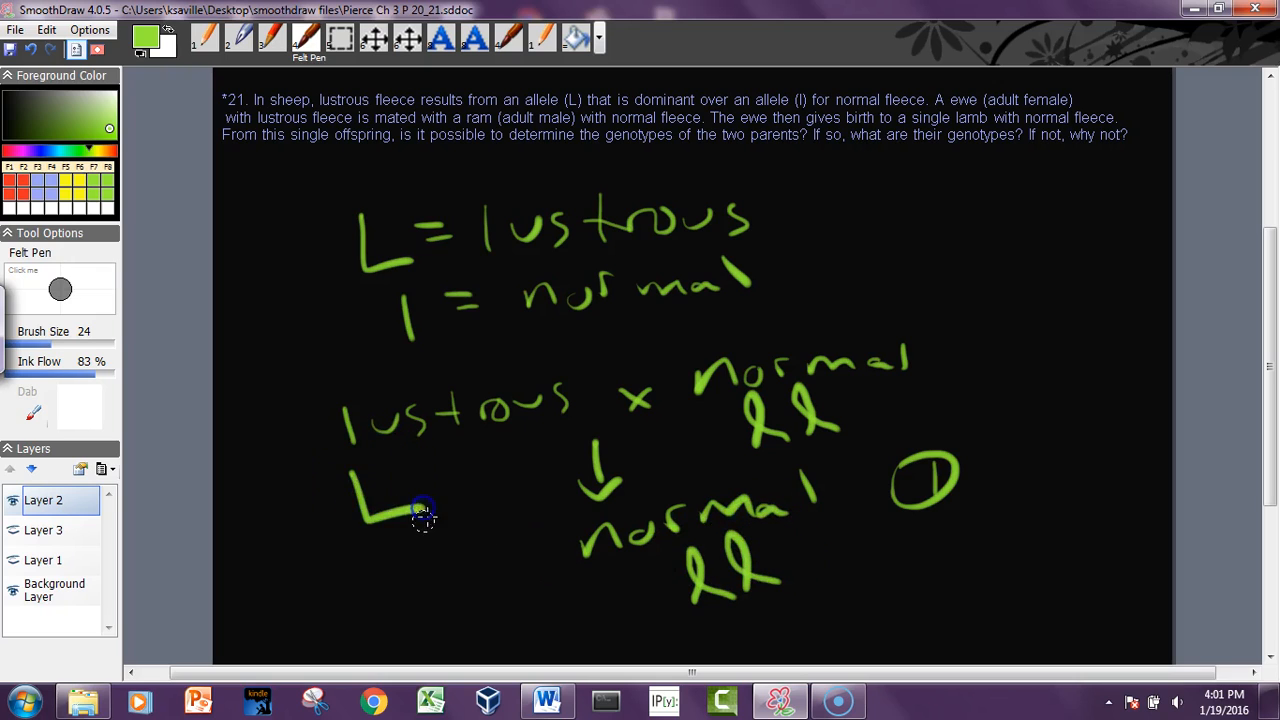
mouse_move(460, 503)
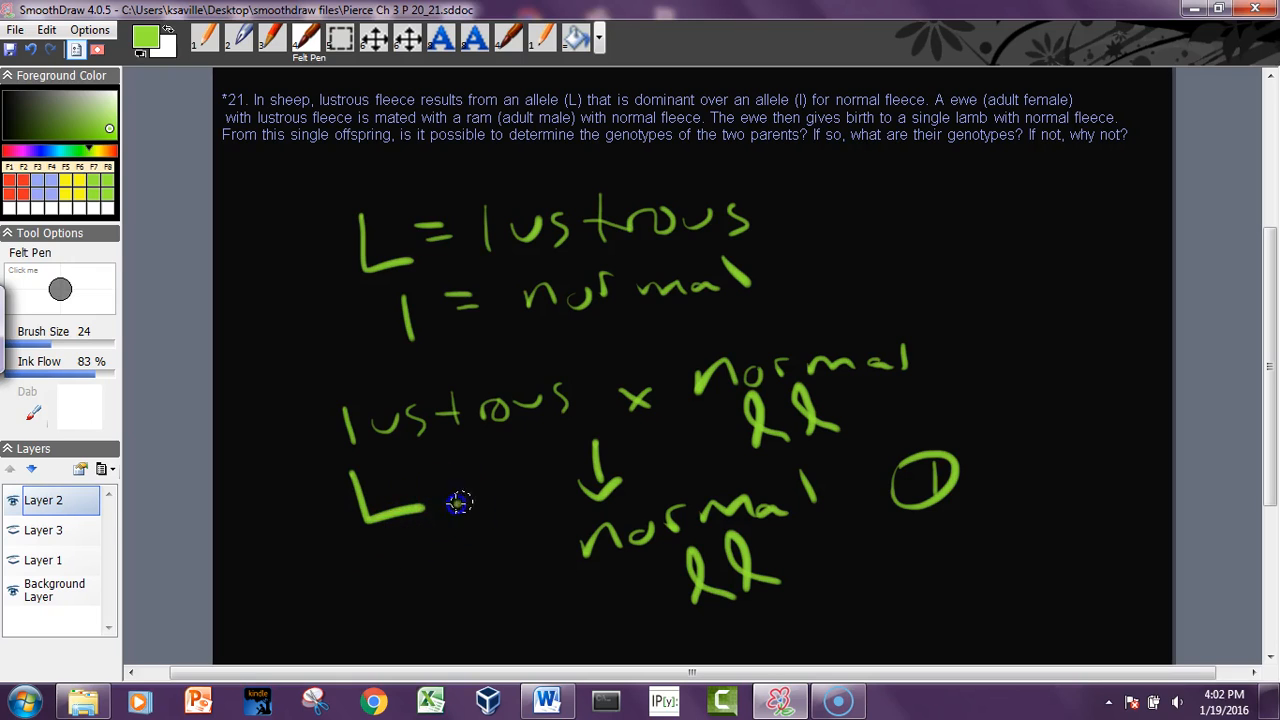
left_click_drag(460, 505, 535, 480)
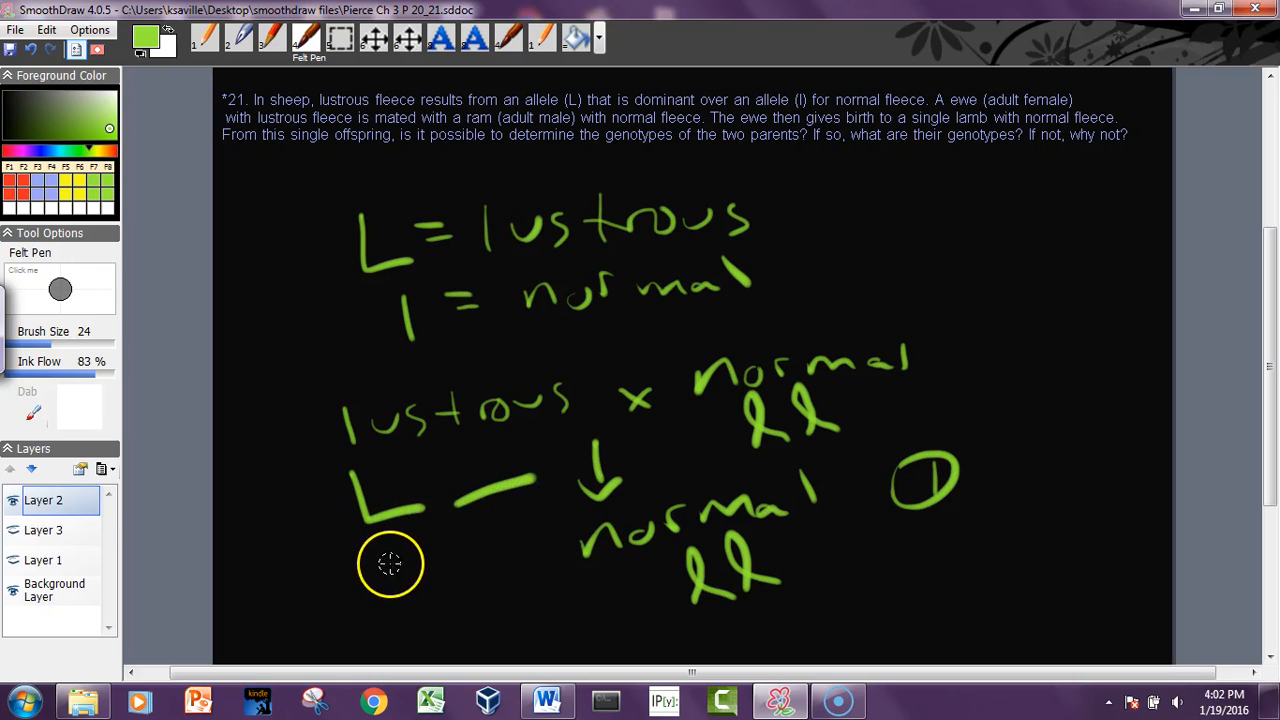
mouse_move(460, 435)
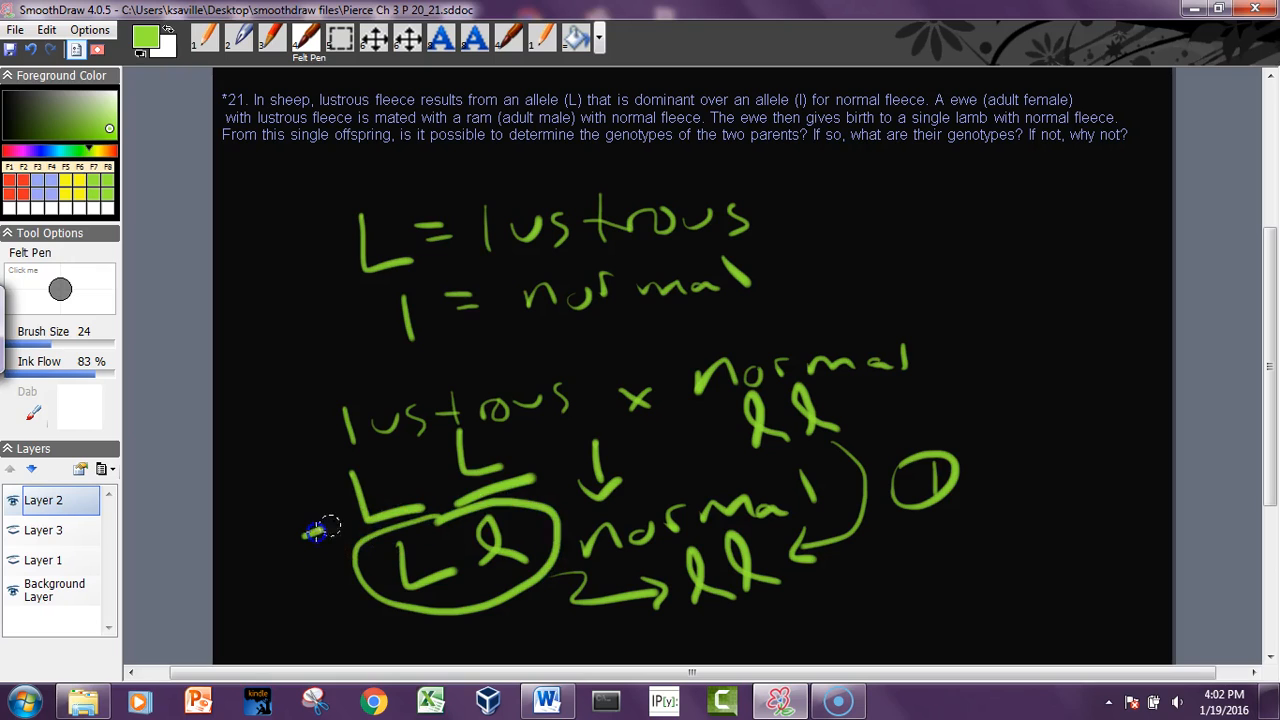
left_click_drag(315, 535, 470, 440)
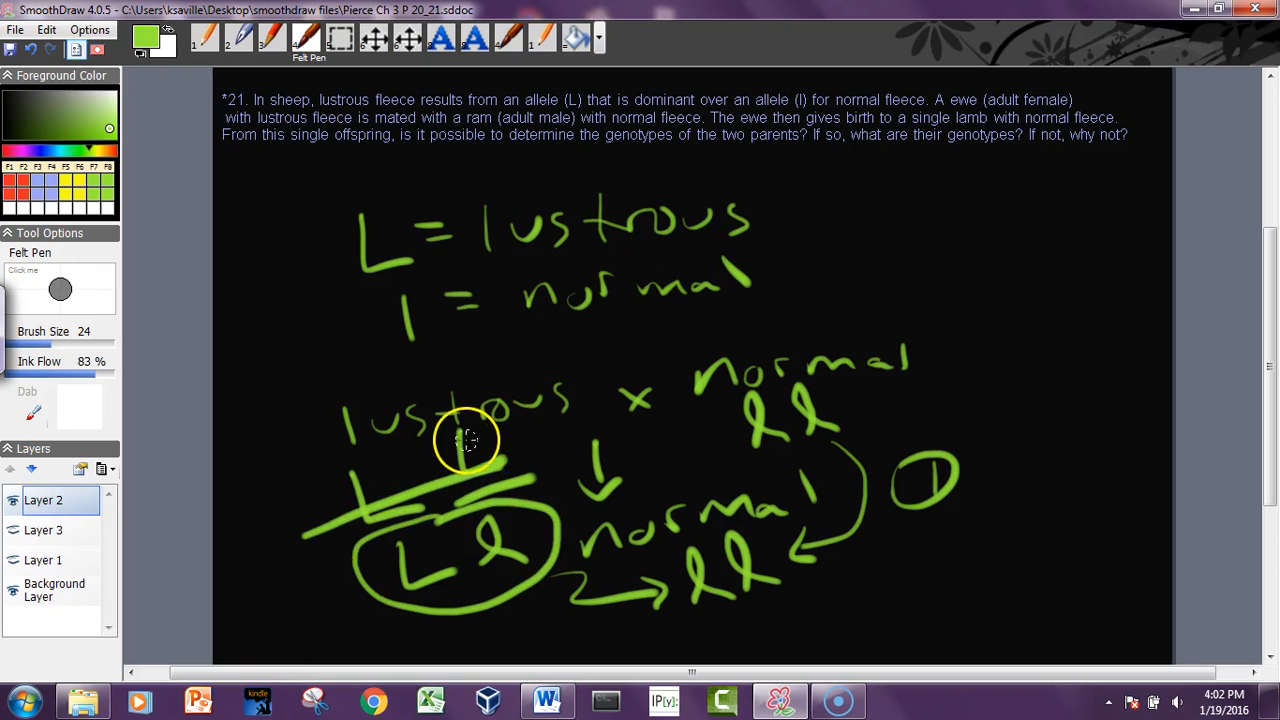
mouse_move(500, 438)
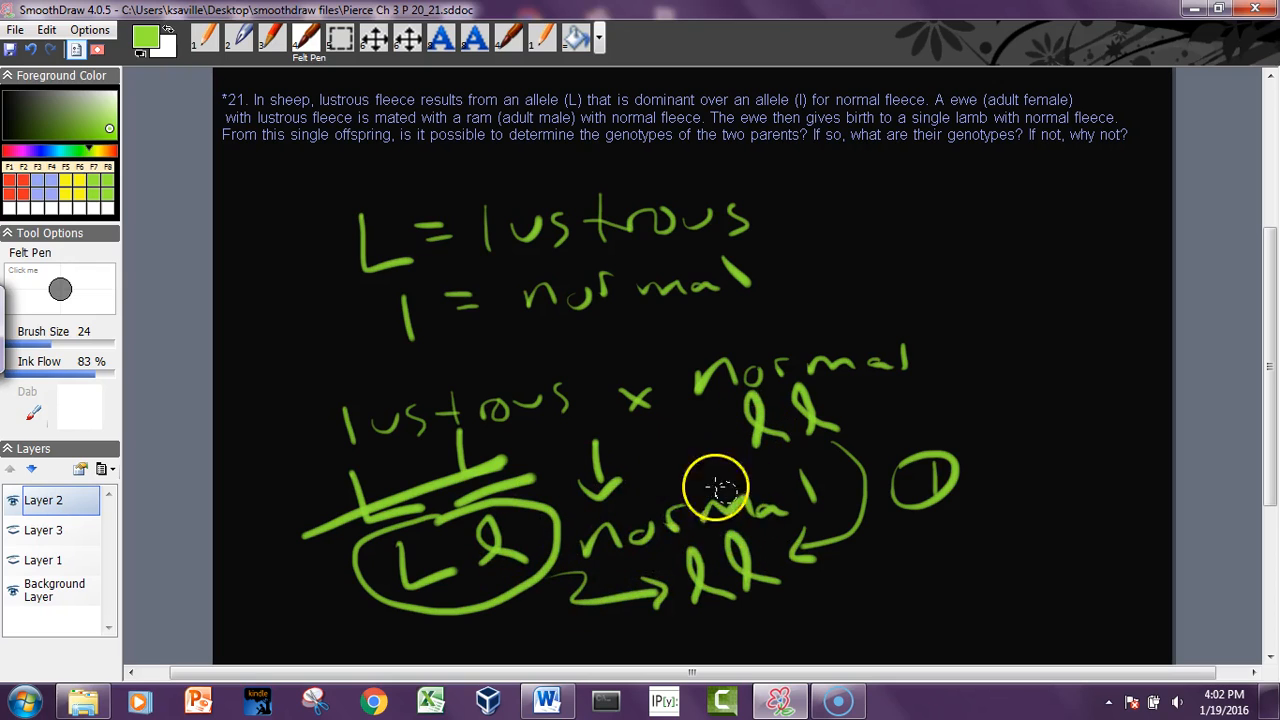
mouse_move(690, 563)
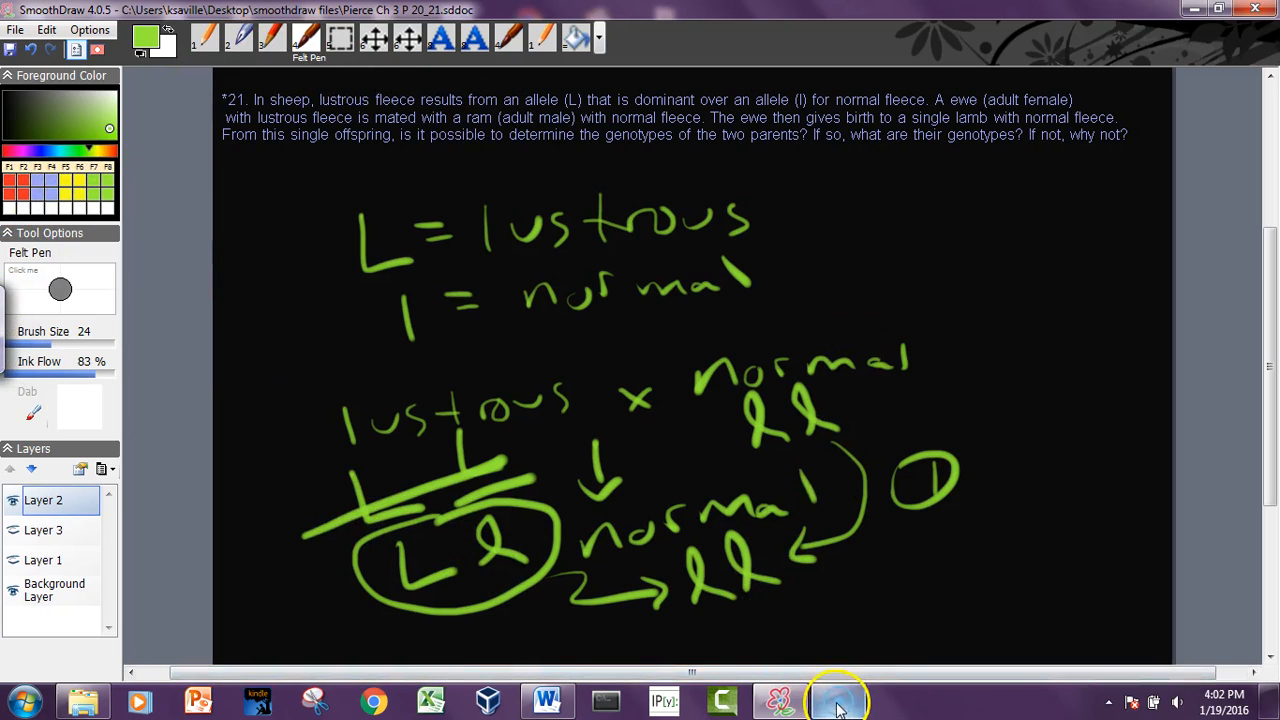
left_click(837, 700)
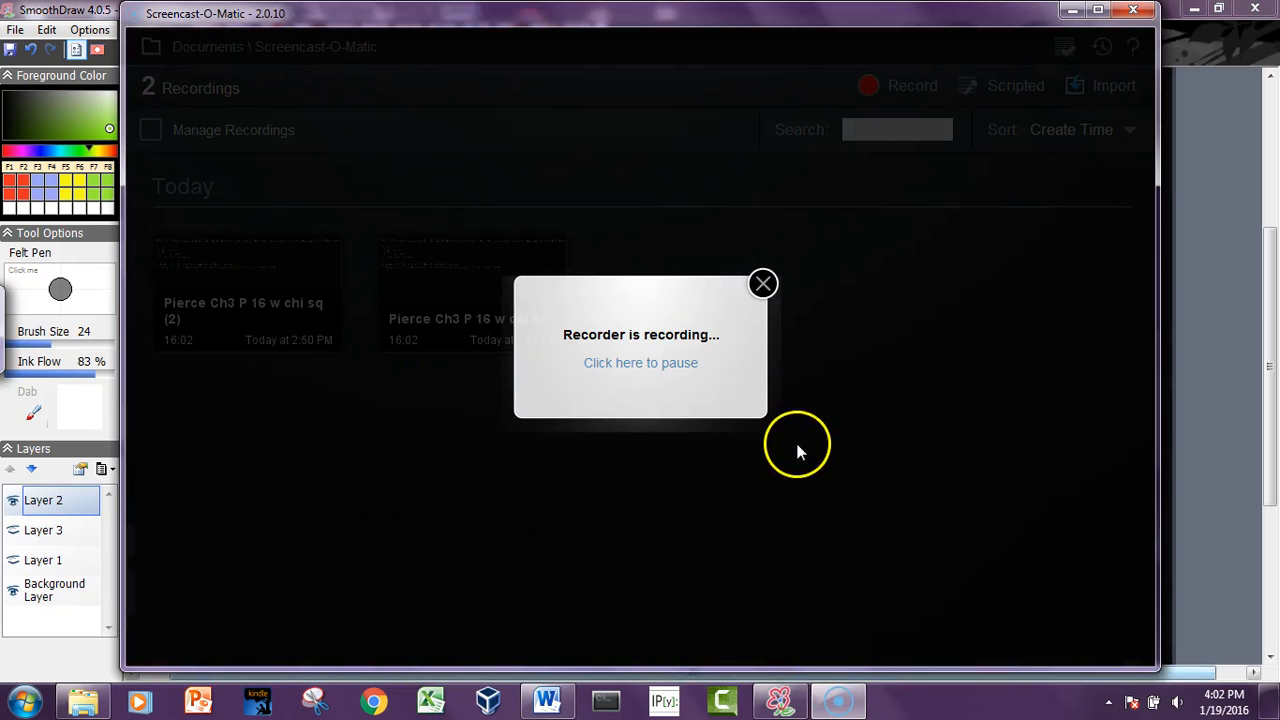